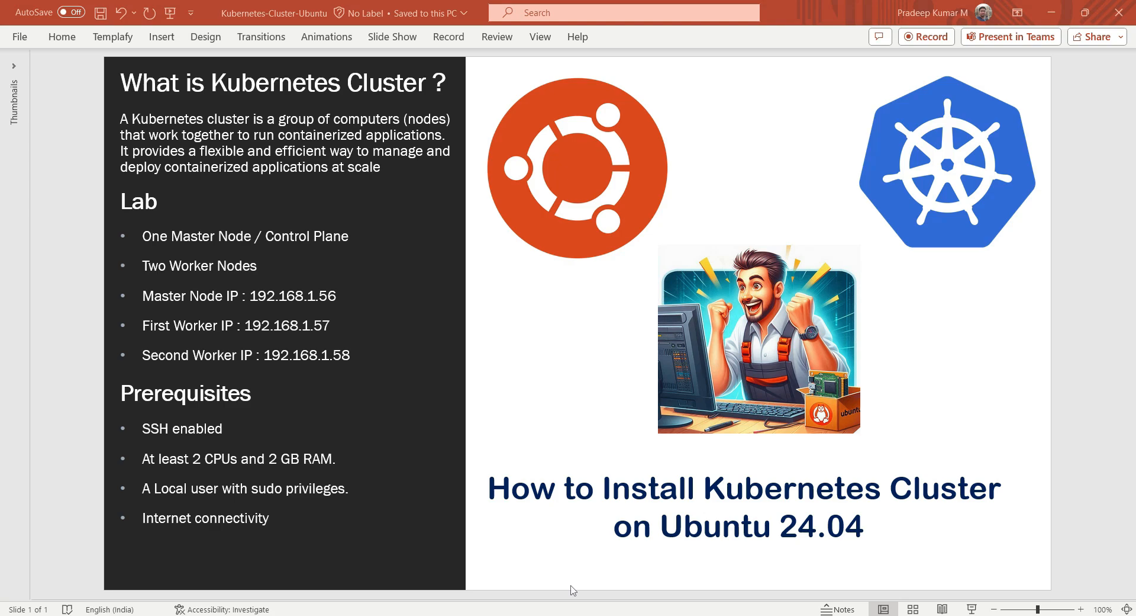
mouse_move(210, 341)
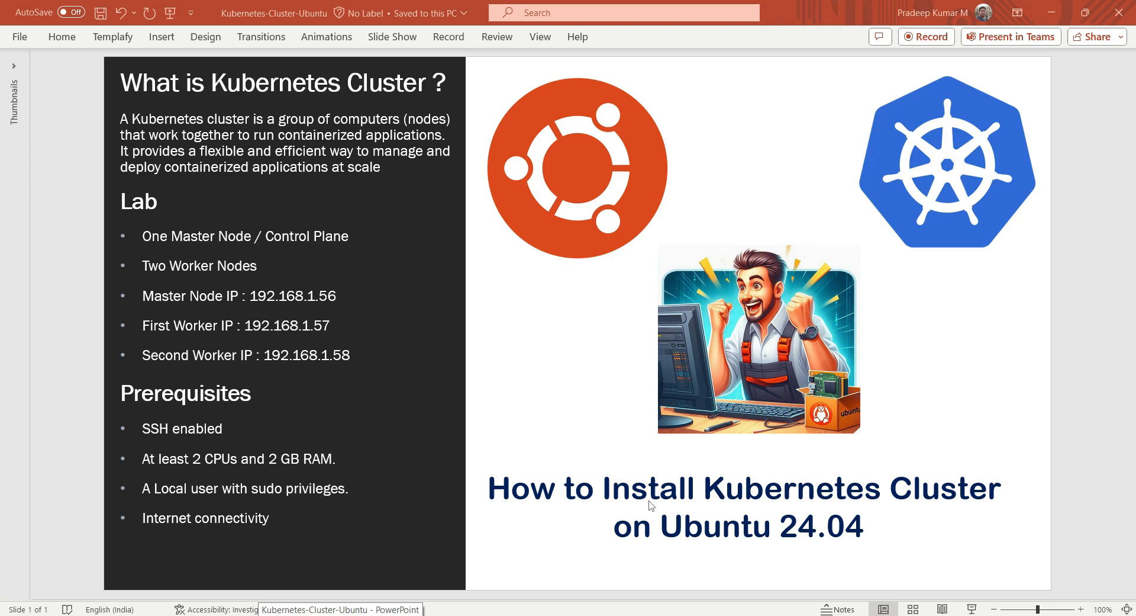
mouse_move(398, 486)
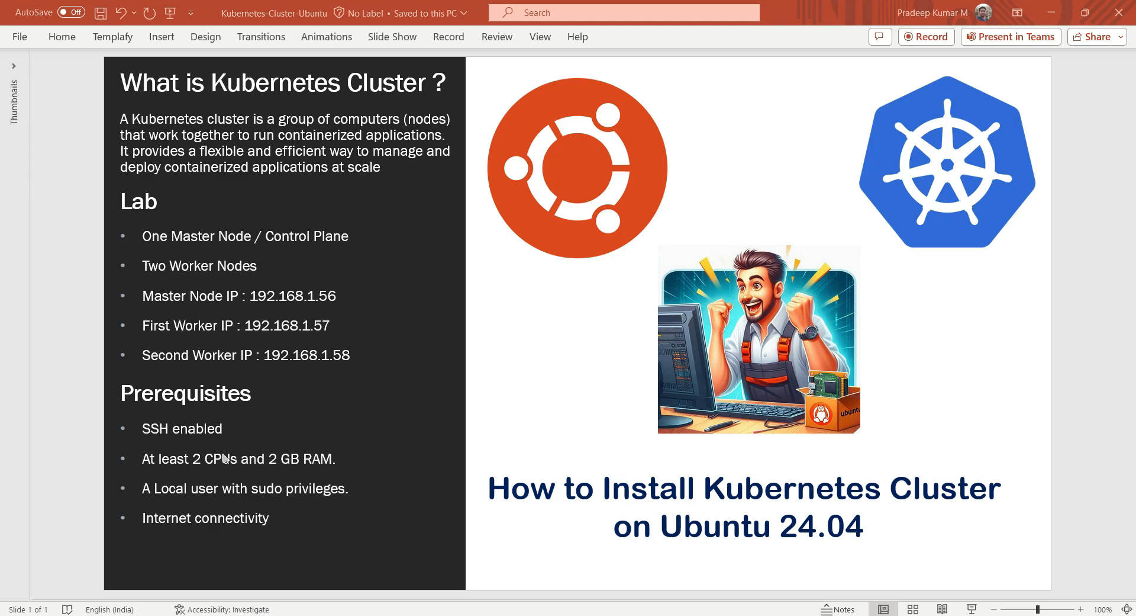
mouse_move(242, 443)
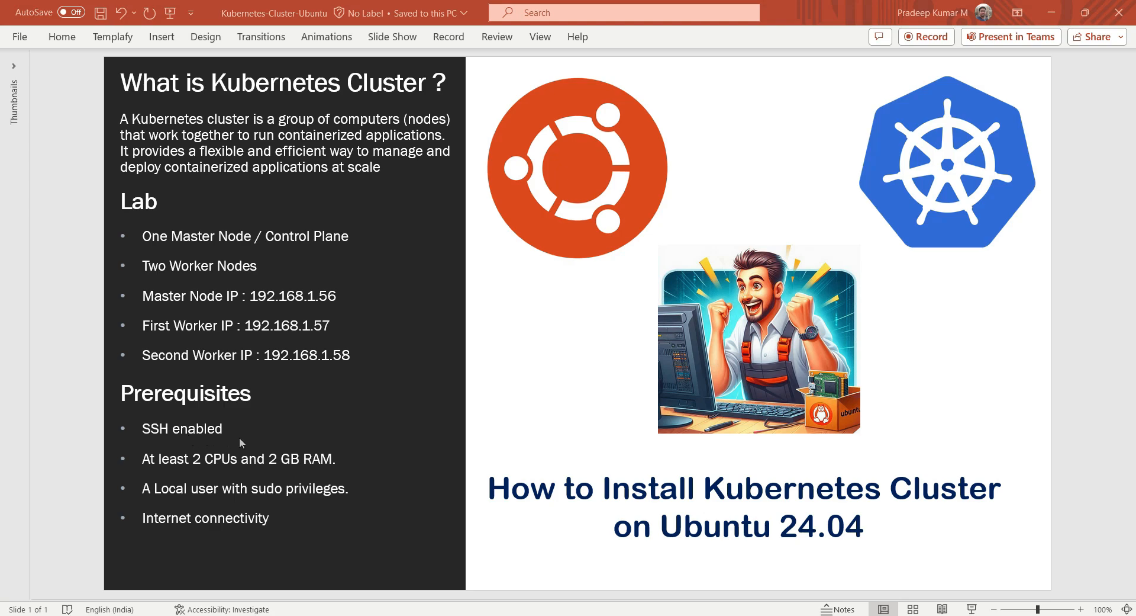
mouse_move(199, 469)
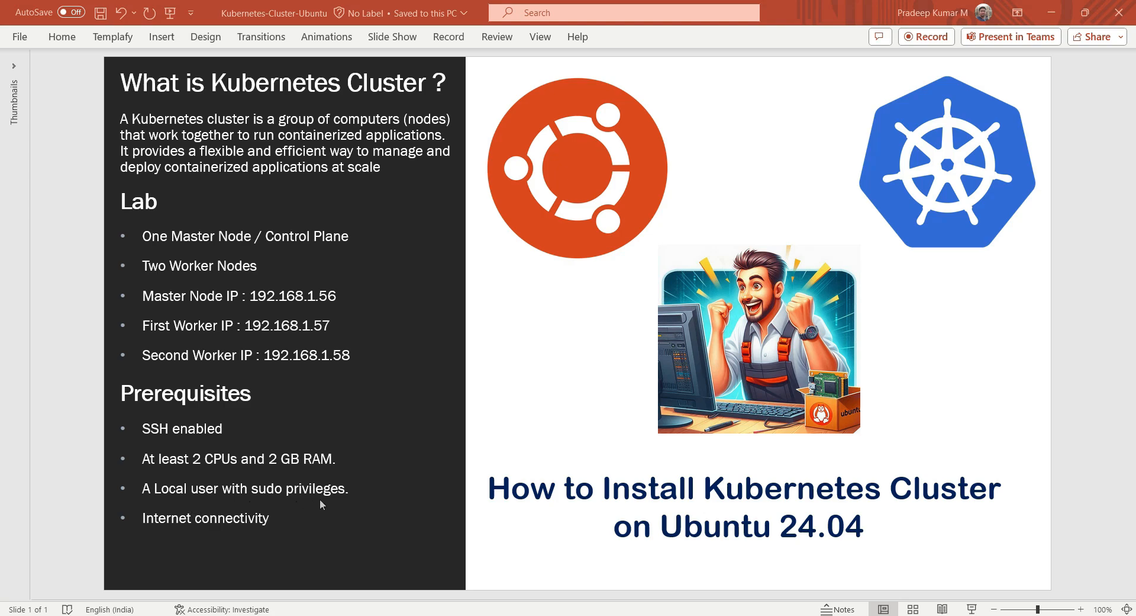
mouse_move(251, 514)
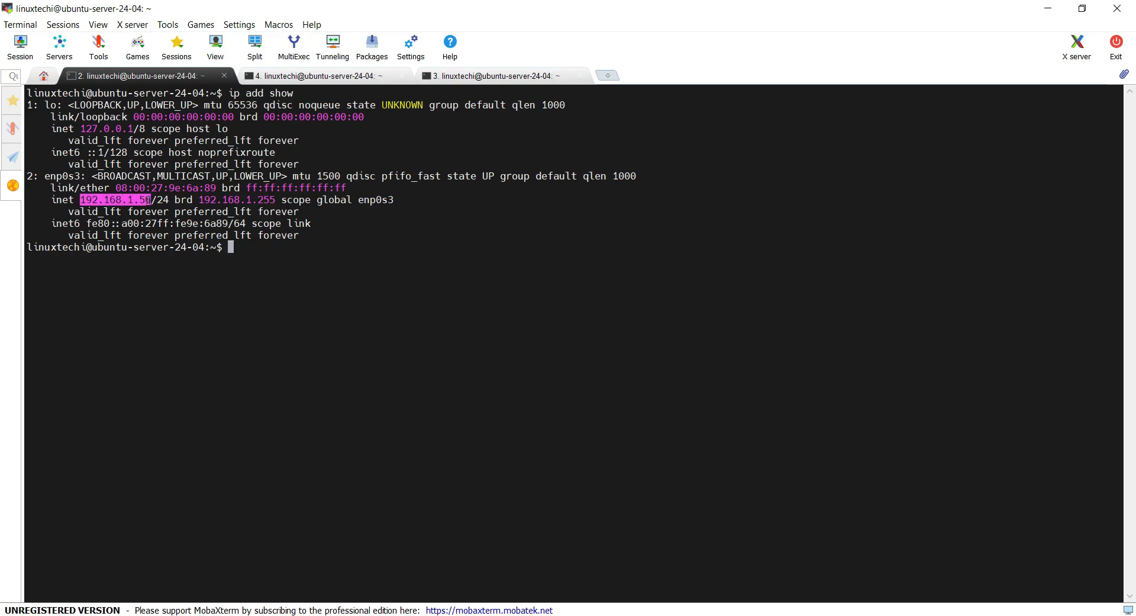
- Note the worker nodes' IP addresses and bring up the hostname commands in the notes
left_click(318, 75)
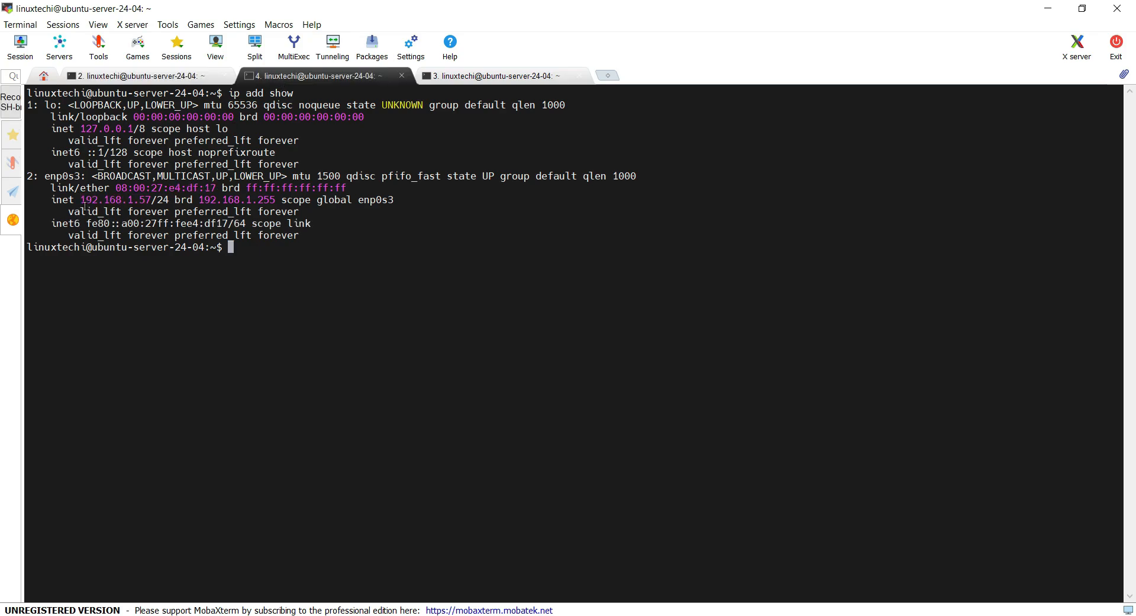
left_click(493, 76)
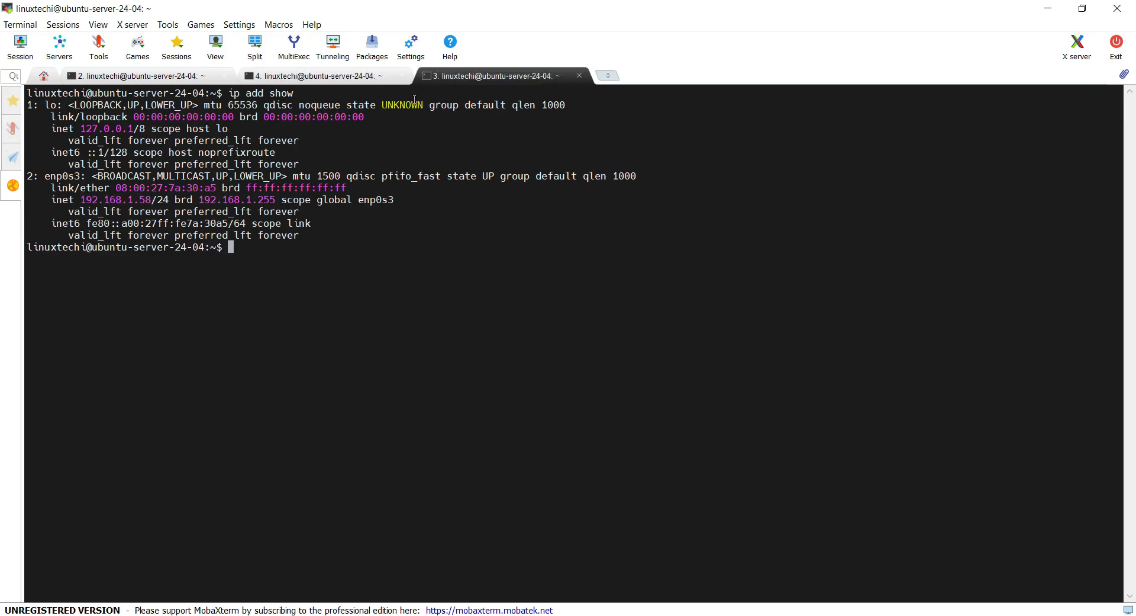
double_click(114, 199)
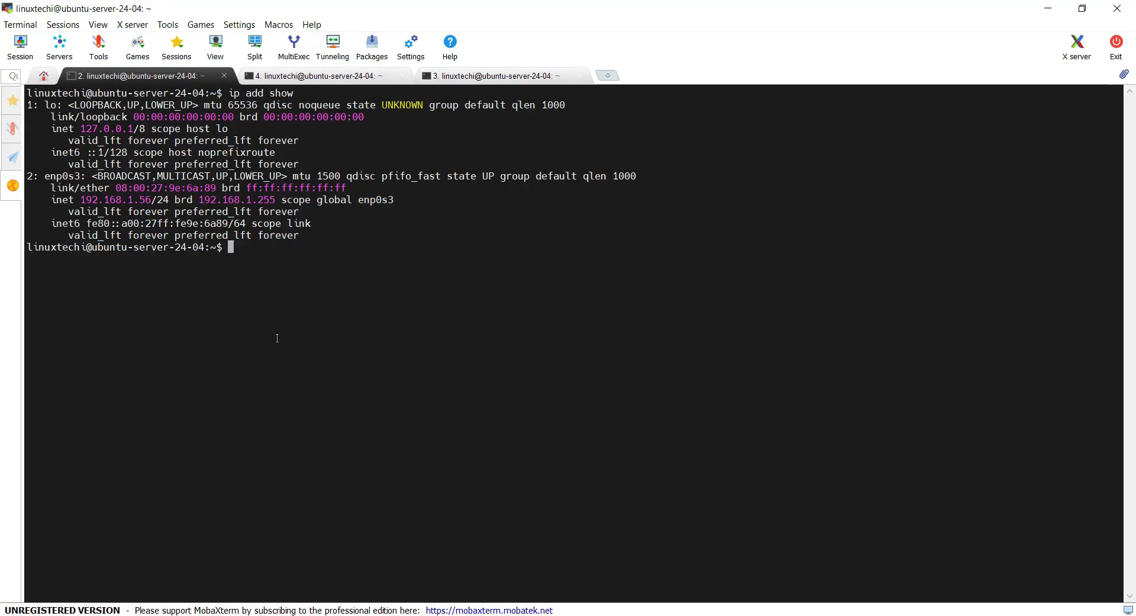
left_click(315, 76)
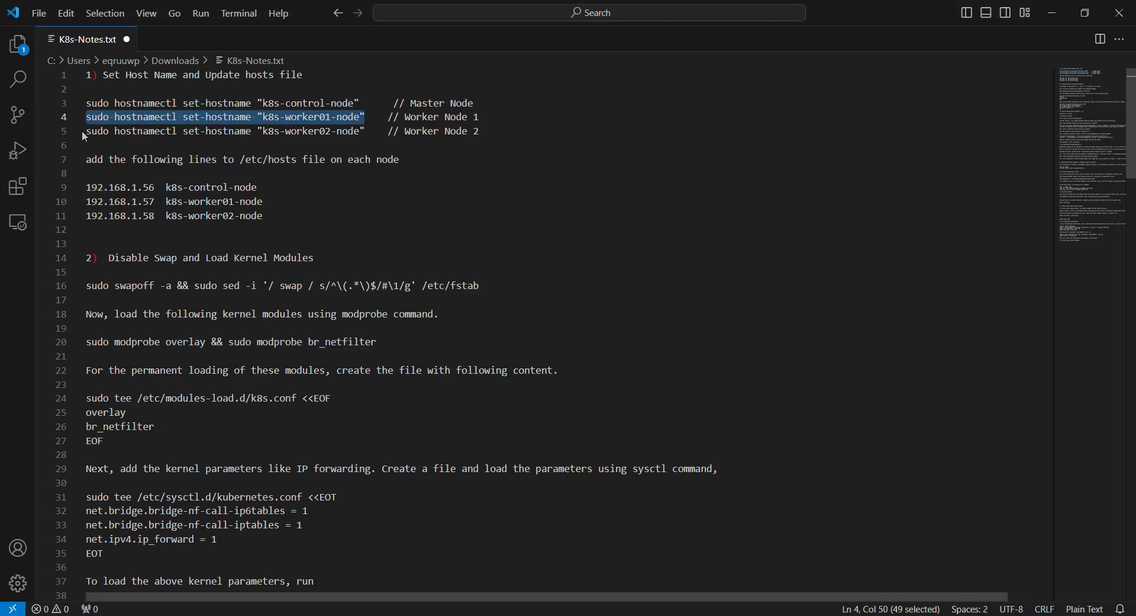
- Set hostnames k8s-control-node, k8s-worker01-node, k8s-worker02-node and edit /etc/hosts on each node
right_click(225, 132)
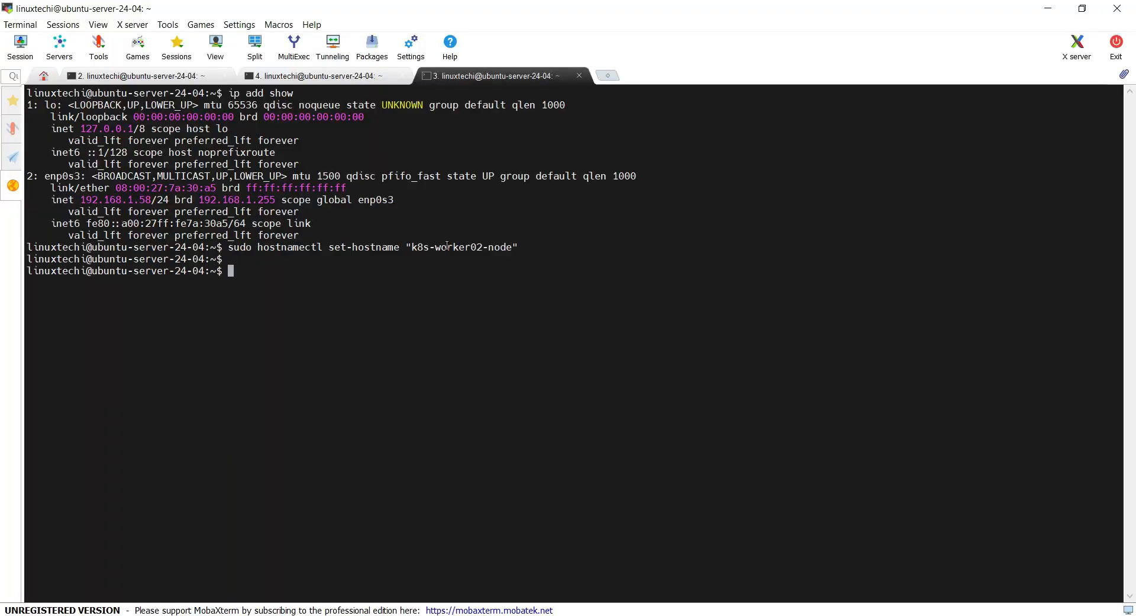
left_click(134, 75)
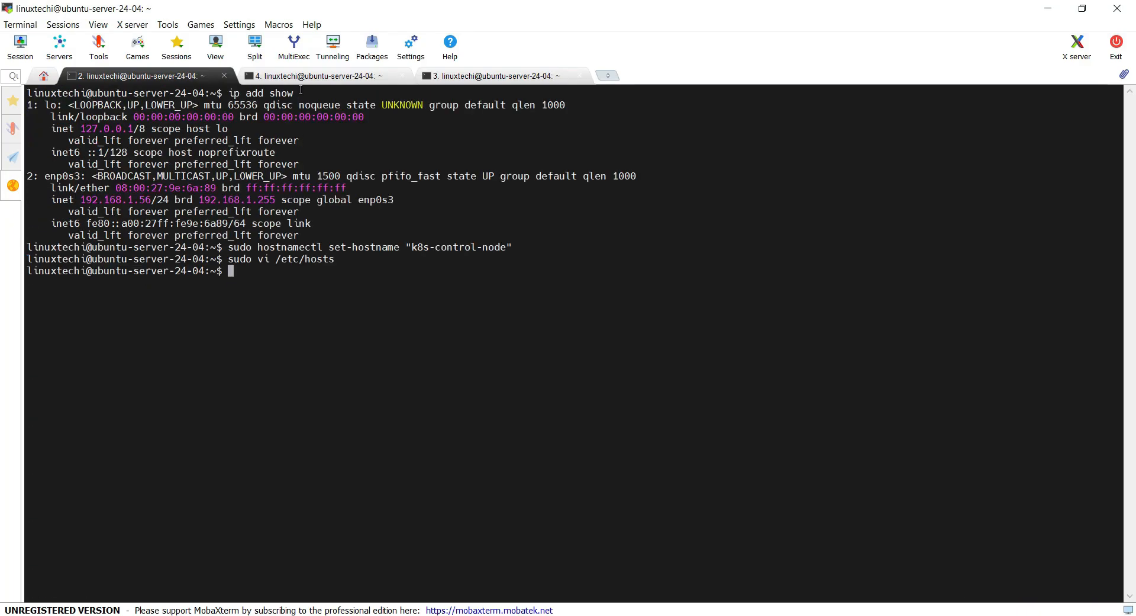
left_click(311, 76)
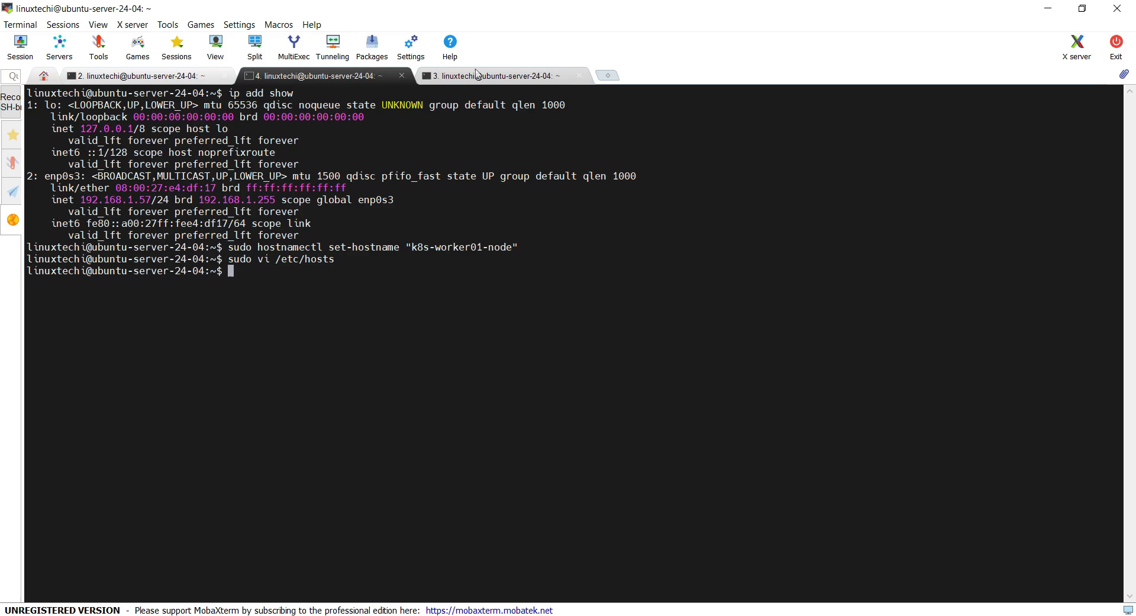
left_click(498, 75)
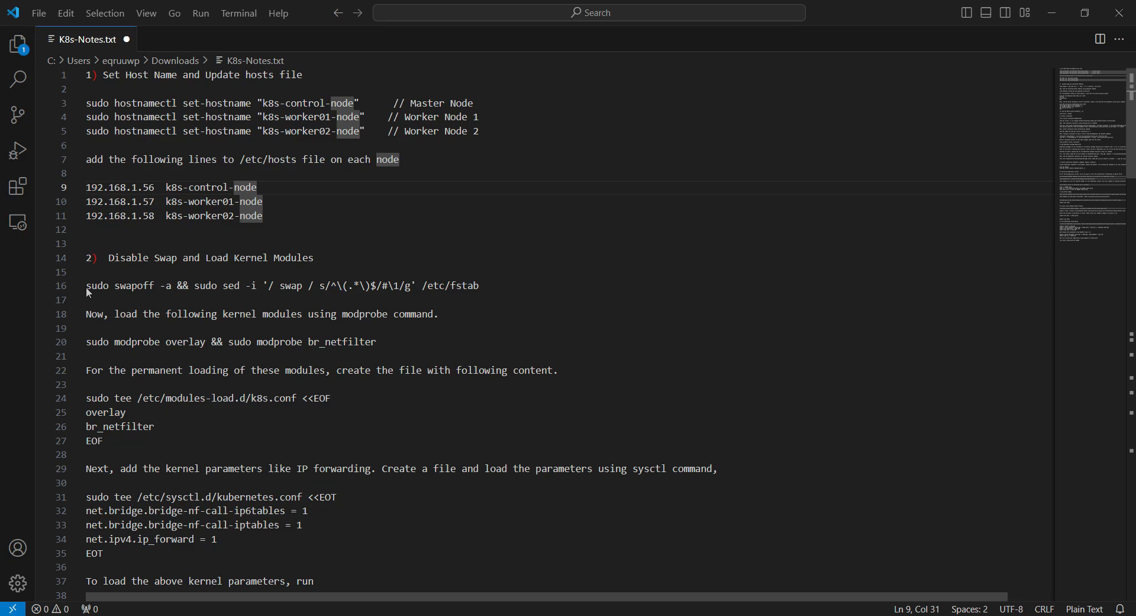
- Disable swap with swapoff and the fstab sed command on all three nodes
left_click_drag(86, 285, 447, 286)
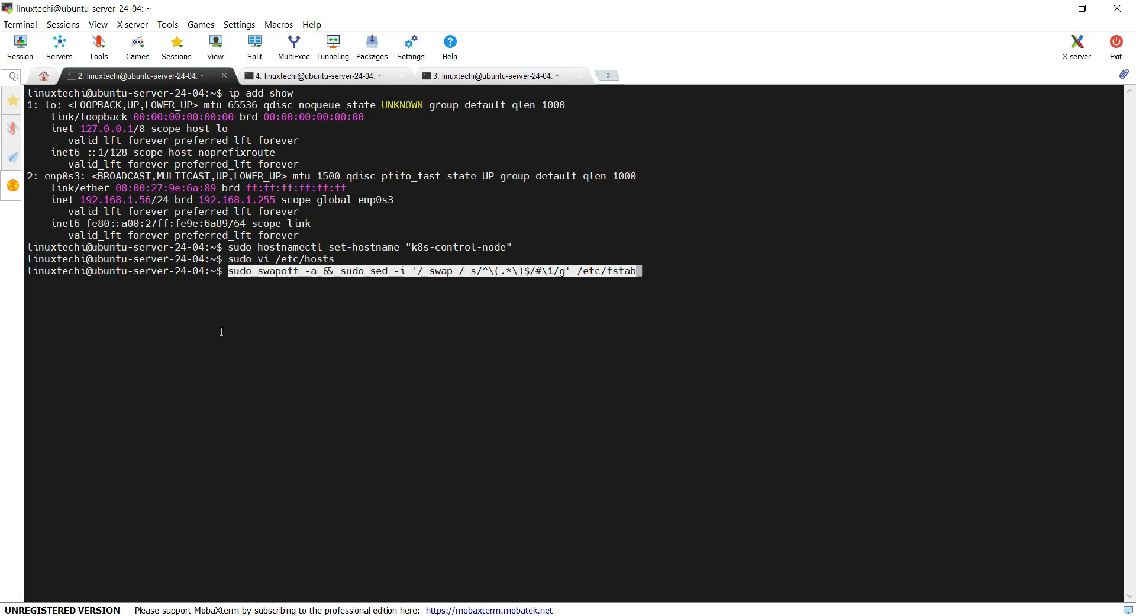
left_click(311, 76)
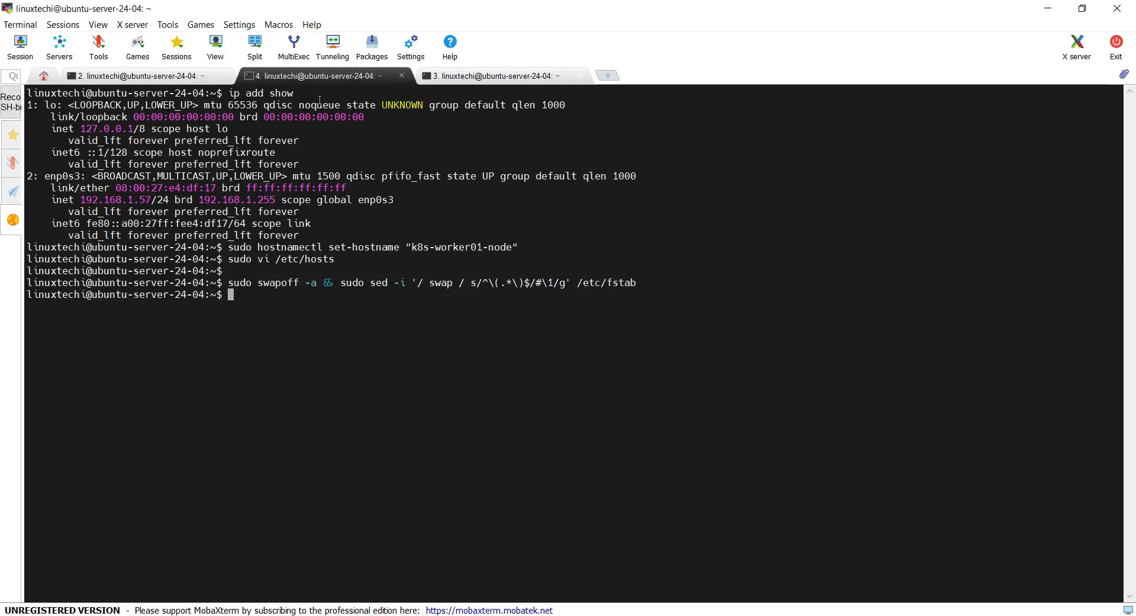
left_click(492, 76)
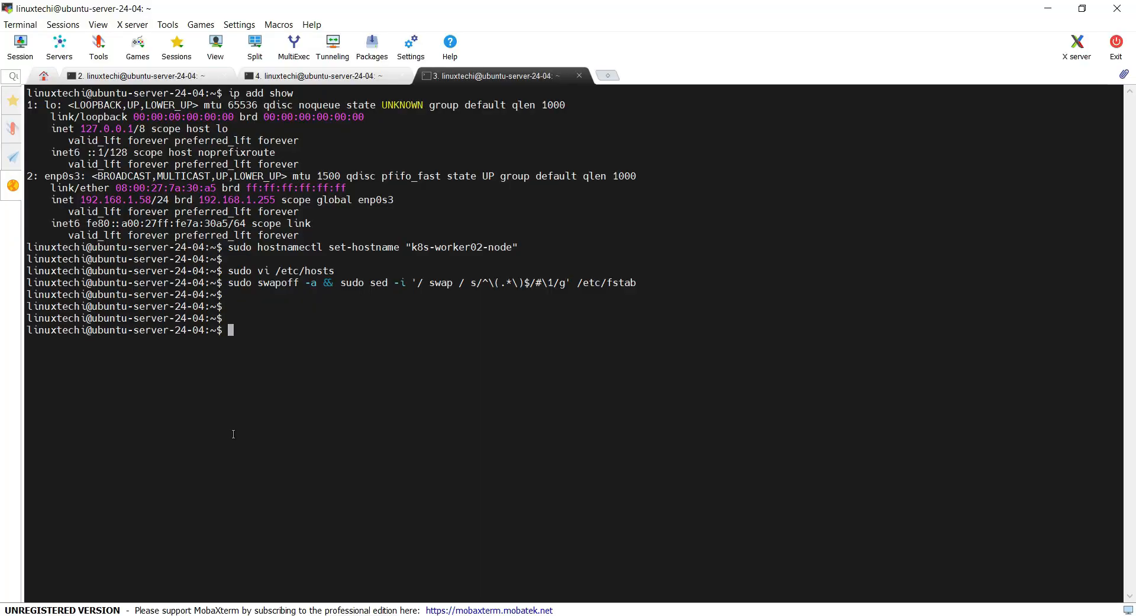
- Load the overlay and br_netfilter modules with modprobe and persist them in k8s.conf
type("sudo modprobe overlay && sudo modprobe br_netfilter")
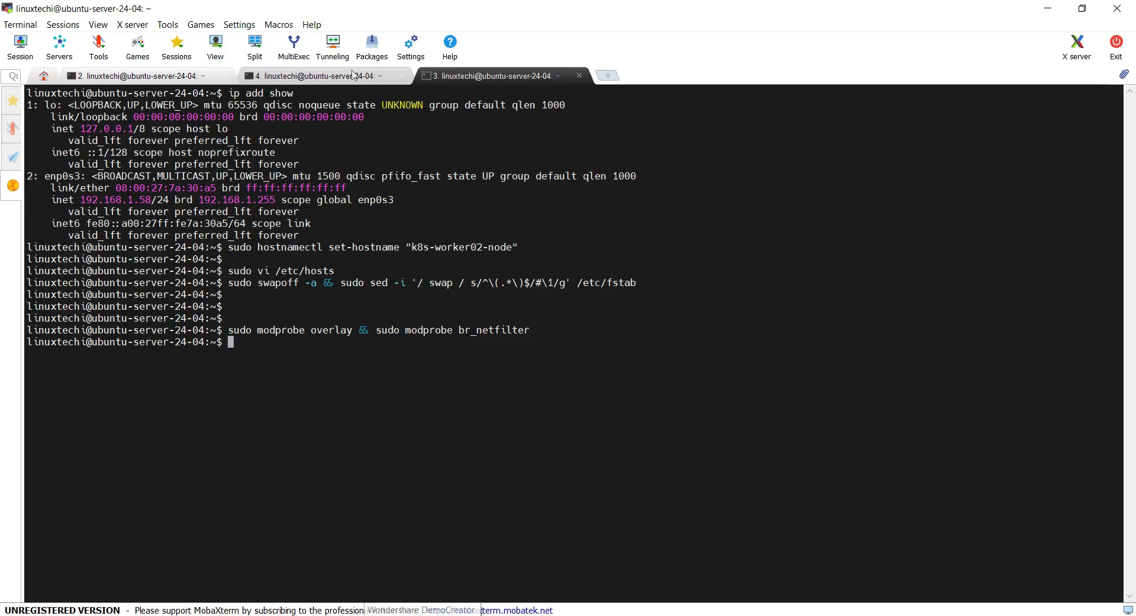
left_click(130, 76)
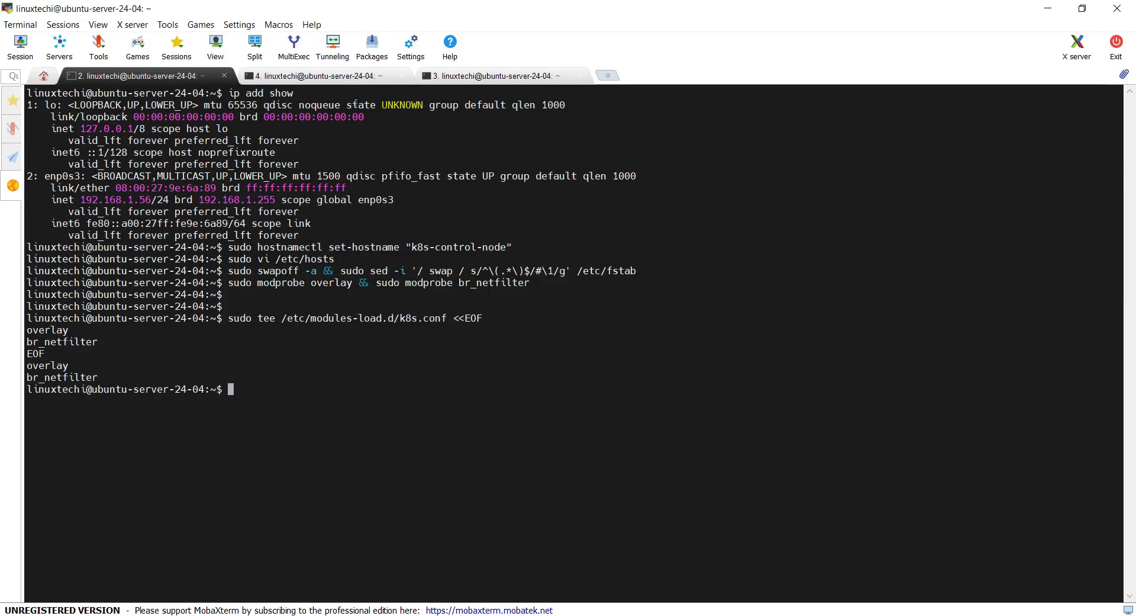
left_click(311, 76)
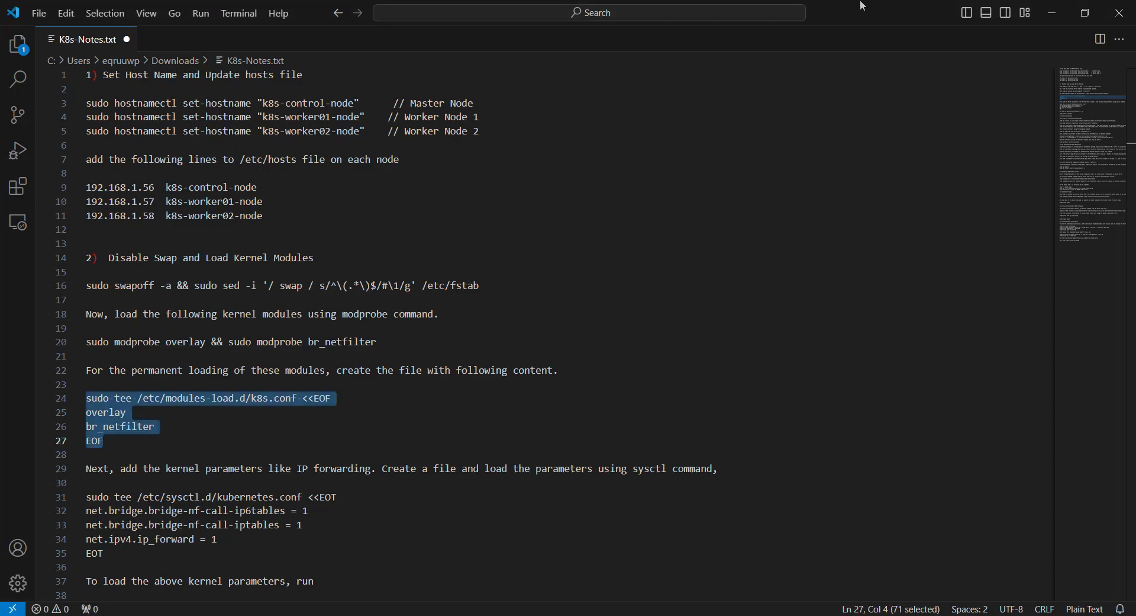
- Write /etc/sysctl.d/kubernetes.conf enabling bridge iptables and IP forwarding on each node
scroll("down", 3)
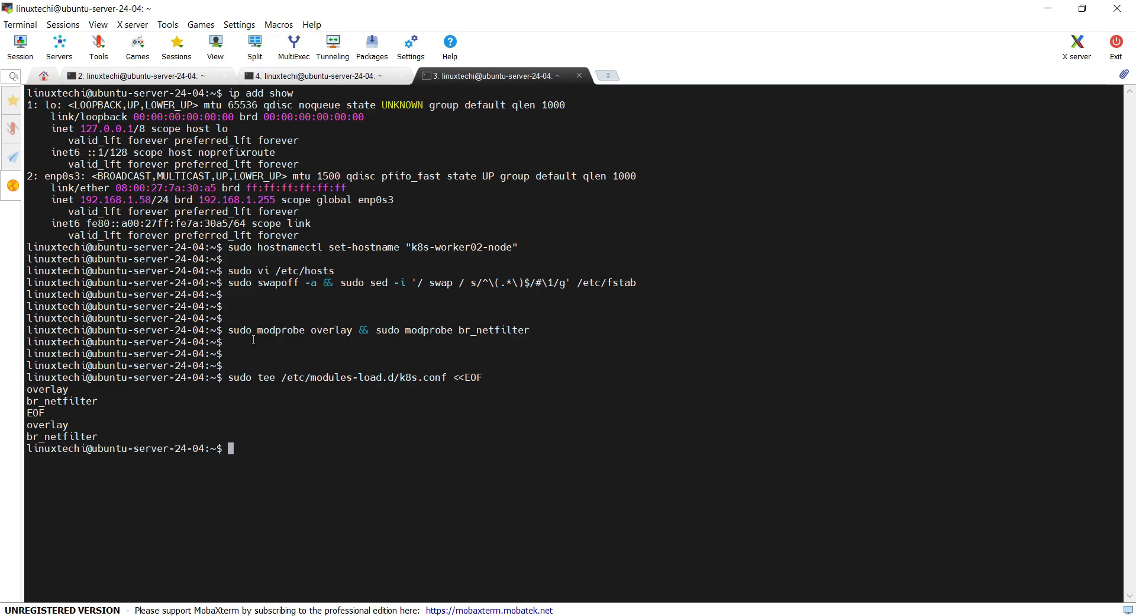
left_click(130, 76)
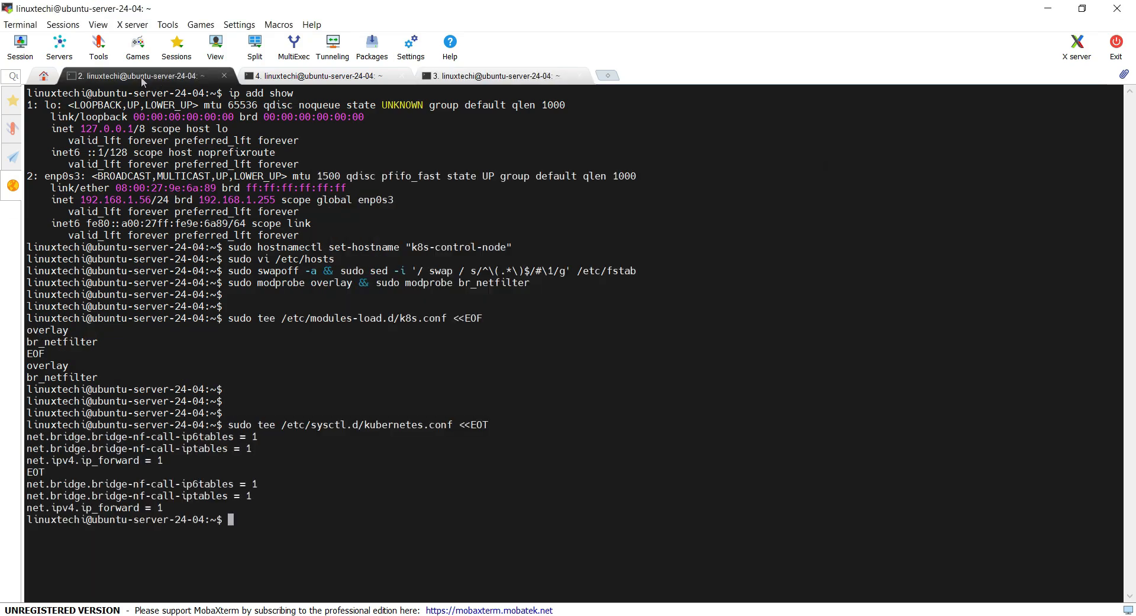
left_click(312, 75)
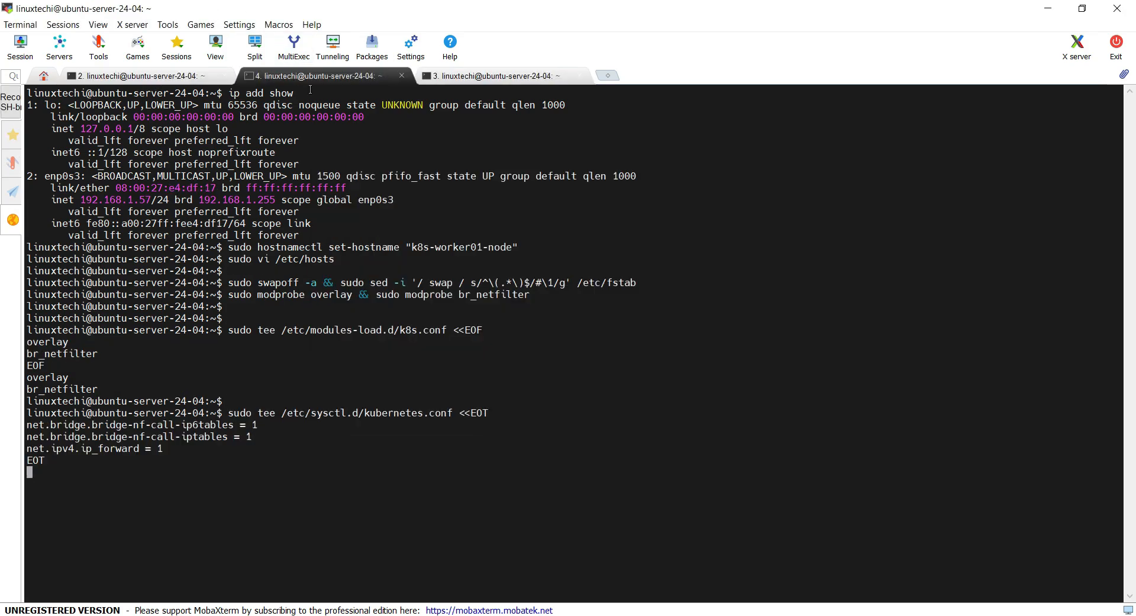
left_click(495, 76)
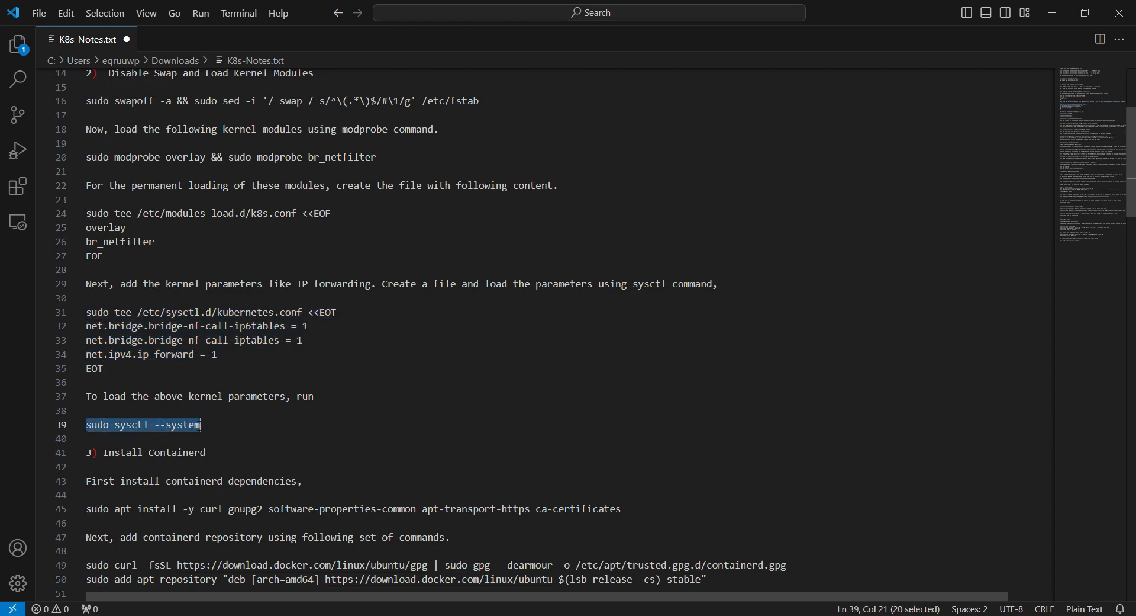
right_click(143, 424)
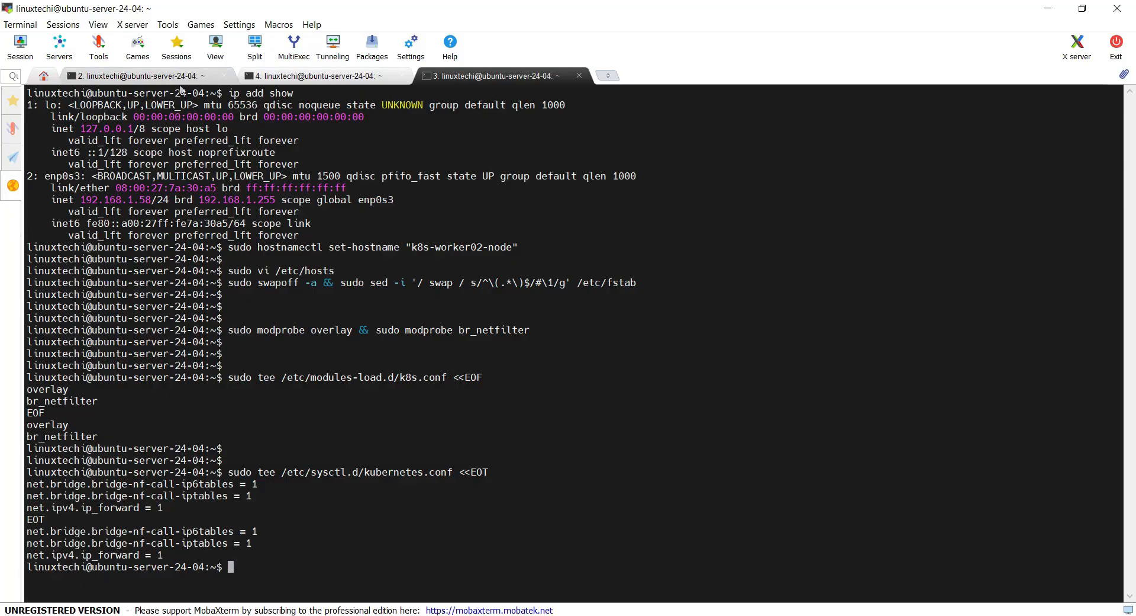
type("sudo sysctl --system")
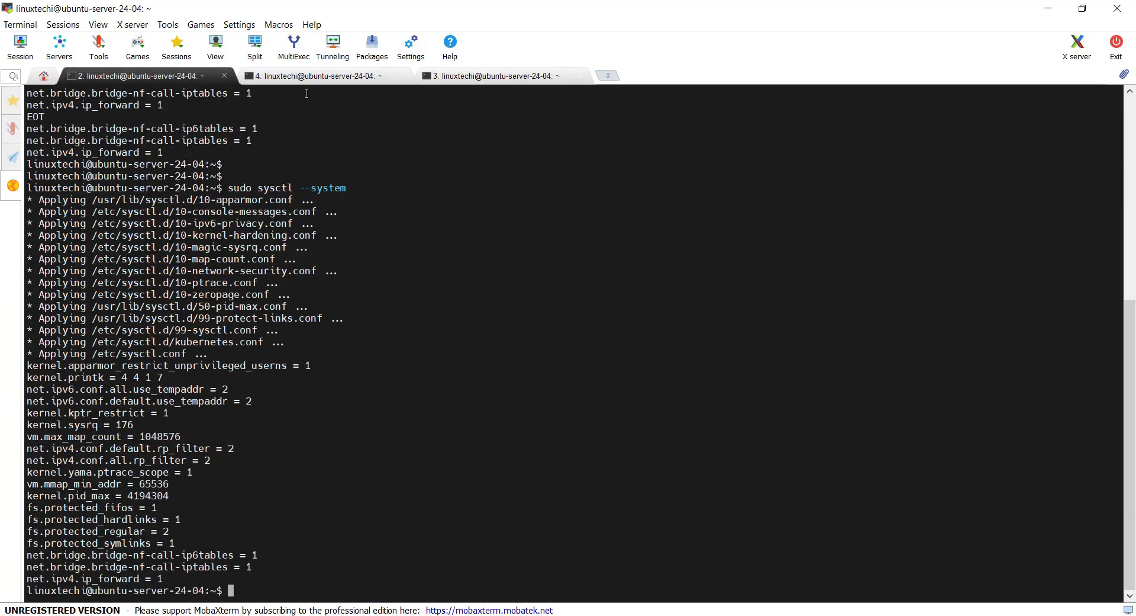
left_click(496, 76)
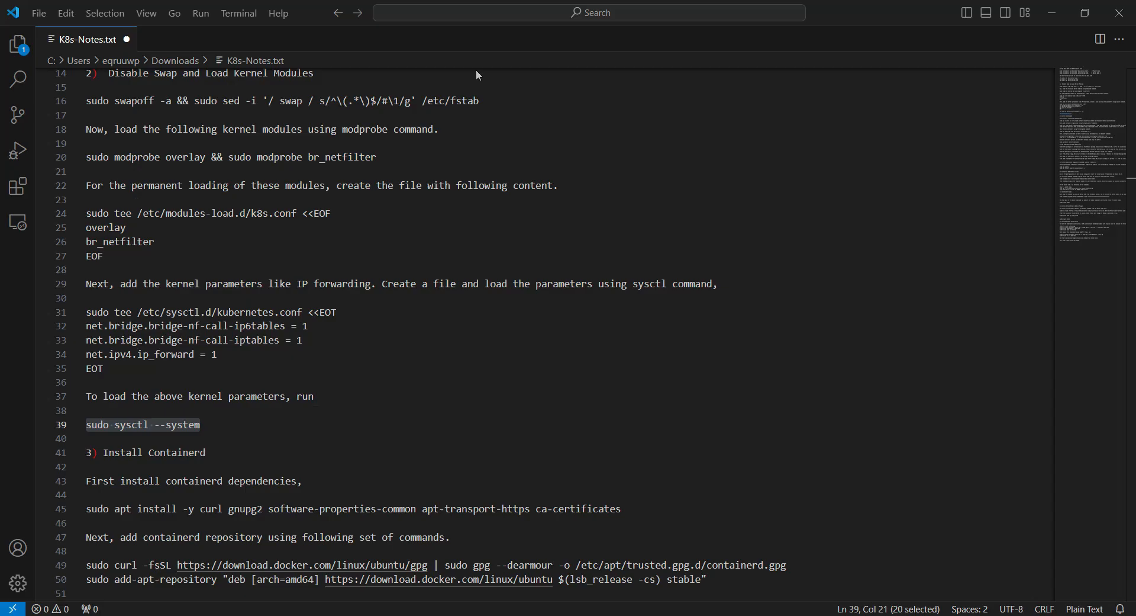
scroll("down", 3)
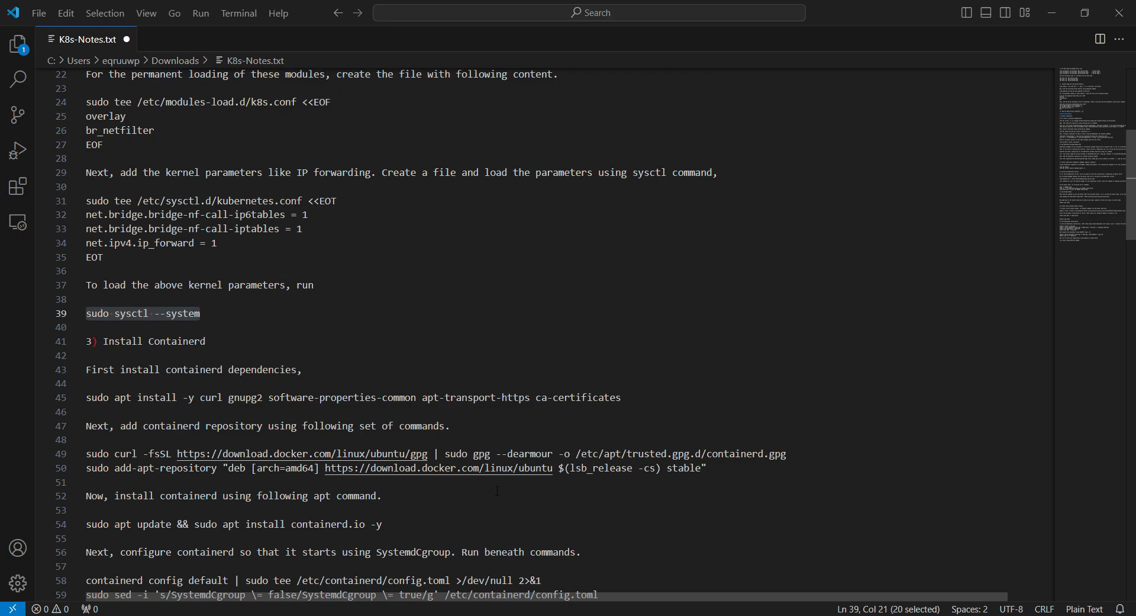
mouse_move(968, 55)
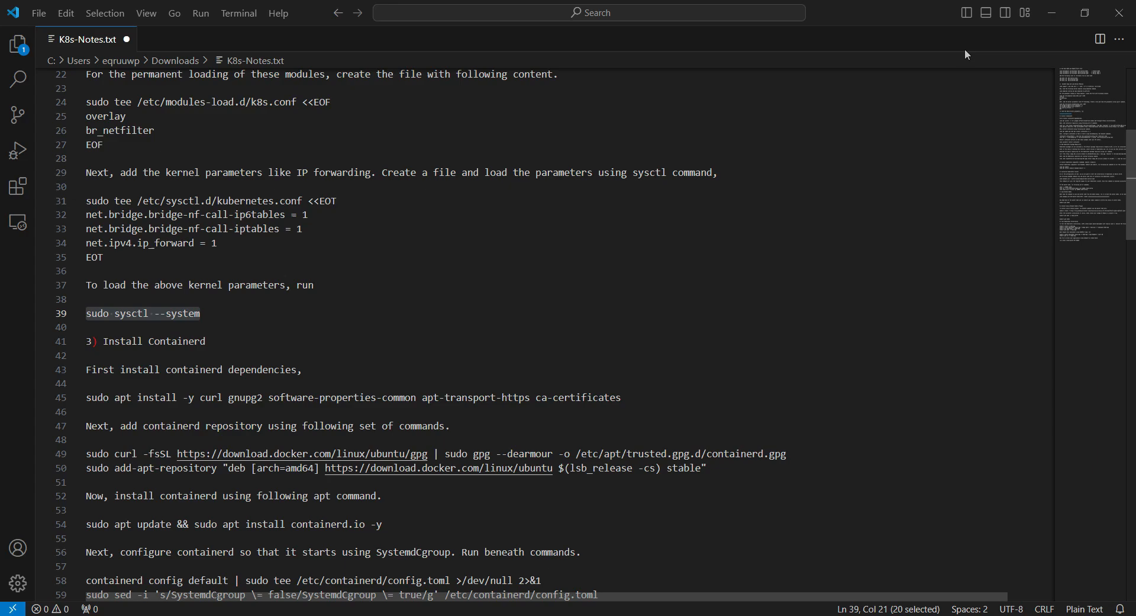
left_click(353, 397)
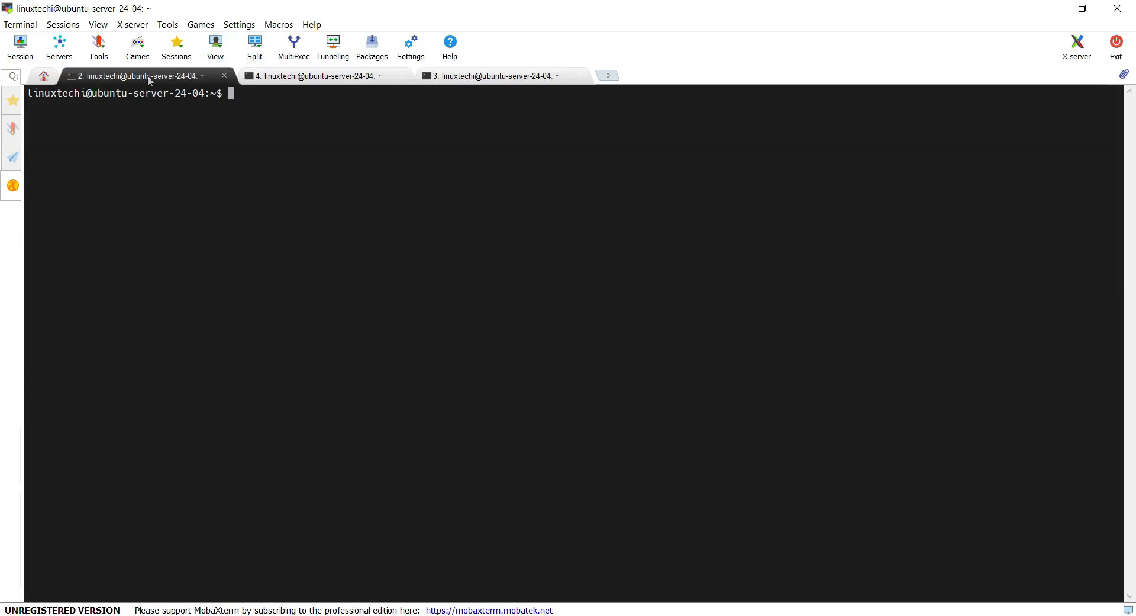
- Install containerd's apt dependencies on each node session
left_click(318, 76)
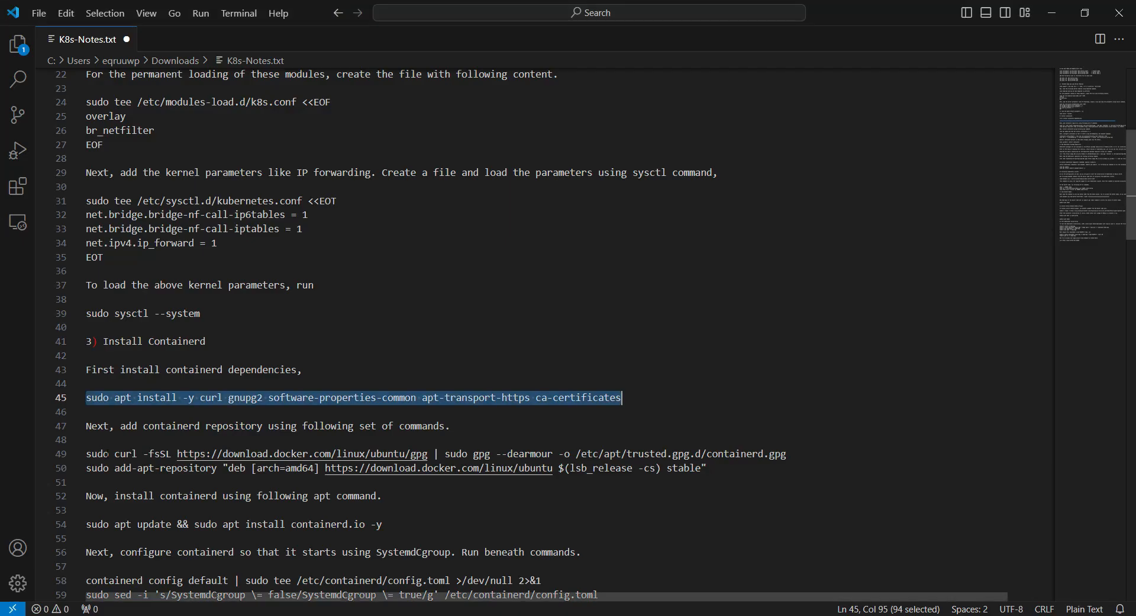
right_click(766, 453)
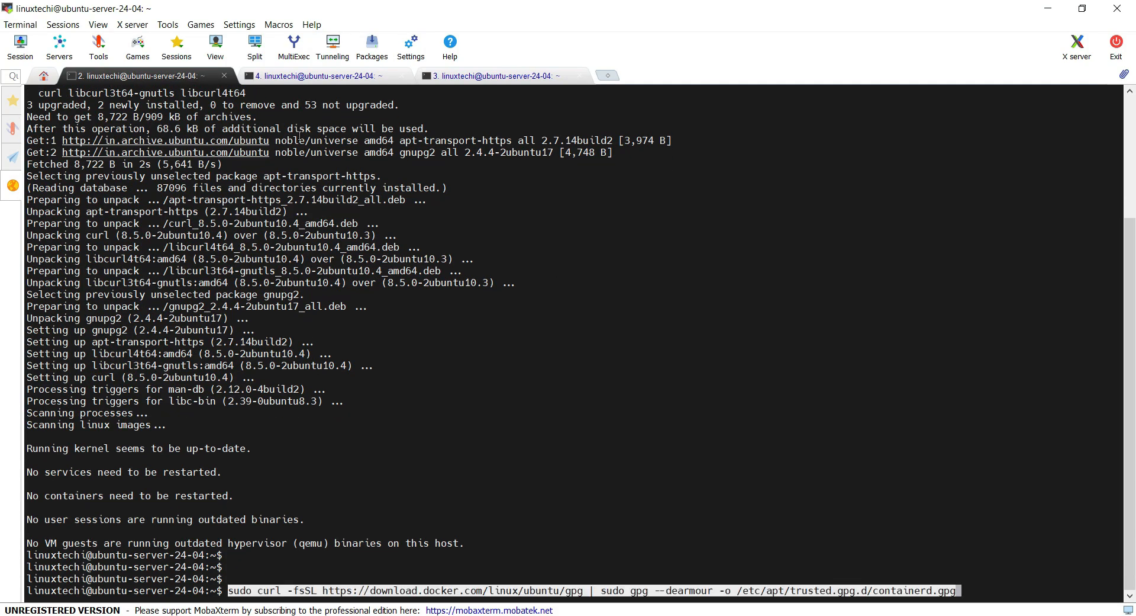
left_click(318, 75)
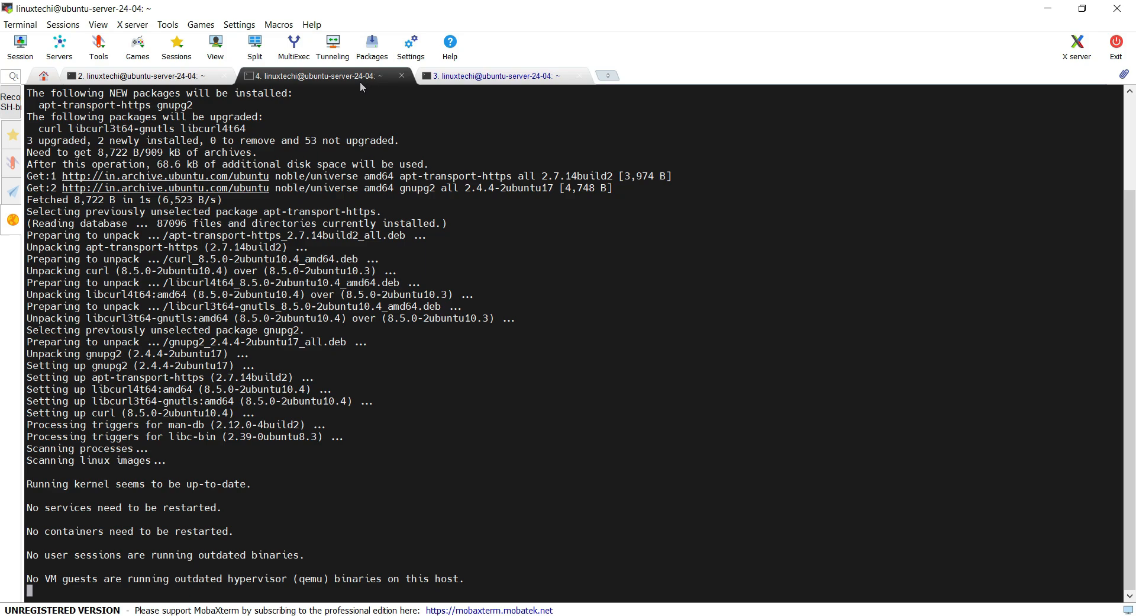
mouse_move(351, 76)
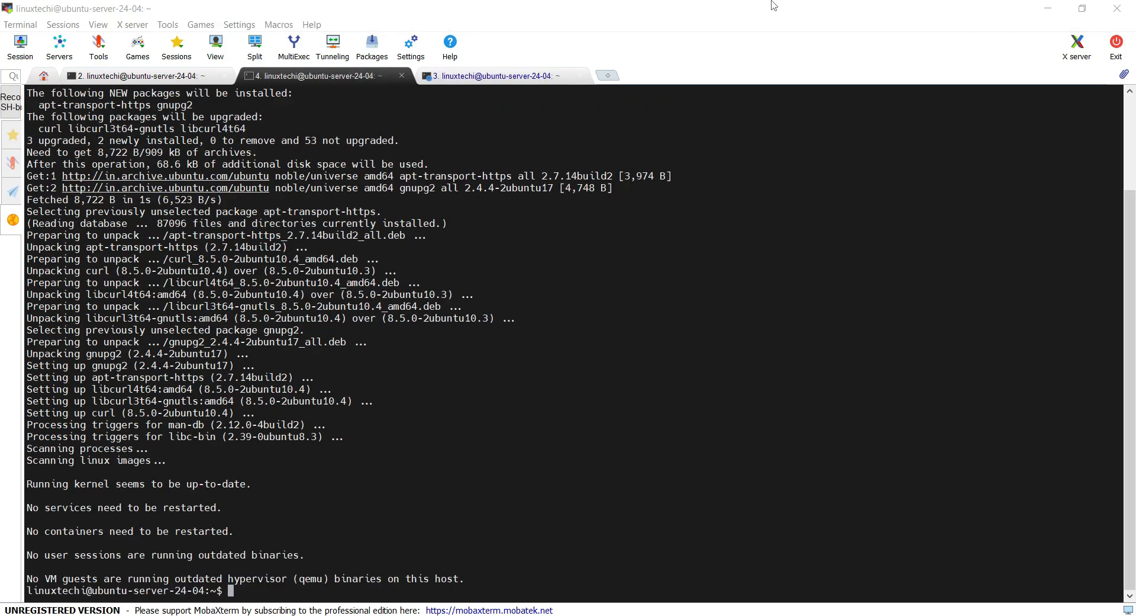
left_click(498, 75)
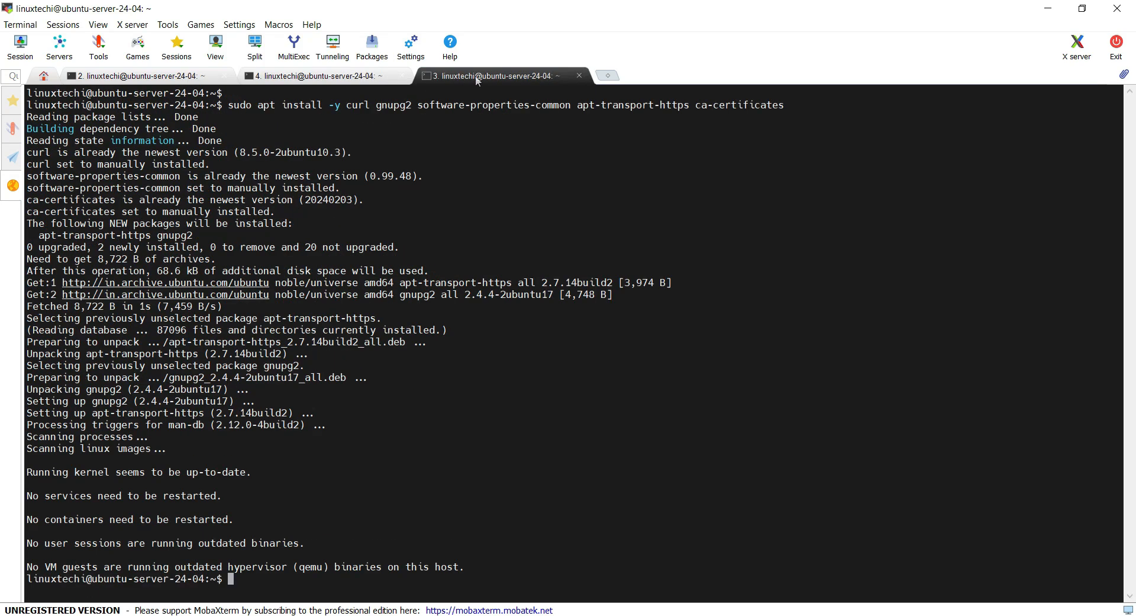
- Add Docker's GPG signing key with curl | gpg --dearmour and the Docker apt repository
type("sudo curl -fsSL https://download.docker.com/linux/ubuntu/gpg | sudo gpg --dearmour -o /etc/apt/trusted.gpg.d/containerd.gpg")
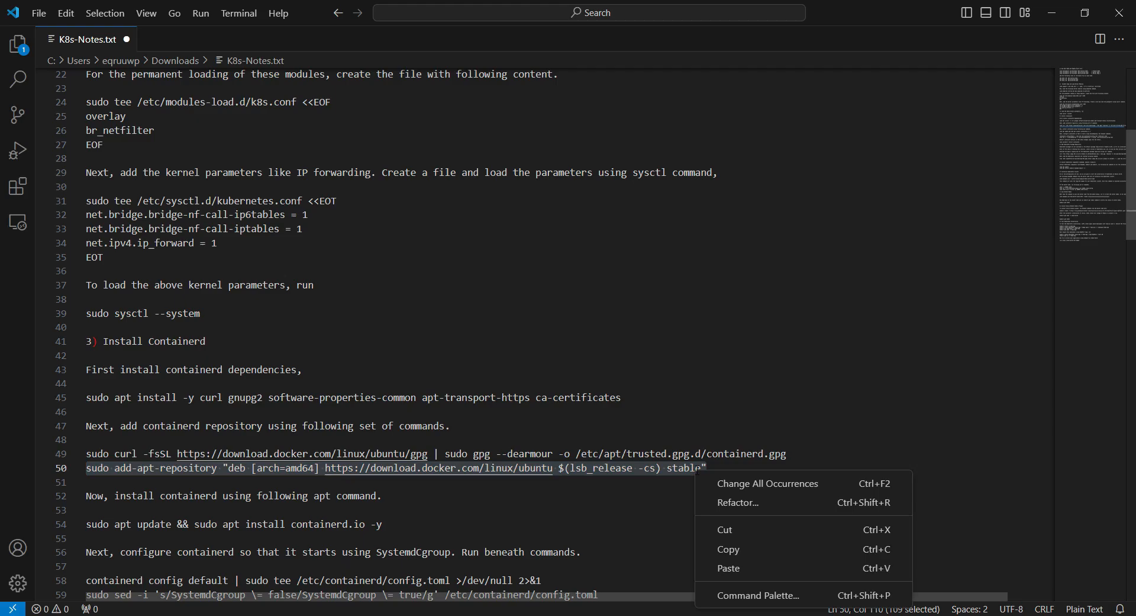
left_click(495, 76)
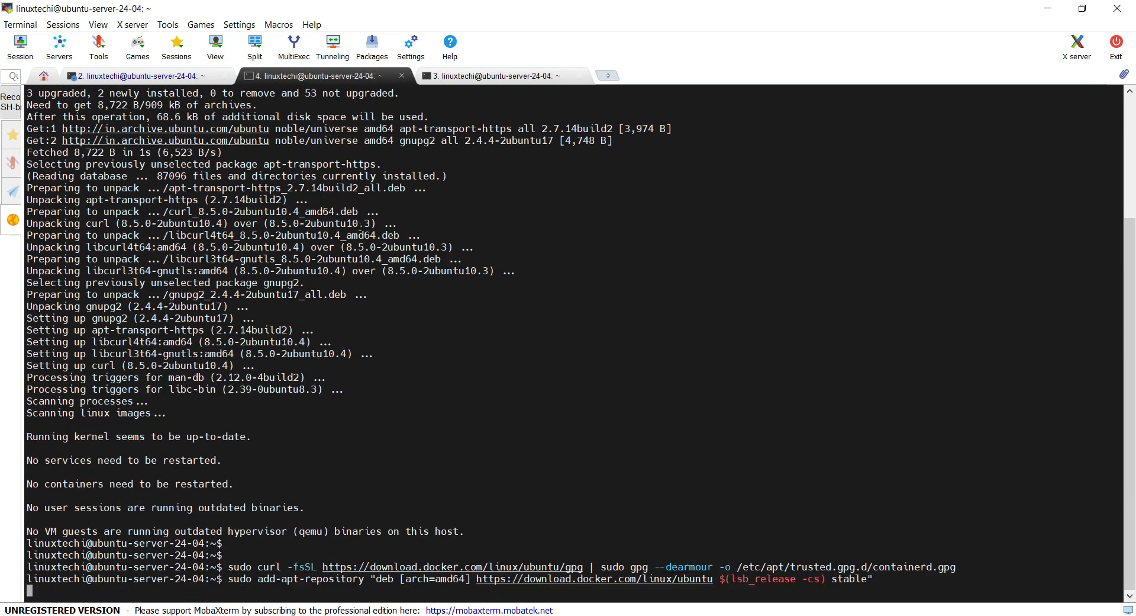
key("Return")
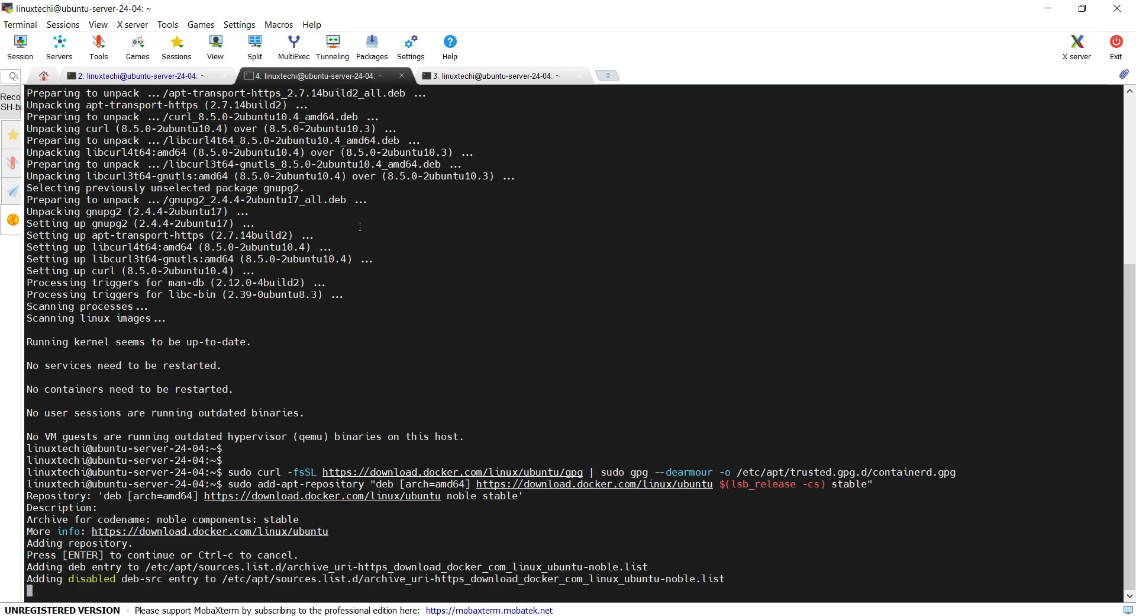
left_click(492, 76)
type("sudo apt update && sudo apt install containerd.io -y")
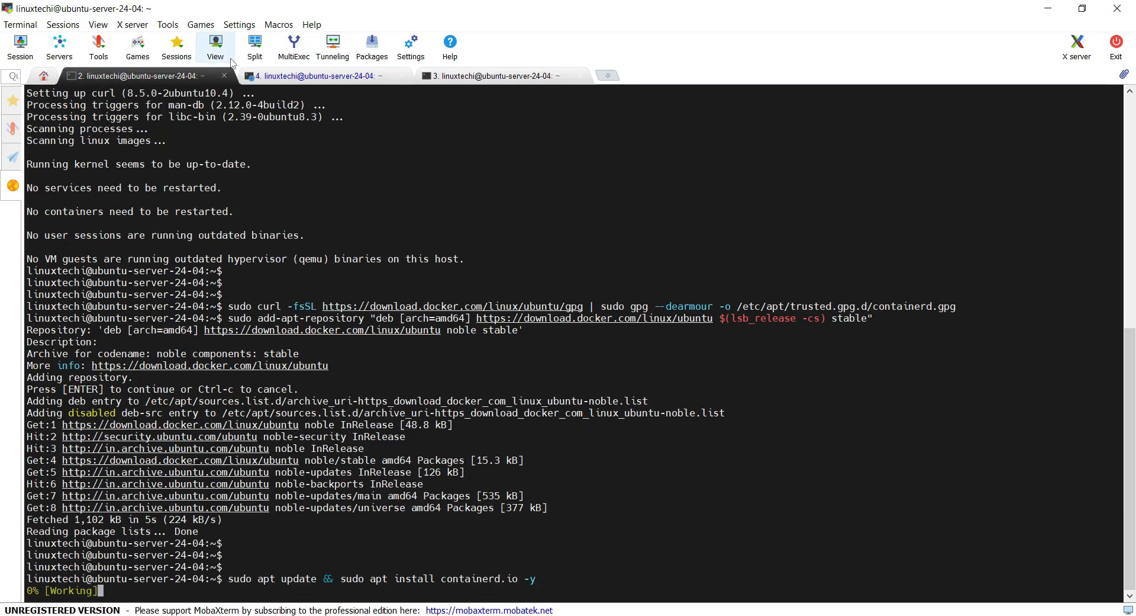
- Run apt update && apt install containerd.io on the remaining nodes
left_click(312, 76)
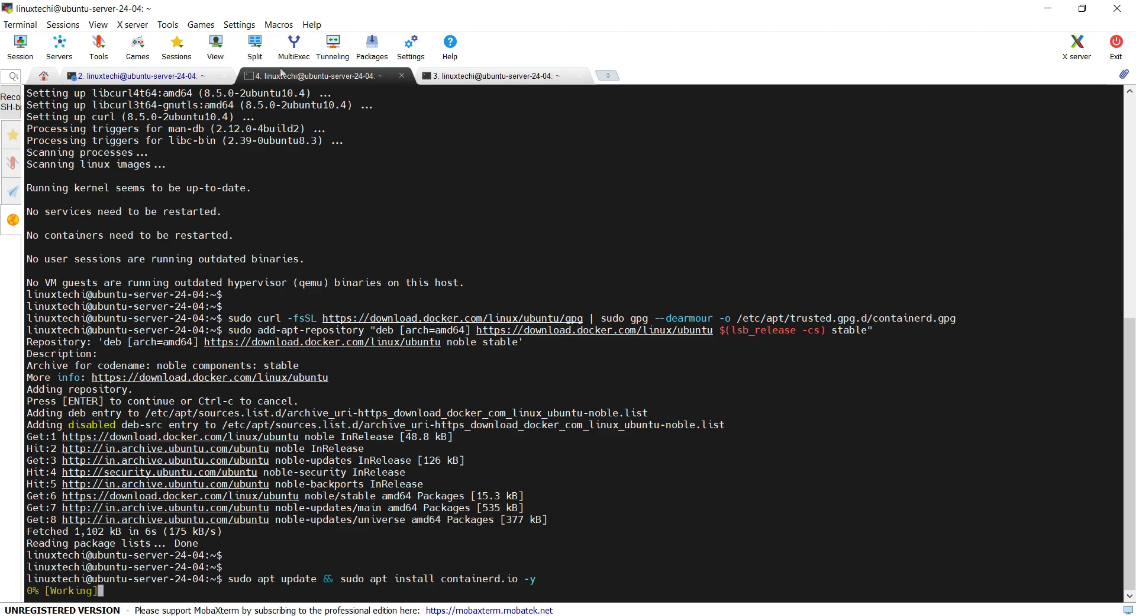
left_click(496, 75)
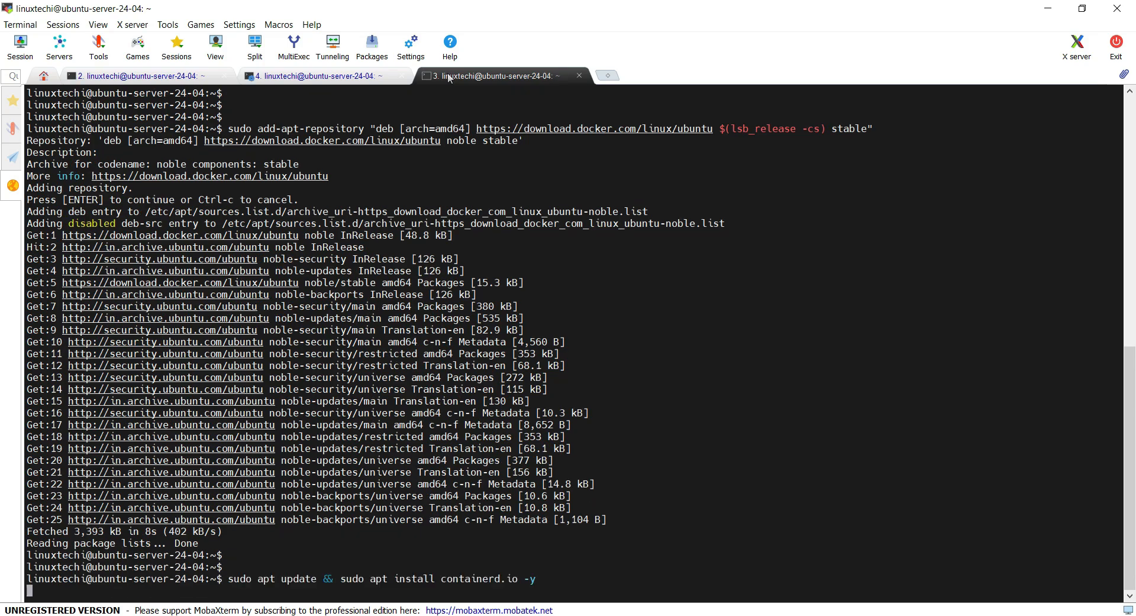
left_click(134, 75)
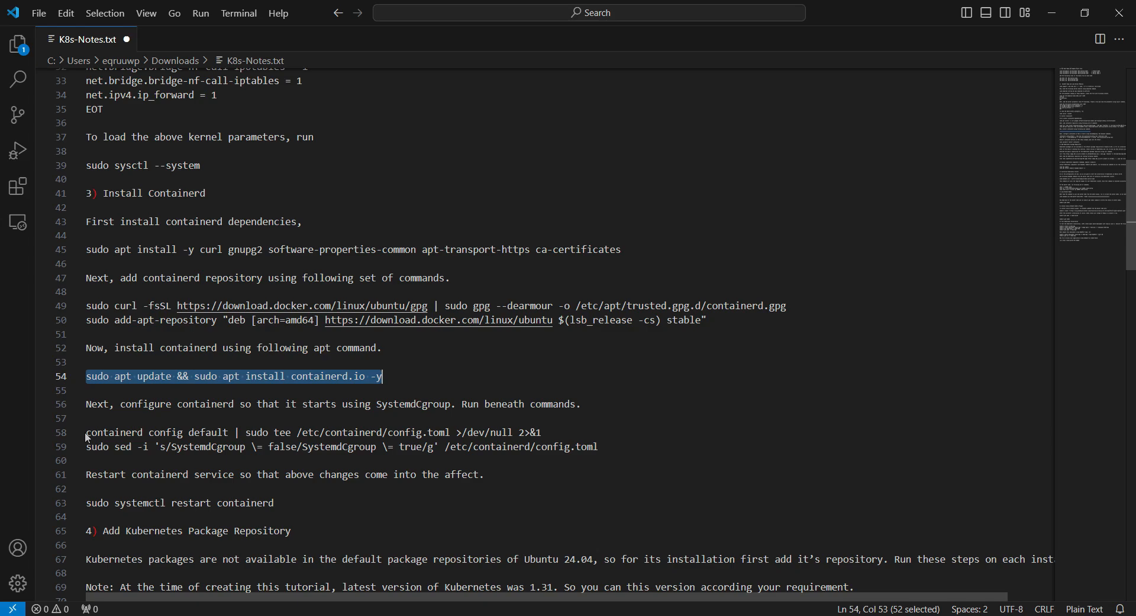
- Generate containerd's default config with SystemdCgroup enabled via sed on each node
left_click(87, 432)
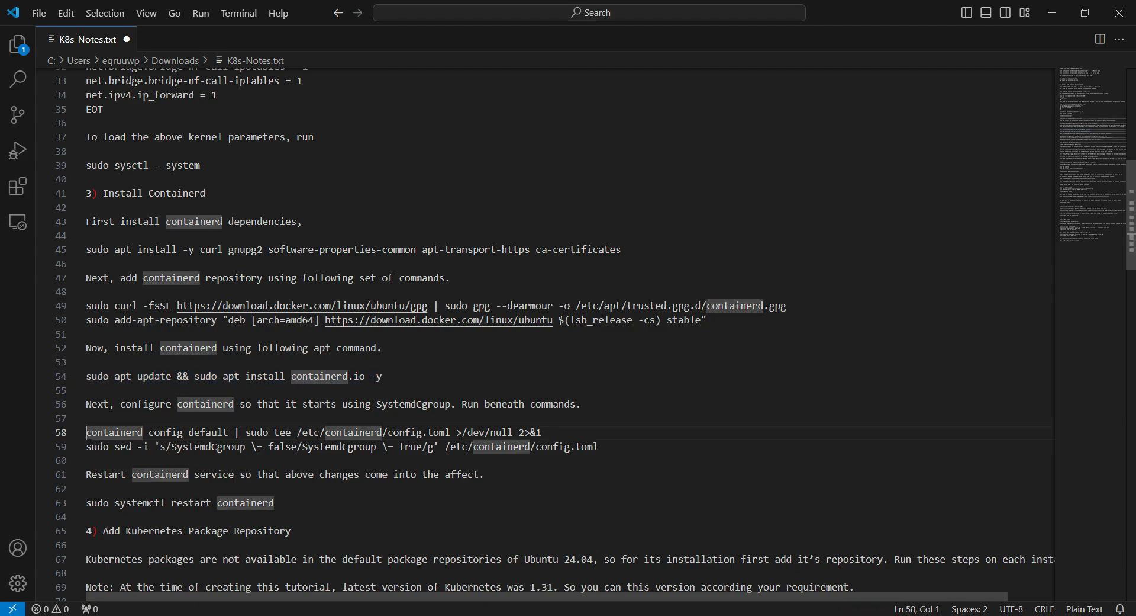
left_click_drag(85, 432, 598, 447)
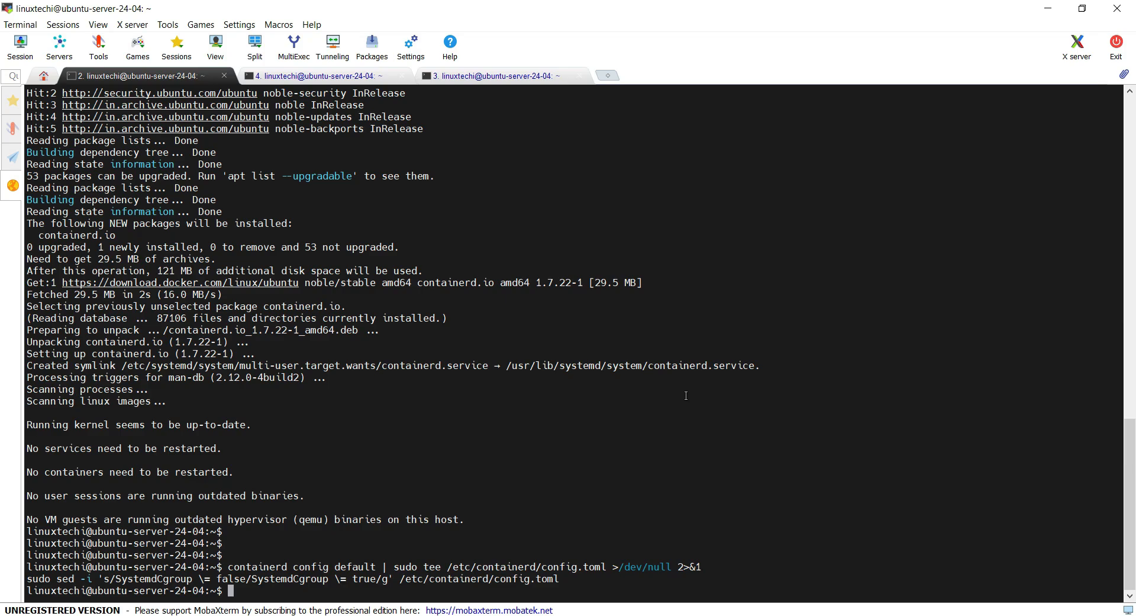
left_click(317, 76)
type("sudo systemctl restart containerd")
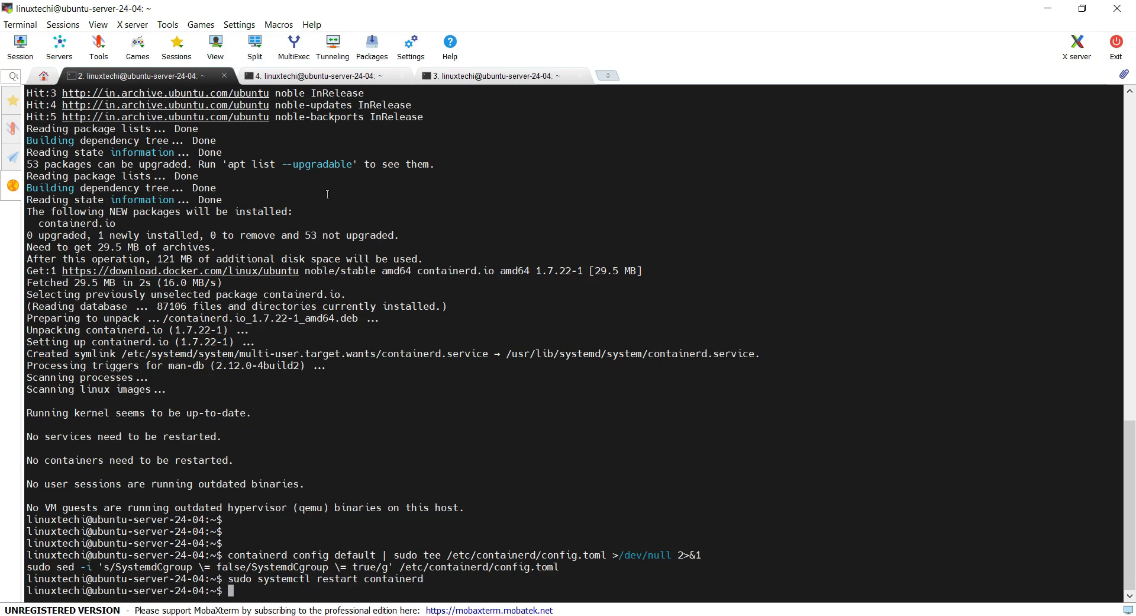
left_click(318, 76)
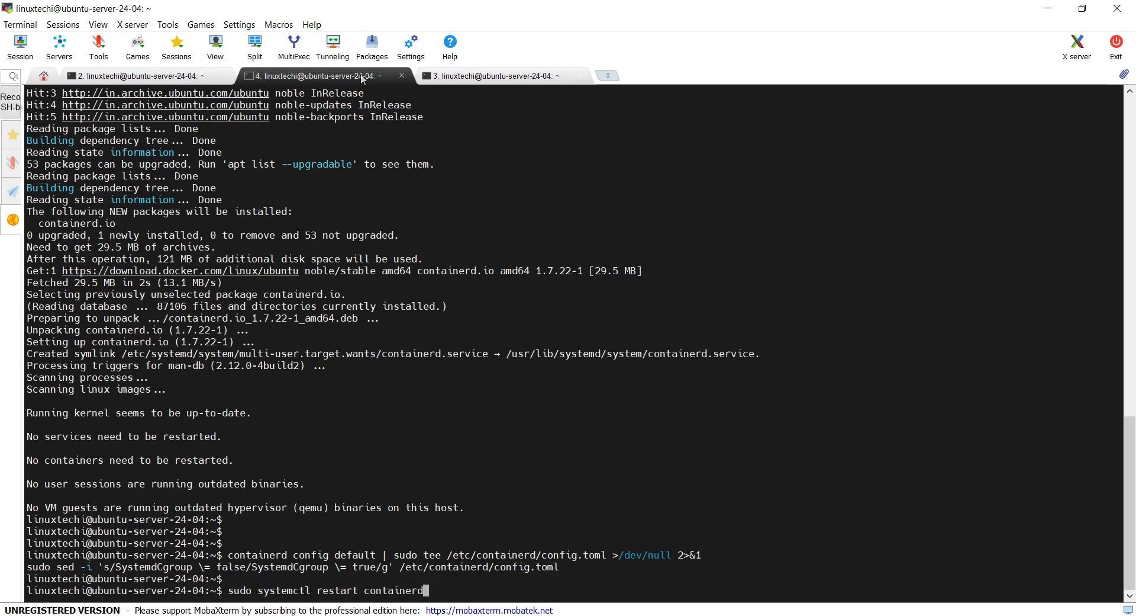
left_click(496, 75)
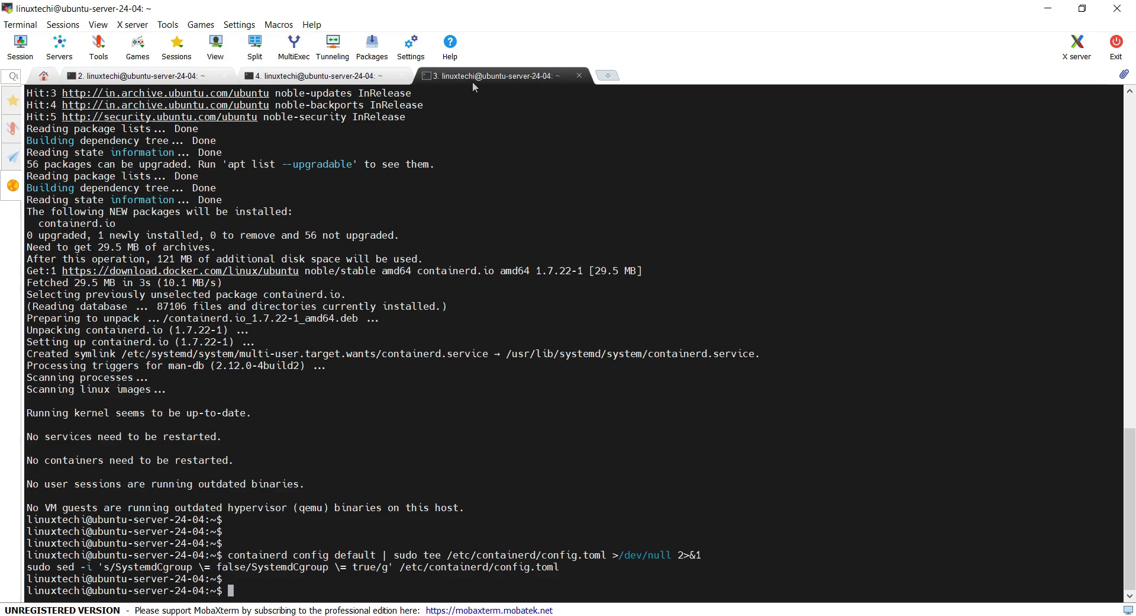
- Restart containerd with sudo systemctl restart containerd on the nodes
type("sudo systemctl restart containerd")
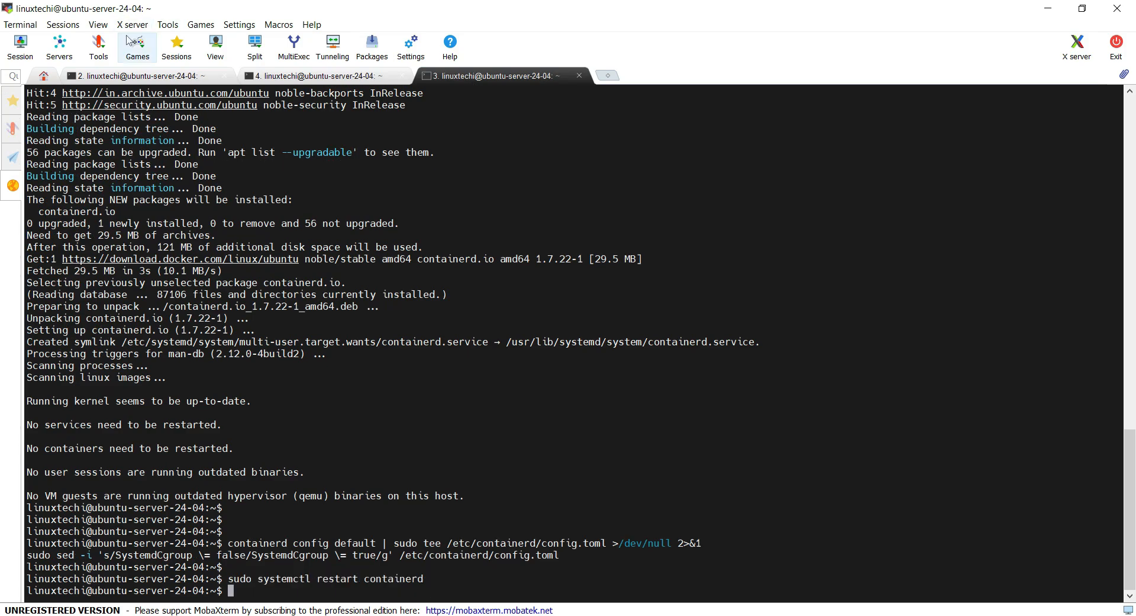
left_click(130, 76)
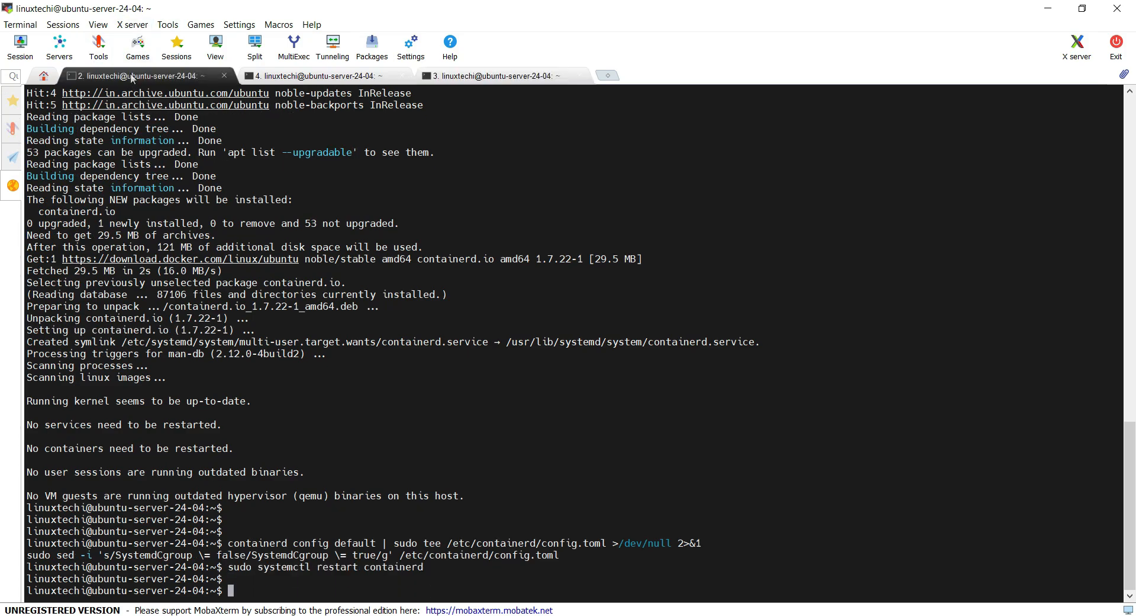
type("sudo systemctl restart containerd")
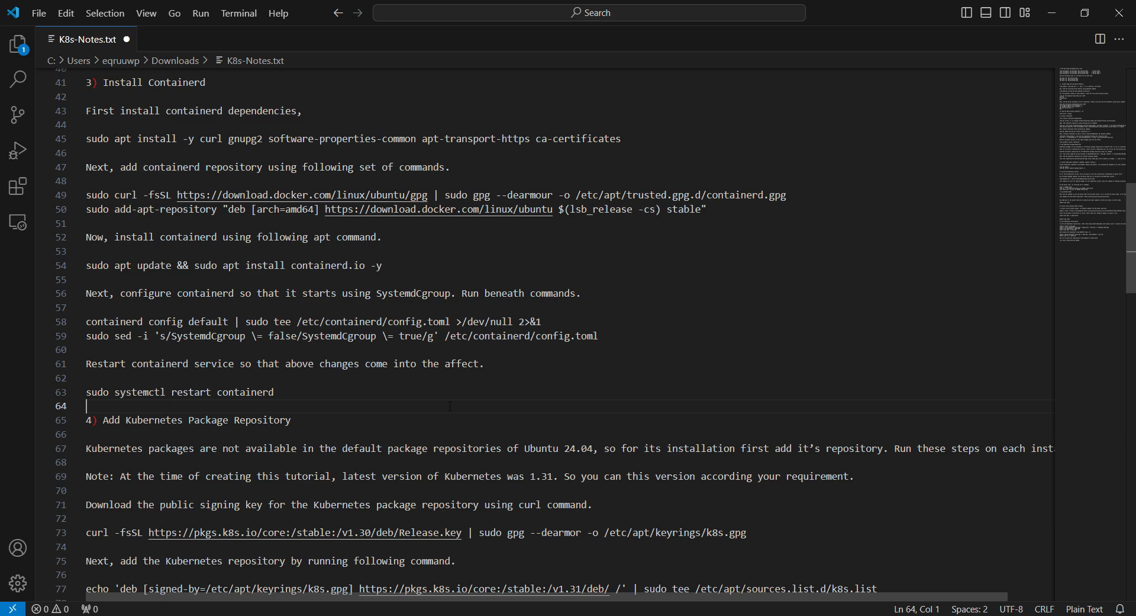
- Add the Kubernetes v1.31 package signing key with curl on each node
left_click_drag(85, 533, 747, 533)
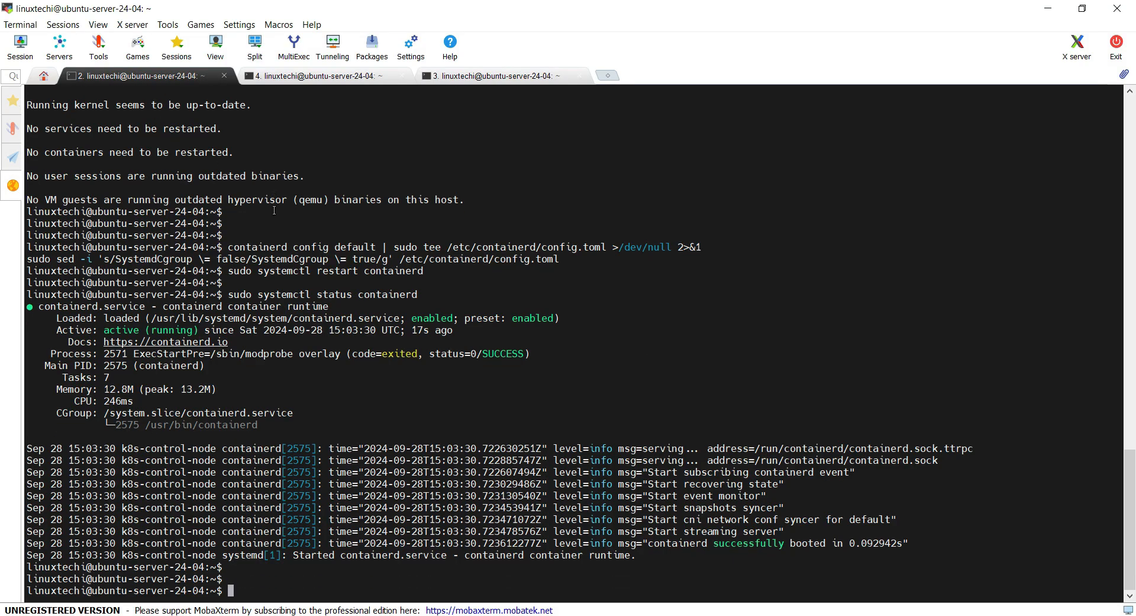
left_click(318, 75)
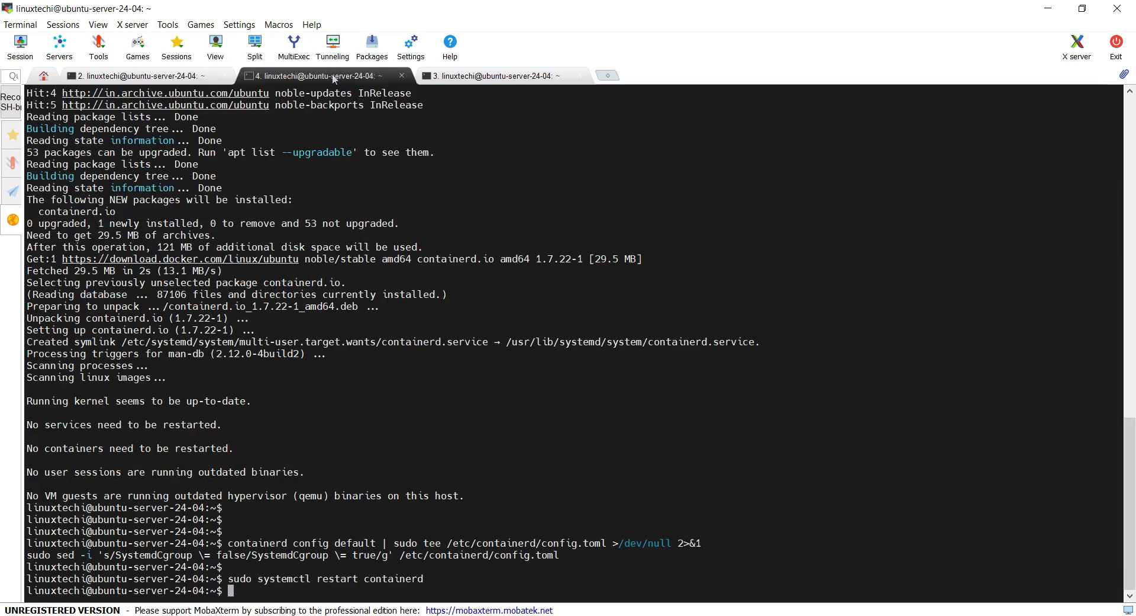
left_click(492, 76)
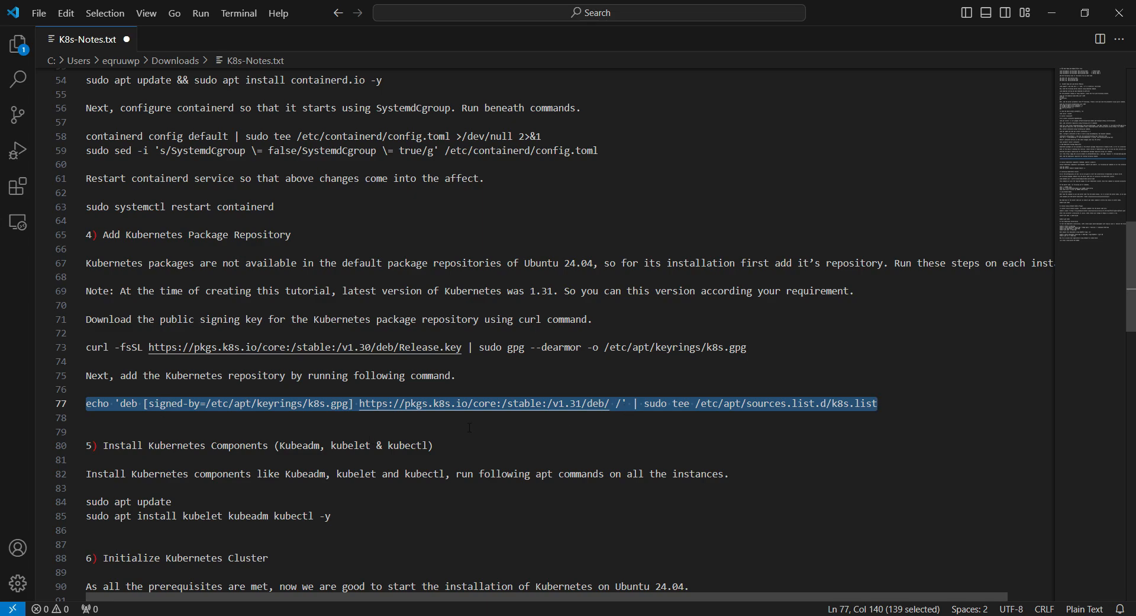
- Add the v1.31 repository via echo … | sudo tee /etc/apt/sources.list.d/k8s.list on each node
right_click(631, 404)
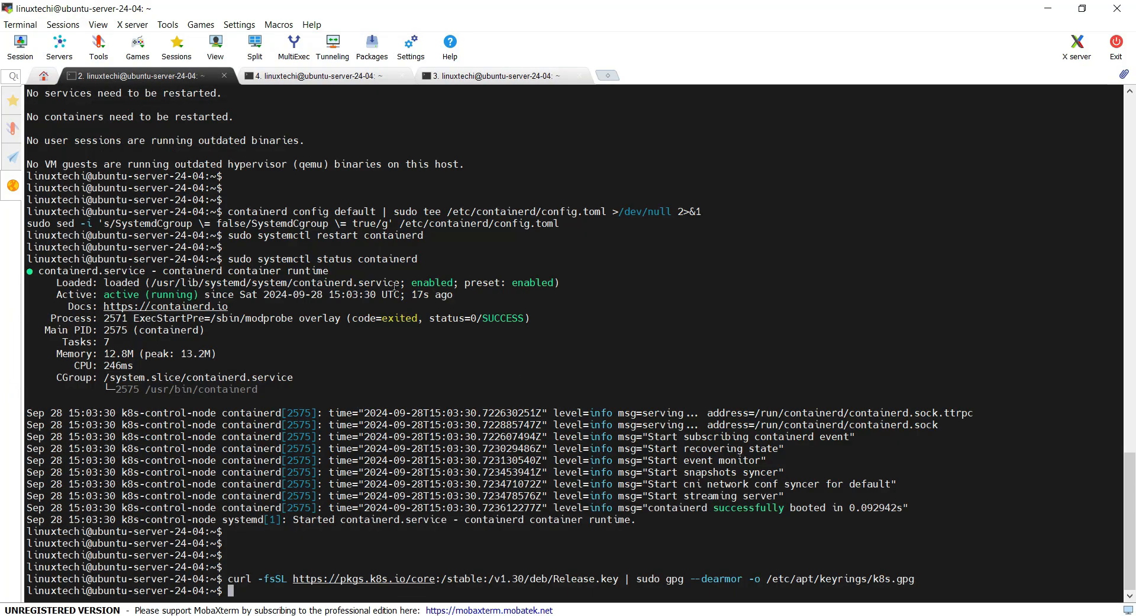
left_click(317, 75)
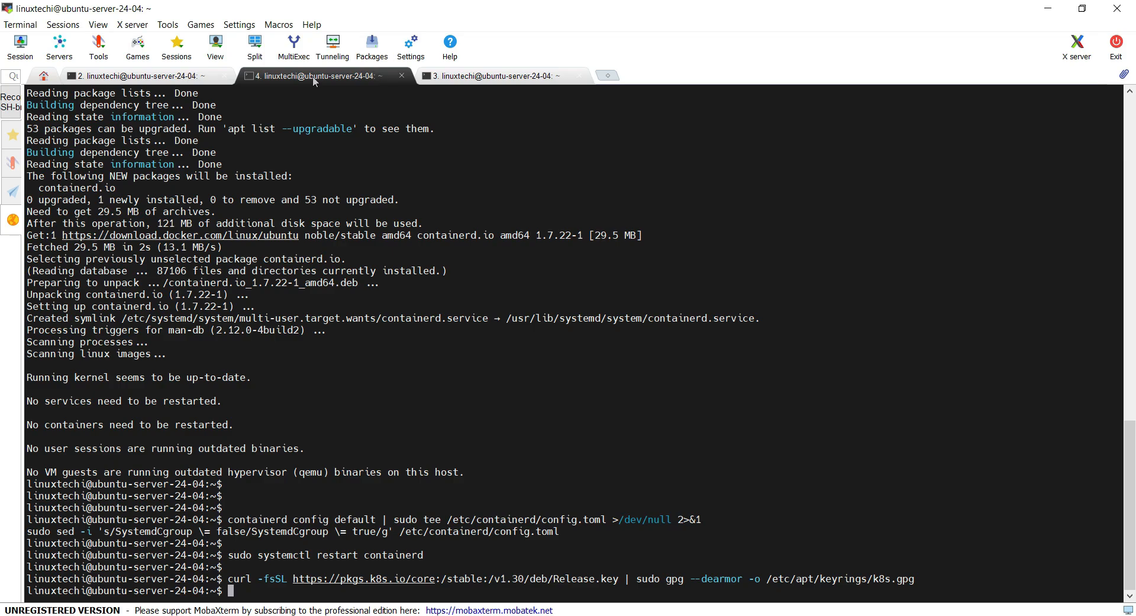
left_click(498, 76)
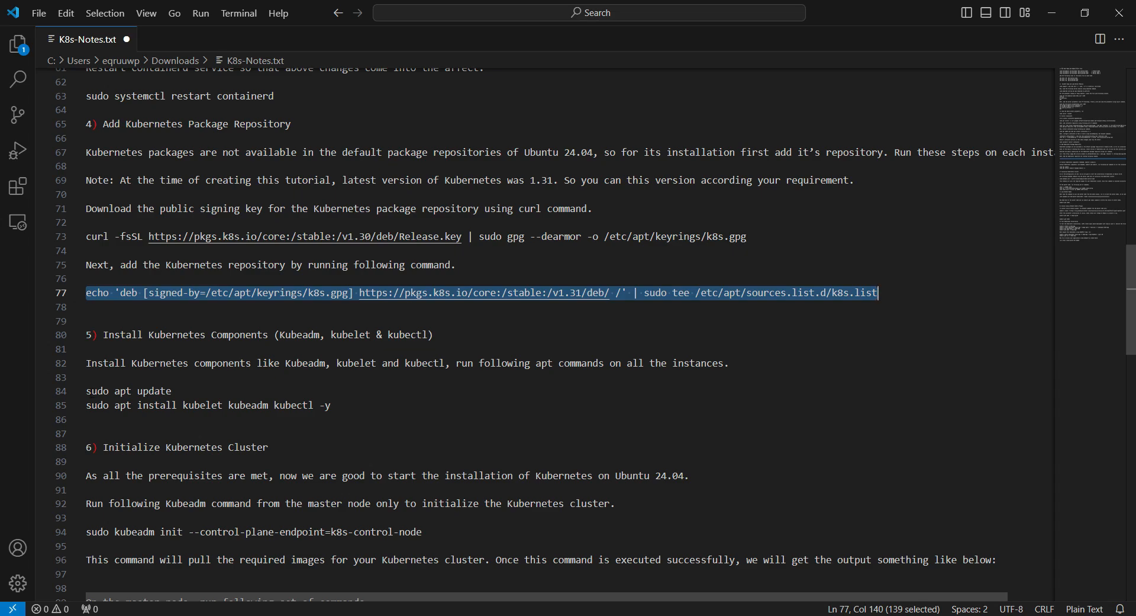
left_click_drag(85, 391, 332, 405)
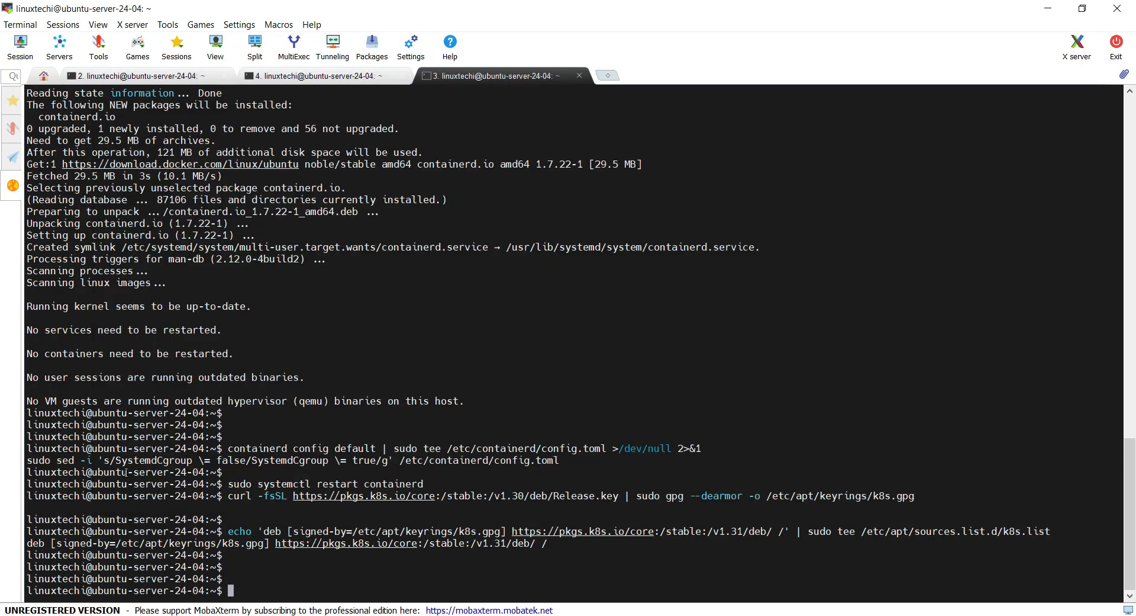
left_click(130, 76)
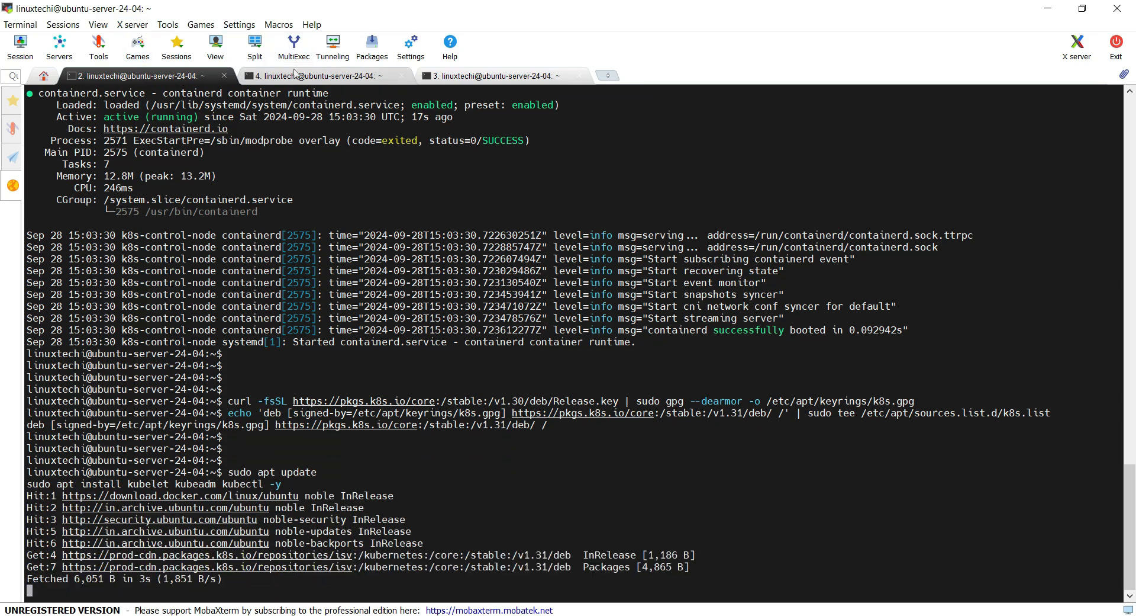
- Run apt update and install kubelet, kubeadm and kubectl 1.31 on the worker nodes
left_click(496, 76)
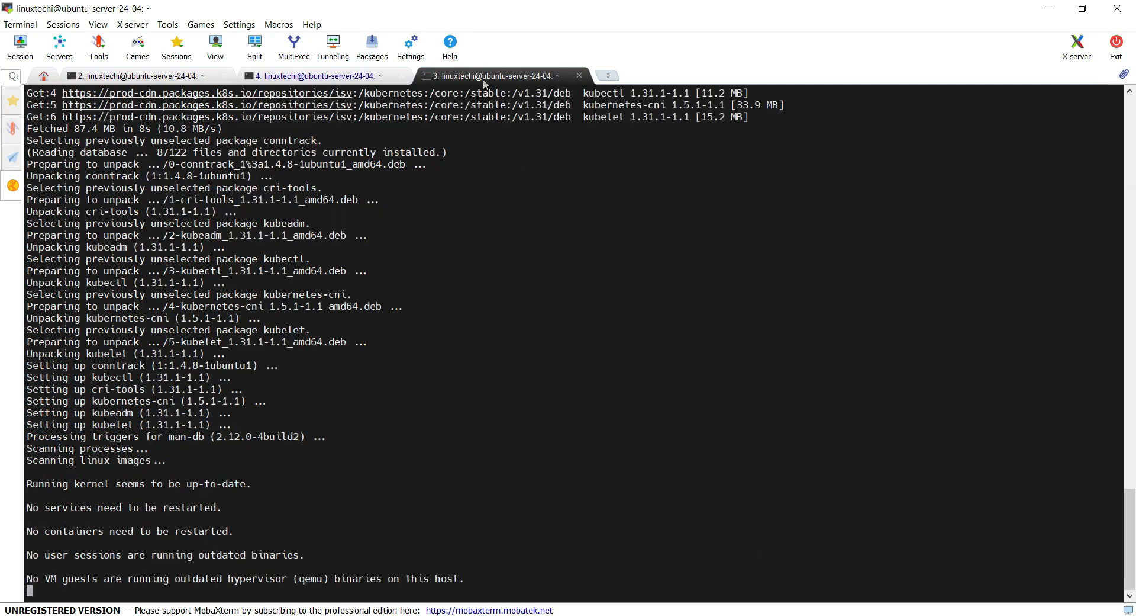
left_click(318, 76)
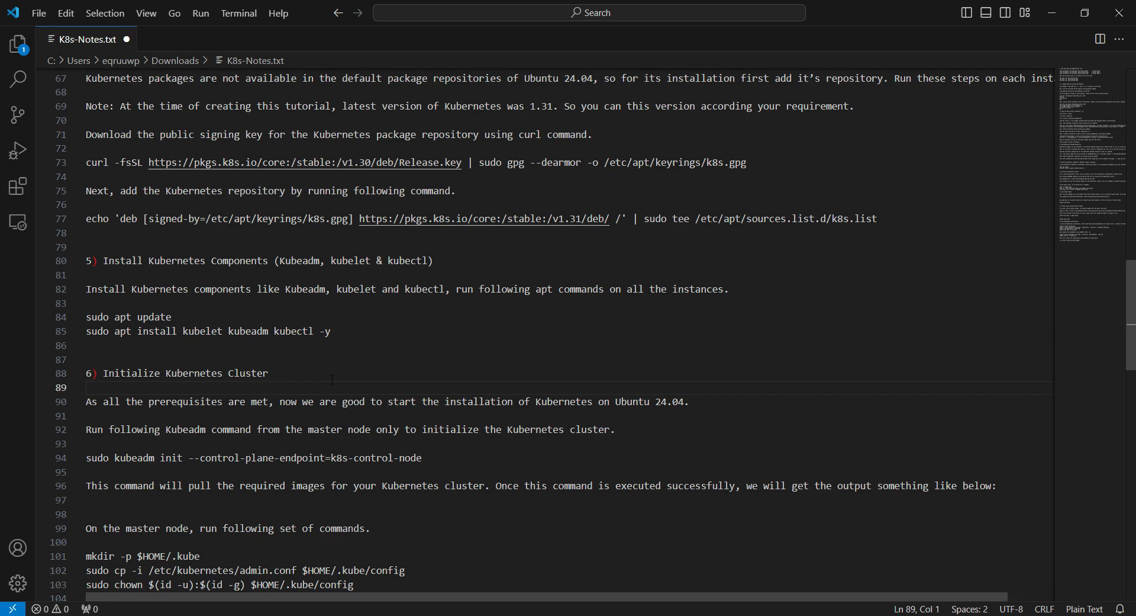
- Run sudo kubeadm init --control-plane-endpoint=k8s-control-node on the control node
left_click_drag(86, 457, 134, 457)
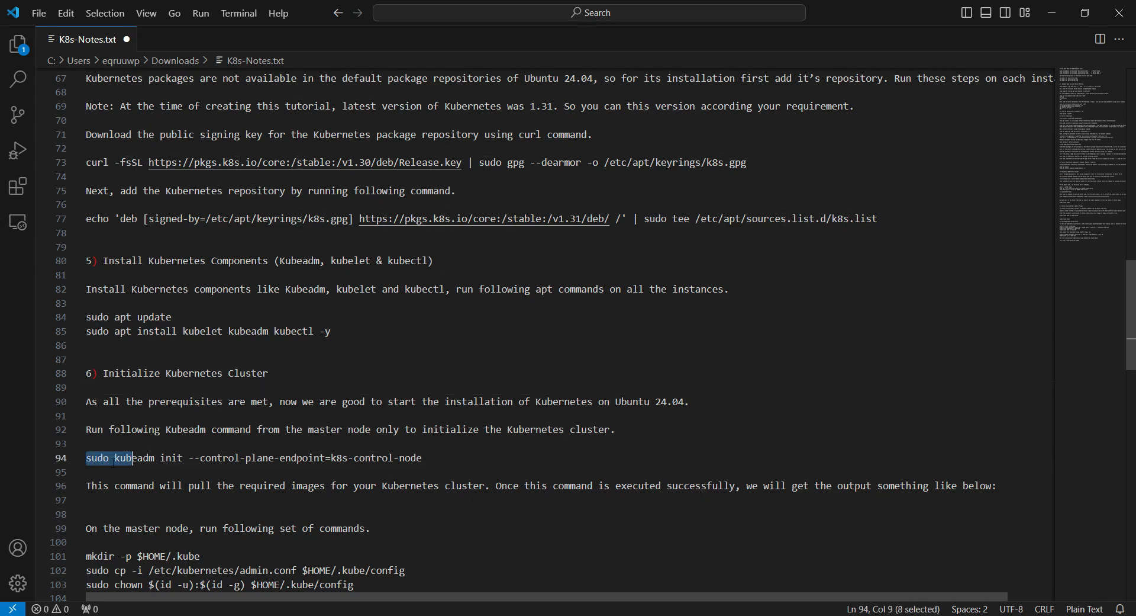
left_click_drag(134, 457, 354, 457)
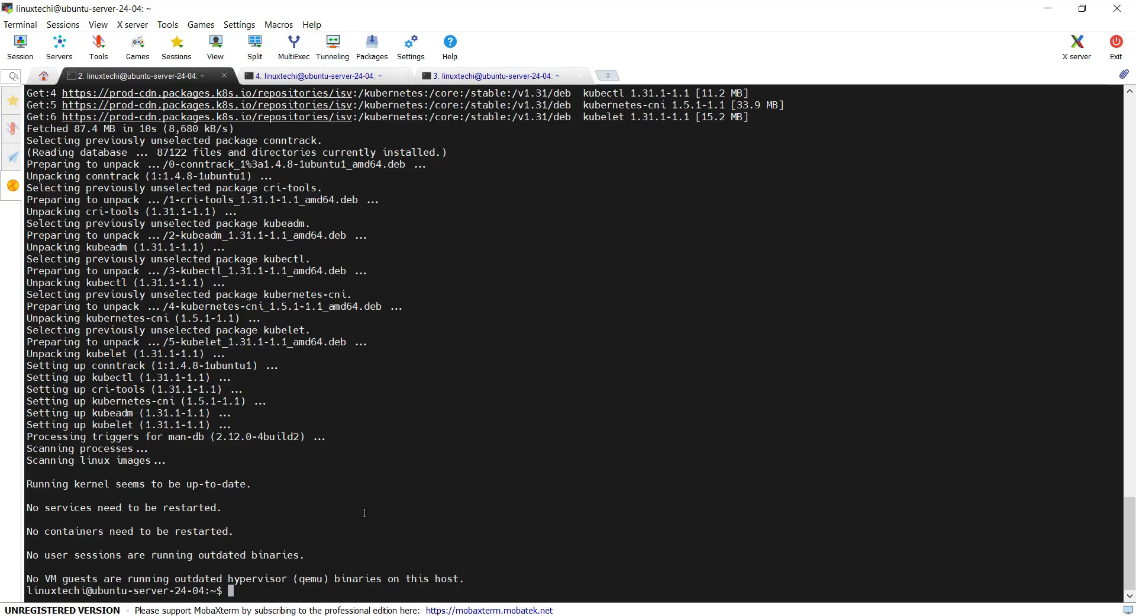
type("sudo kubeadm init --control-plane-endpoint=k8s-control-node")
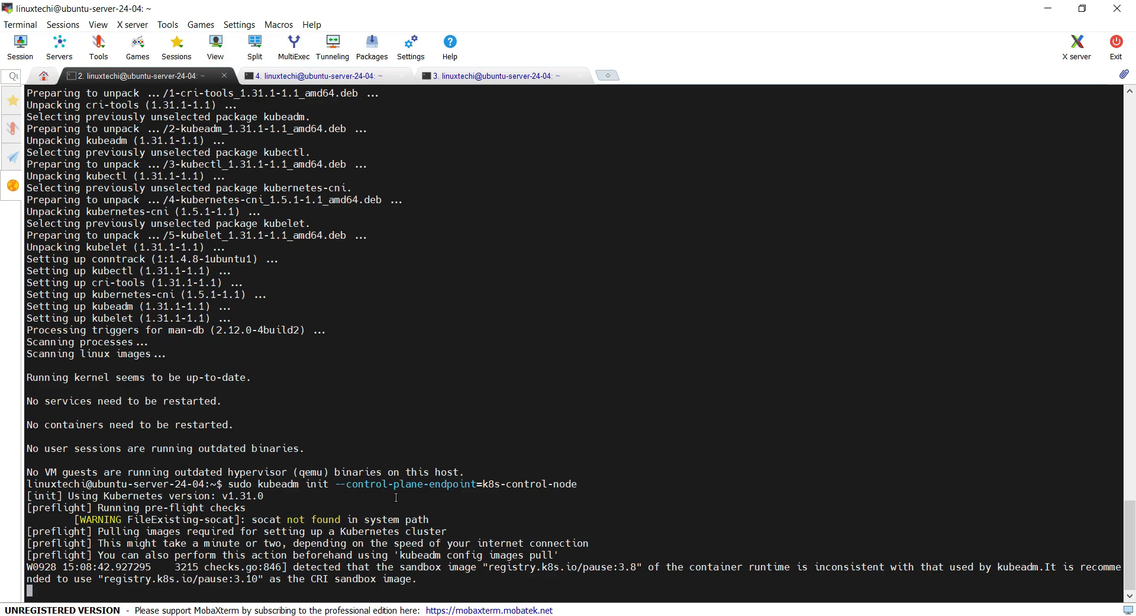
mouse_move(810, 168)
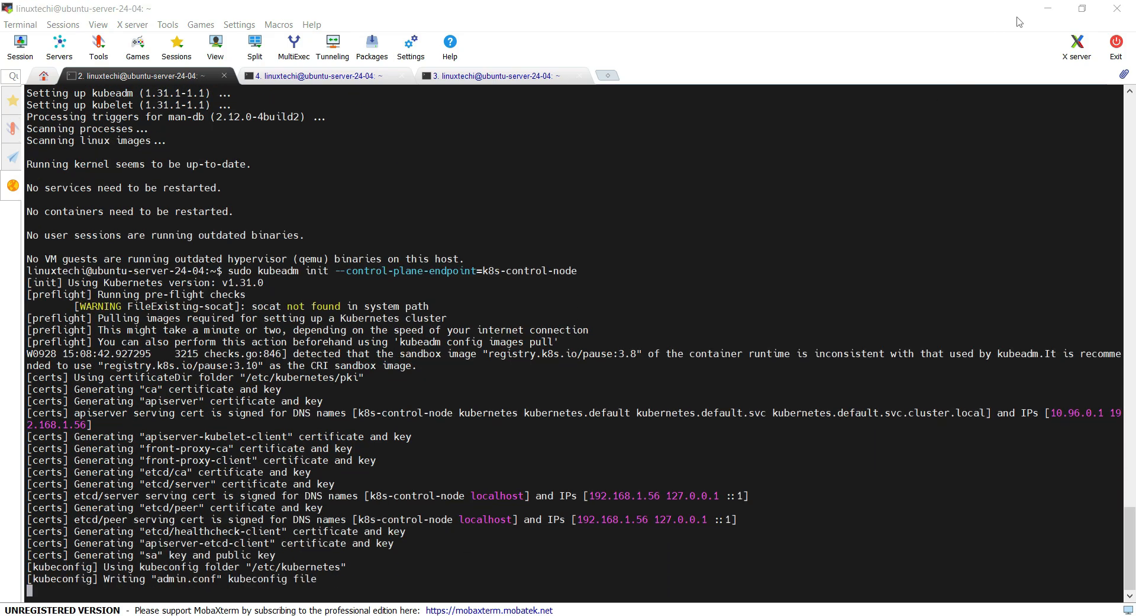
scroll("down", 3)
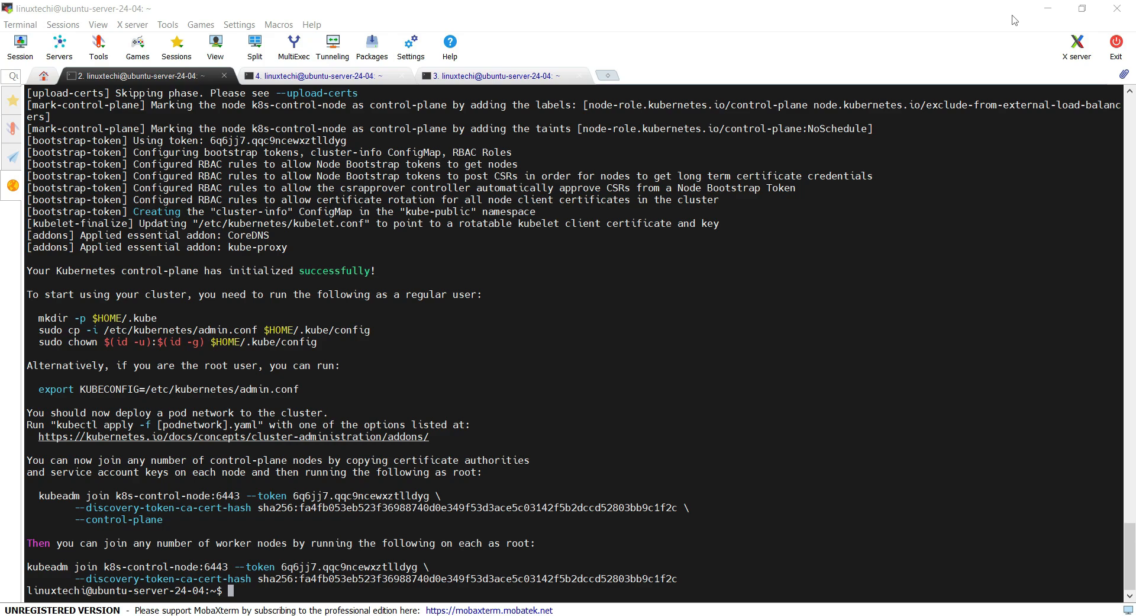
mouse_move(48, 272)
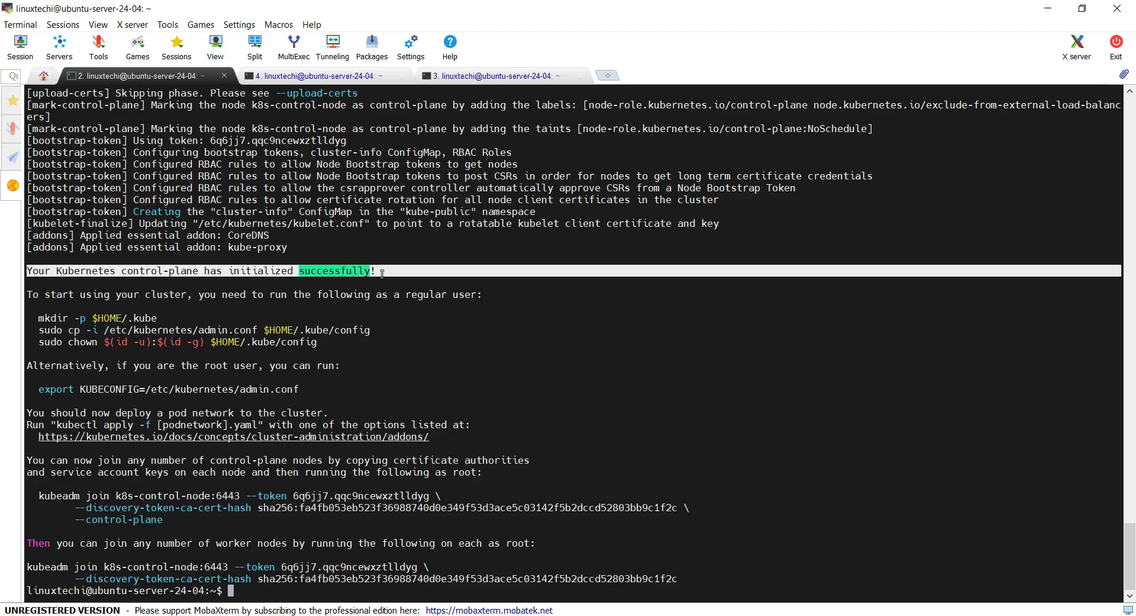
mouse_move(234, 353)
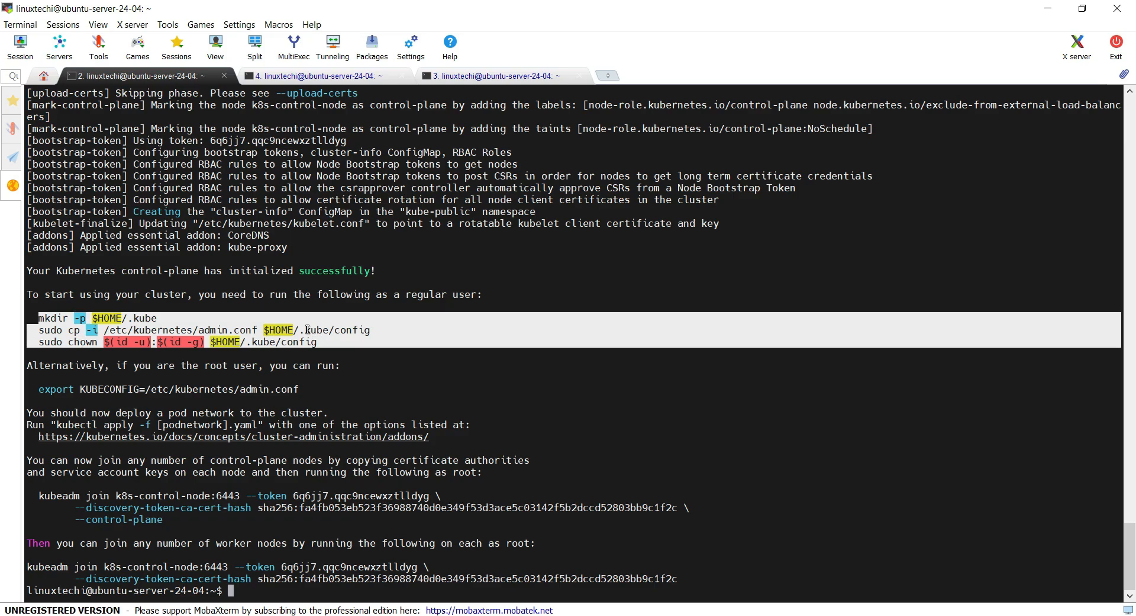
mouse_move(638, 410)
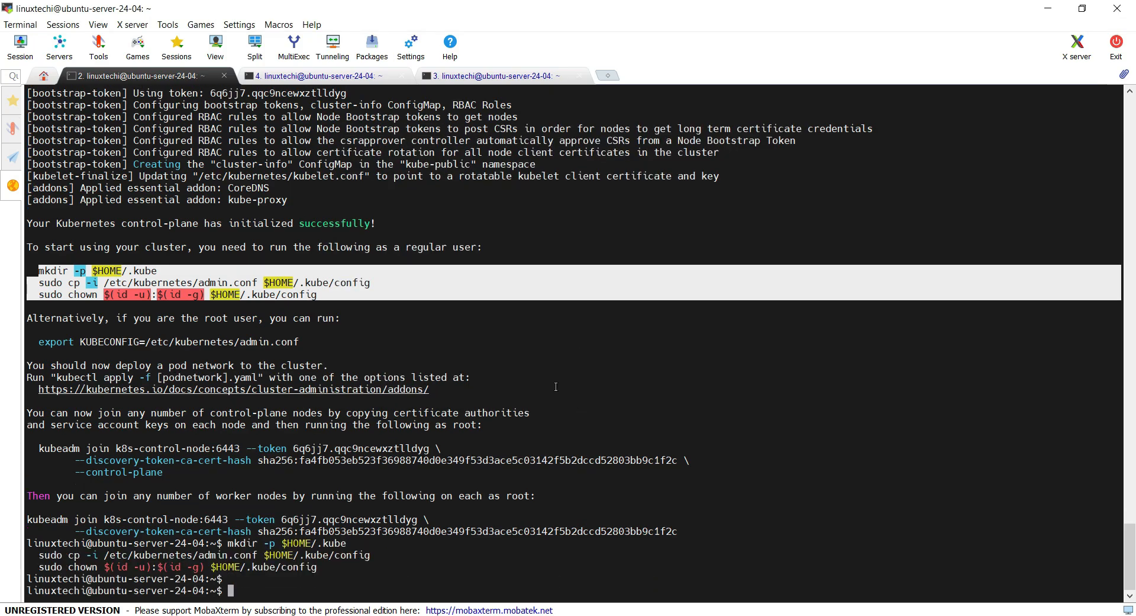
mouse_move(165, 452)
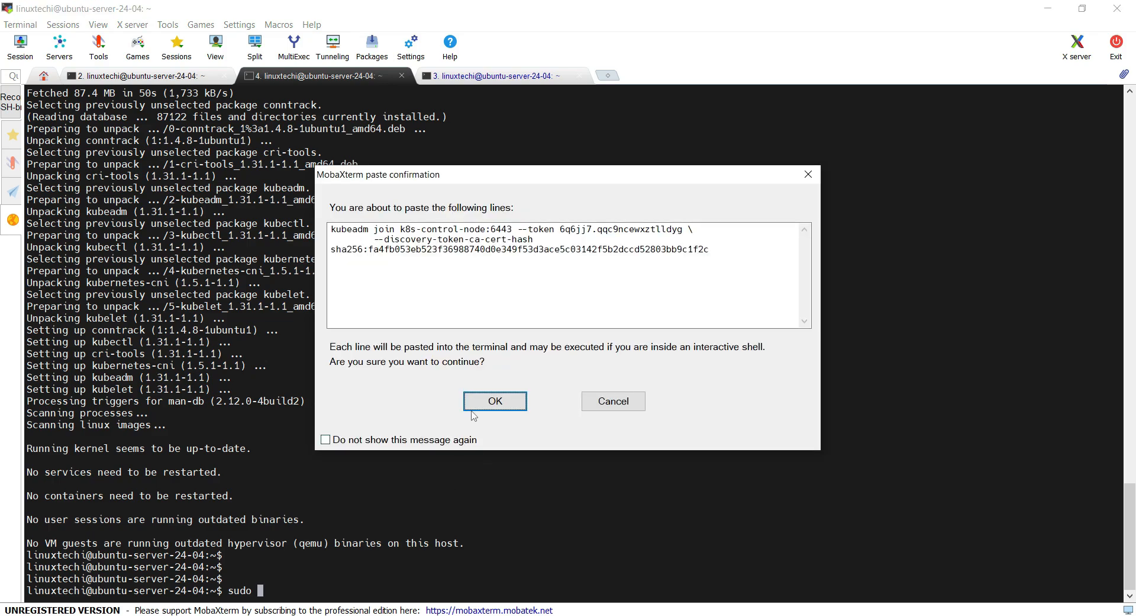
mouse_move(495, 400)
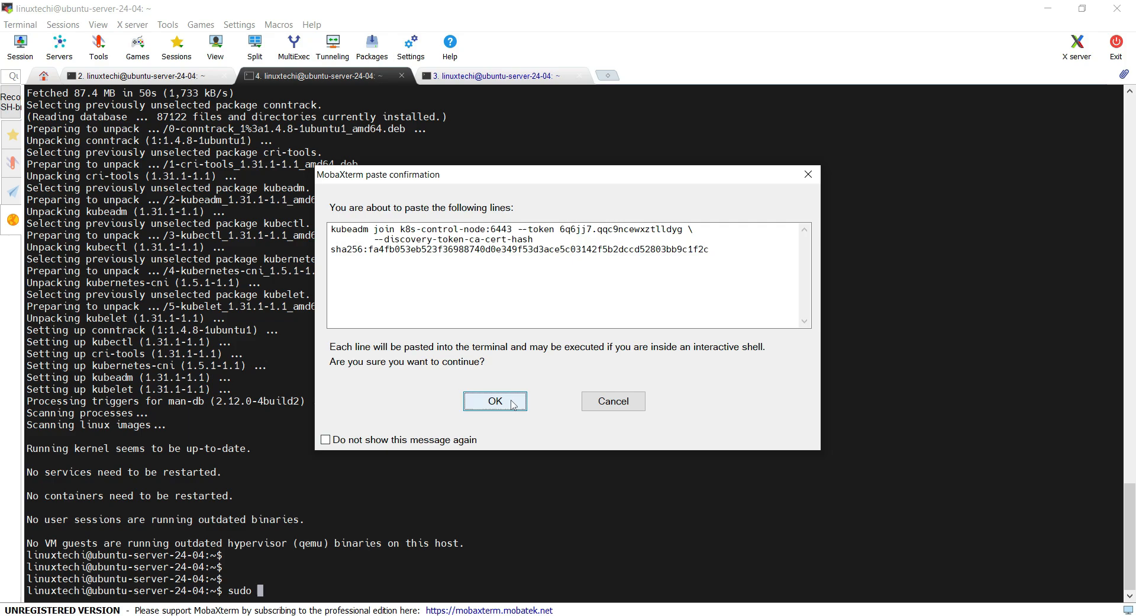
- Run the kubeadm join command with sudo on both worker nodes, then start kubectl get nodes
left_click(495, 400)
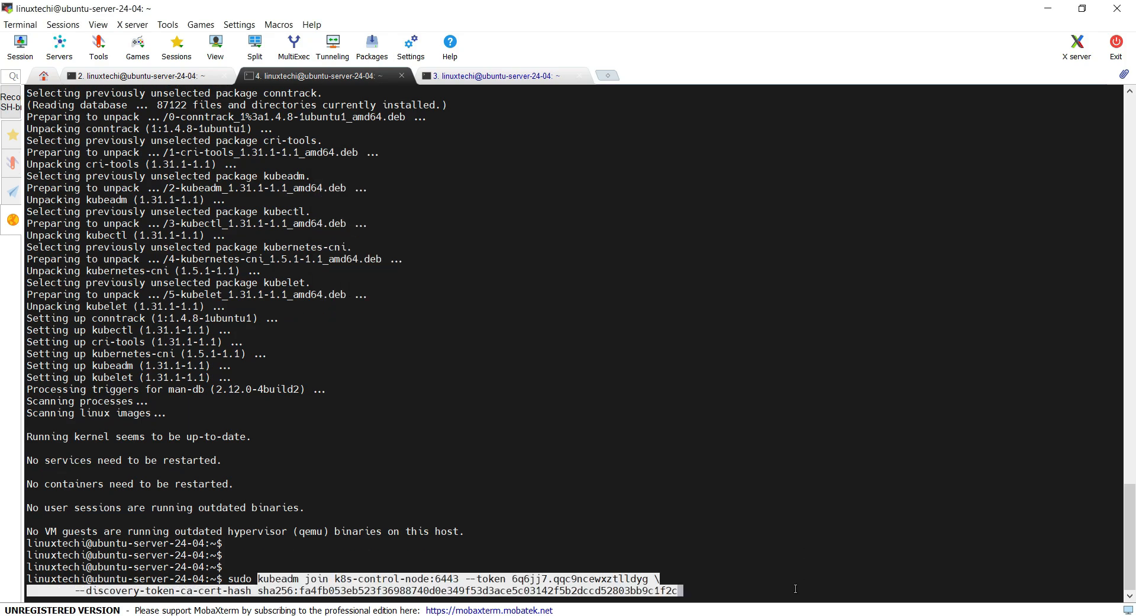
key("Return")
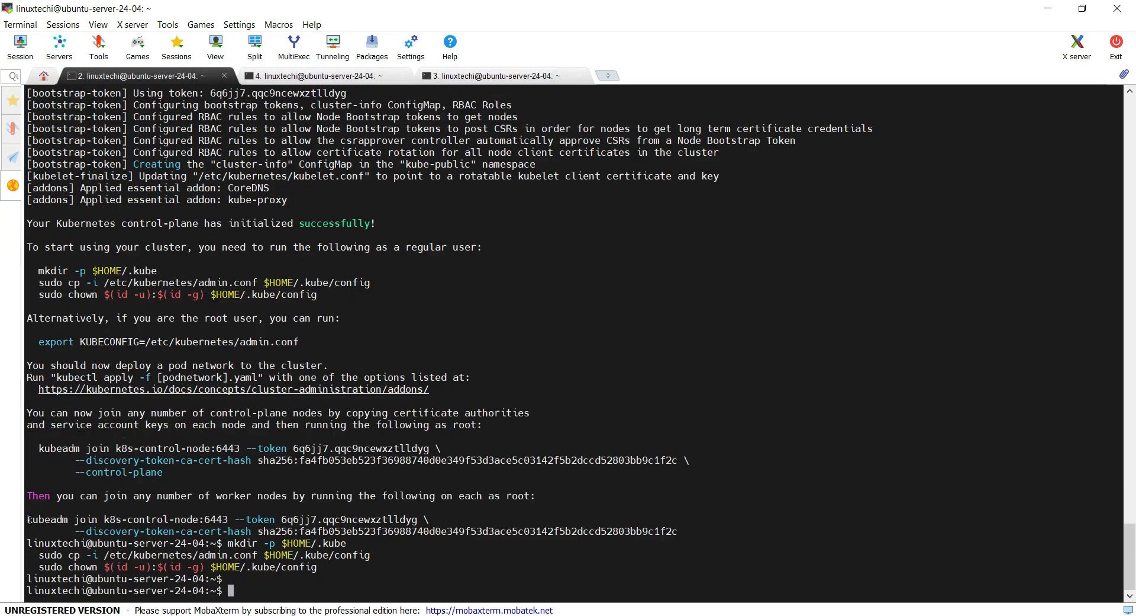
left_click_drag(27, 519, 677, 531)
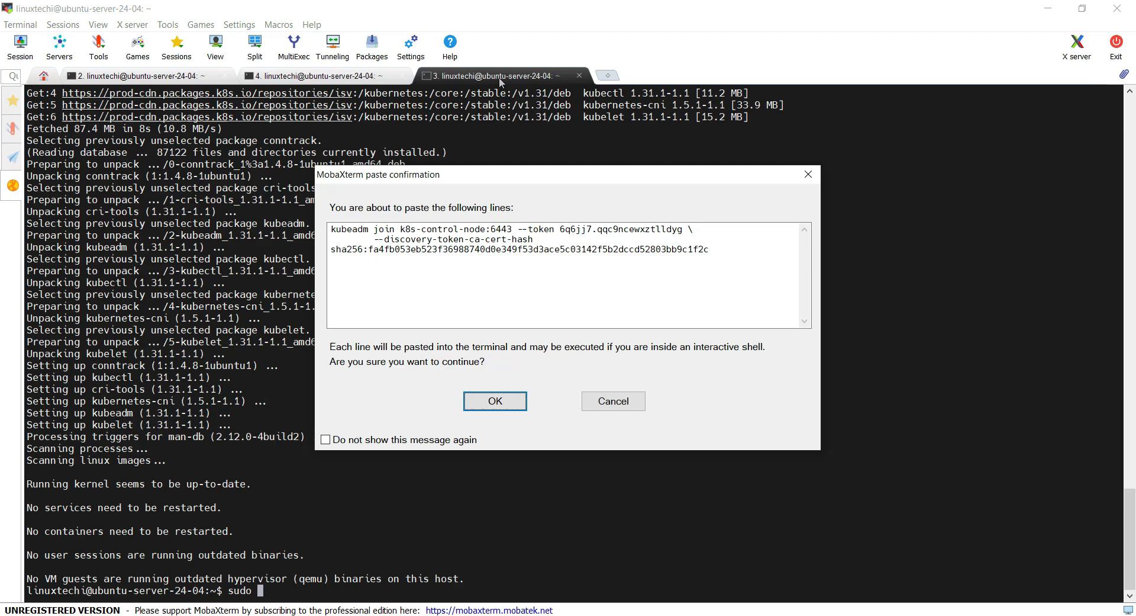
left_click(495, 400)
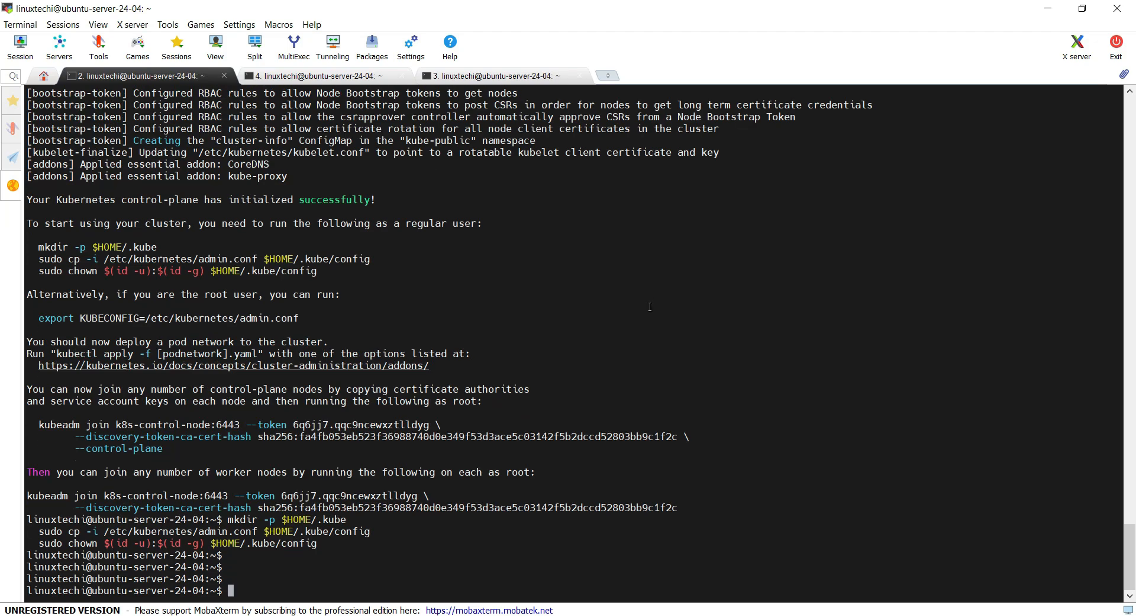
type("kubectl get nodes")
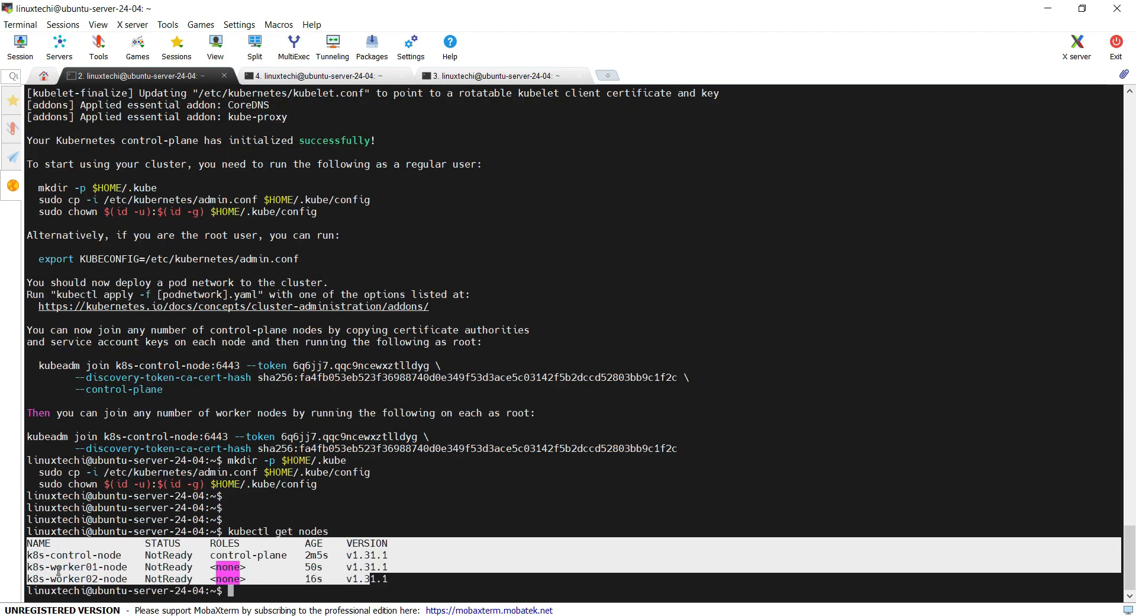
mouse_move(259, 590)
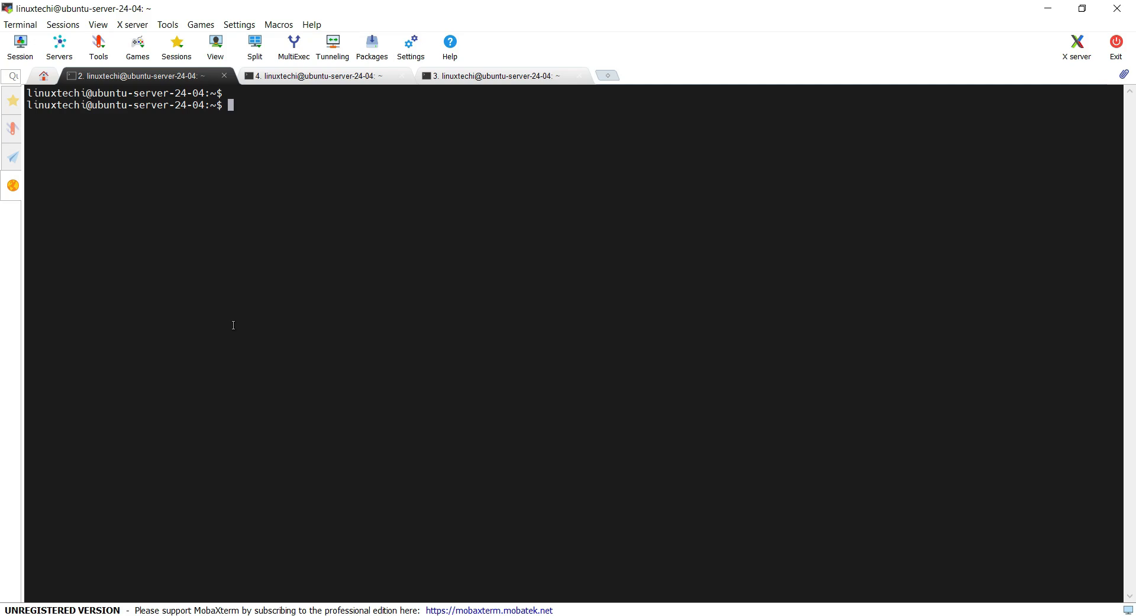
- Apply the Calico v3.28.2 manifest and list pods with kubectl get pods -n kube-system
type("kubectl create -f https://raw.githubusercontent.com/projectcalico/calico/v3.28.2/manifests/calico.yaml")
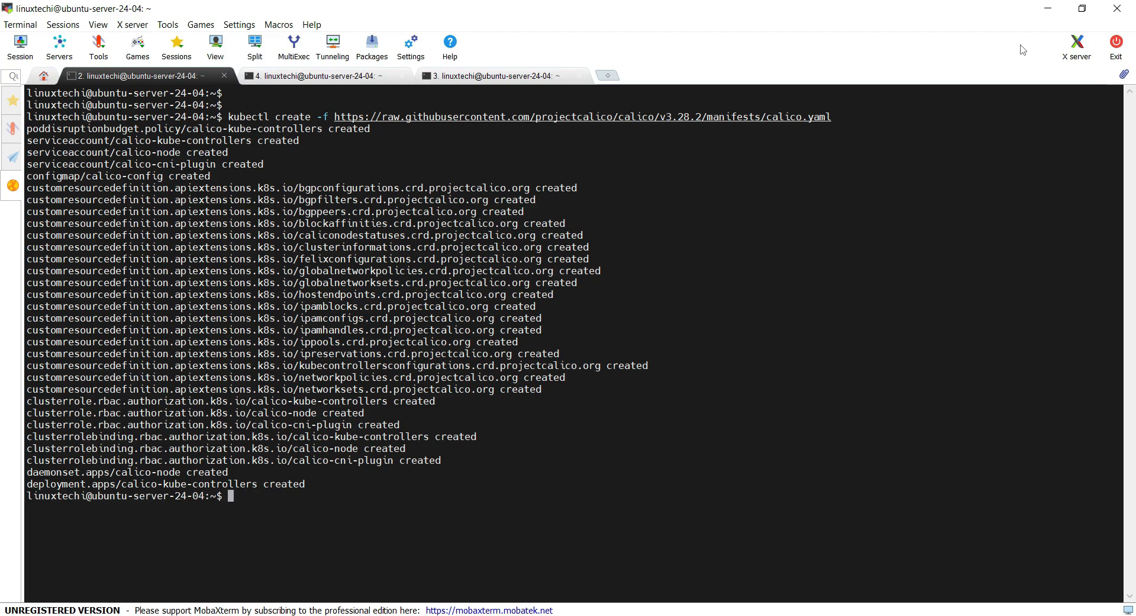
type("kube")
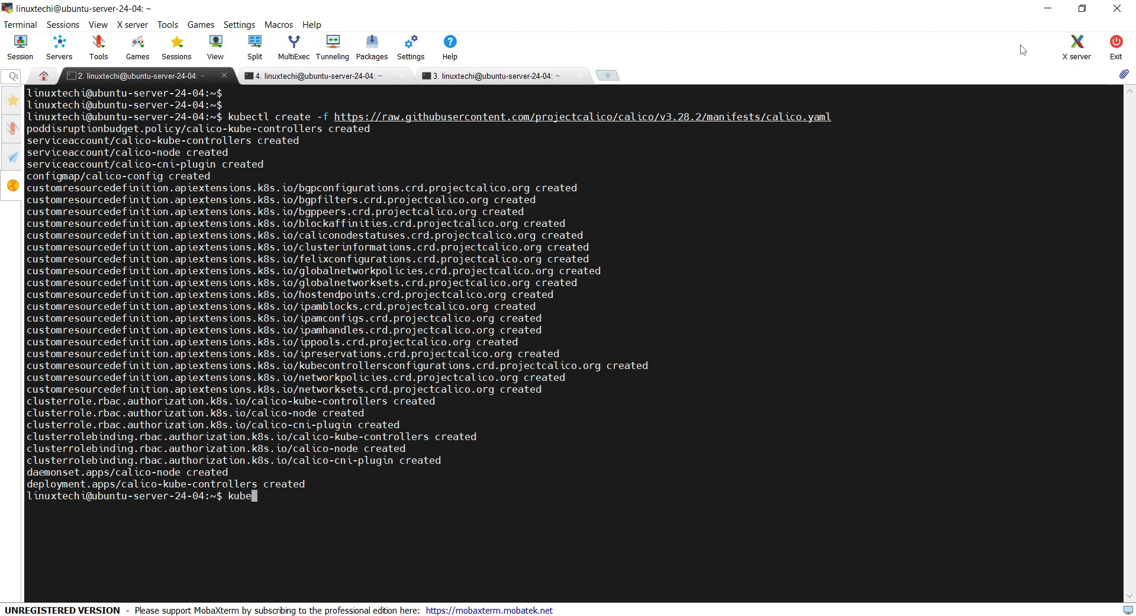
type("g")
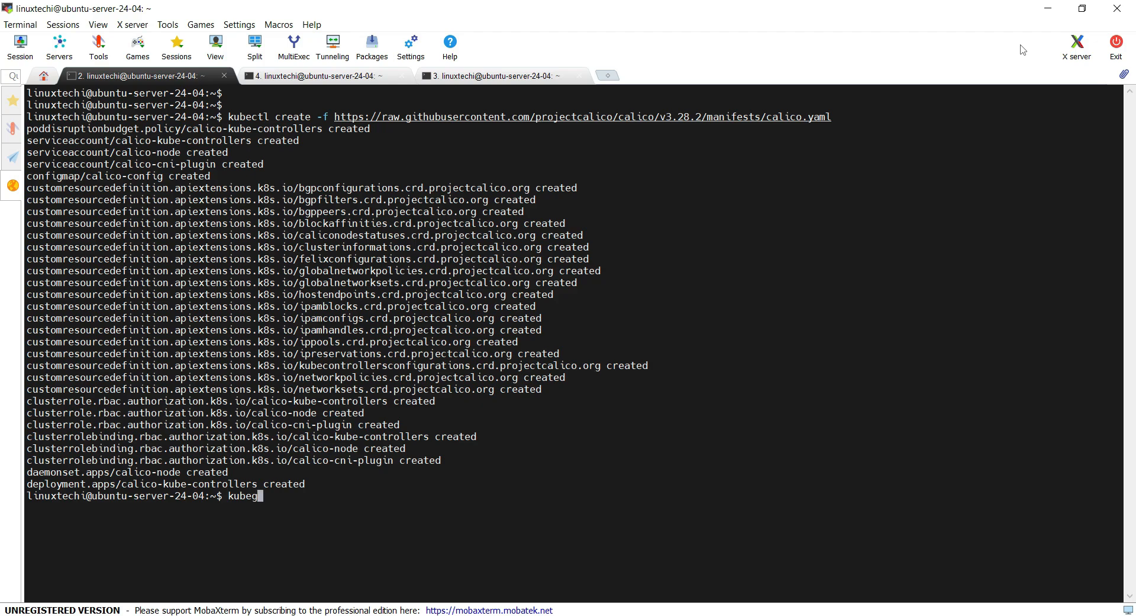
key("BackSpace")
type("ctl get pods -n")
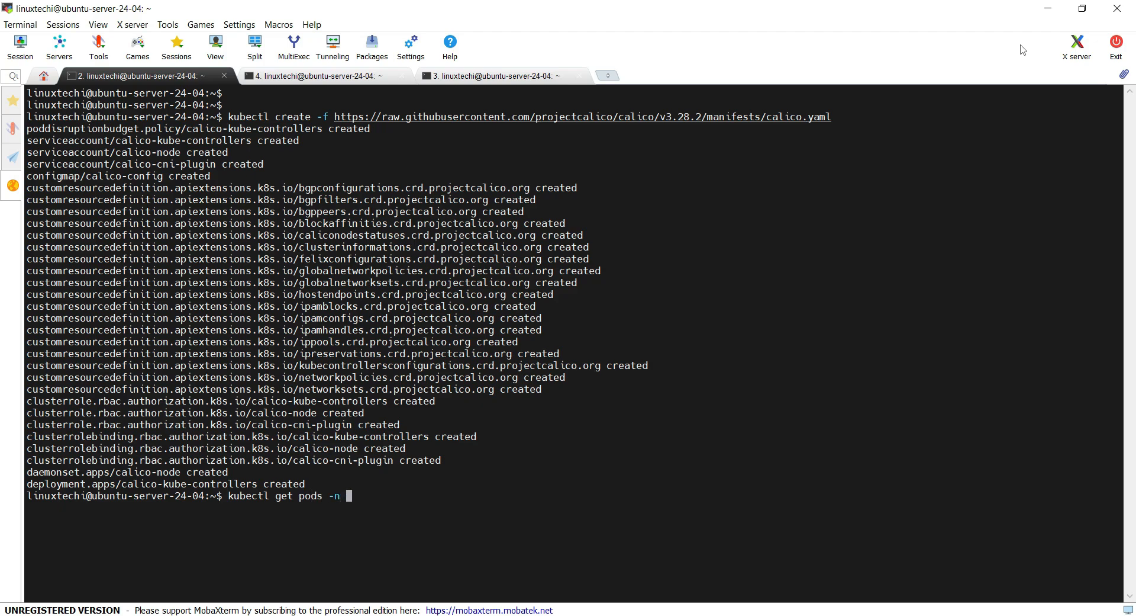
type("kube")
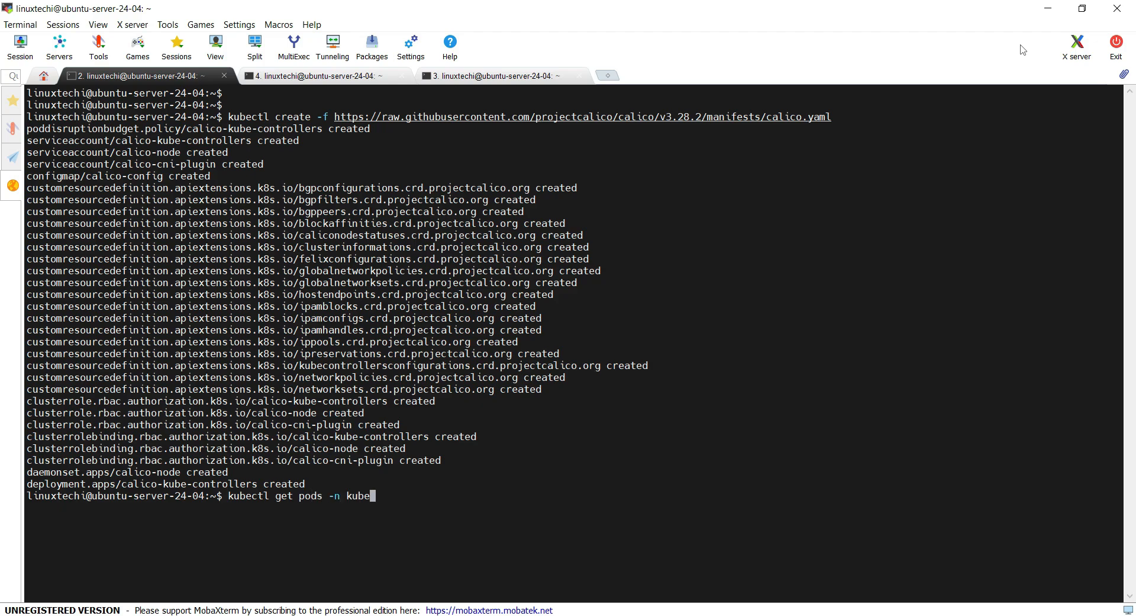
type("-system")
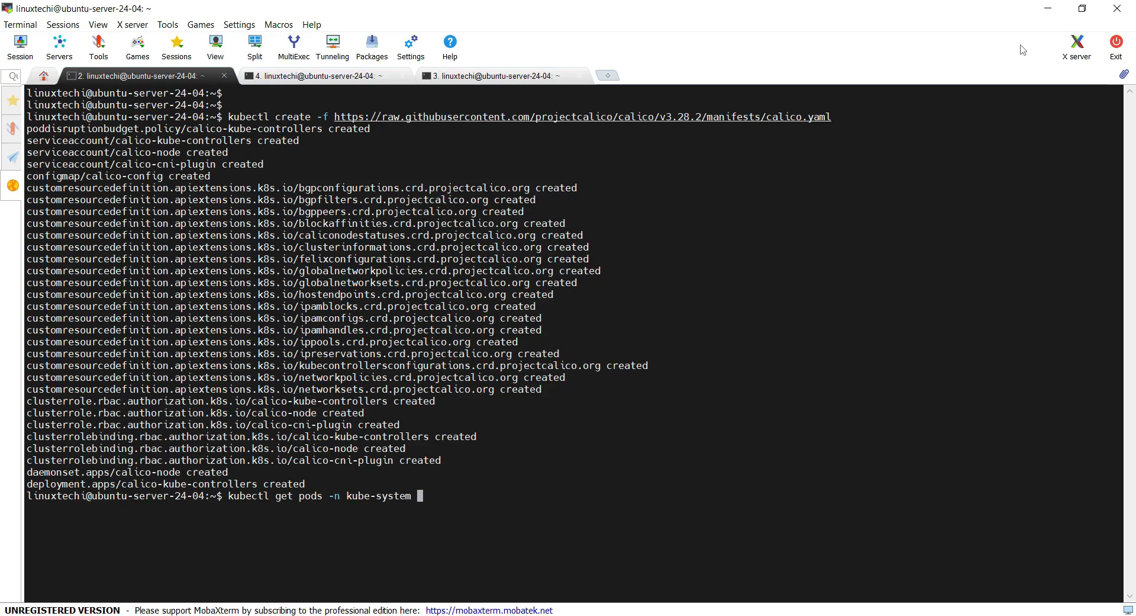
key("Return")
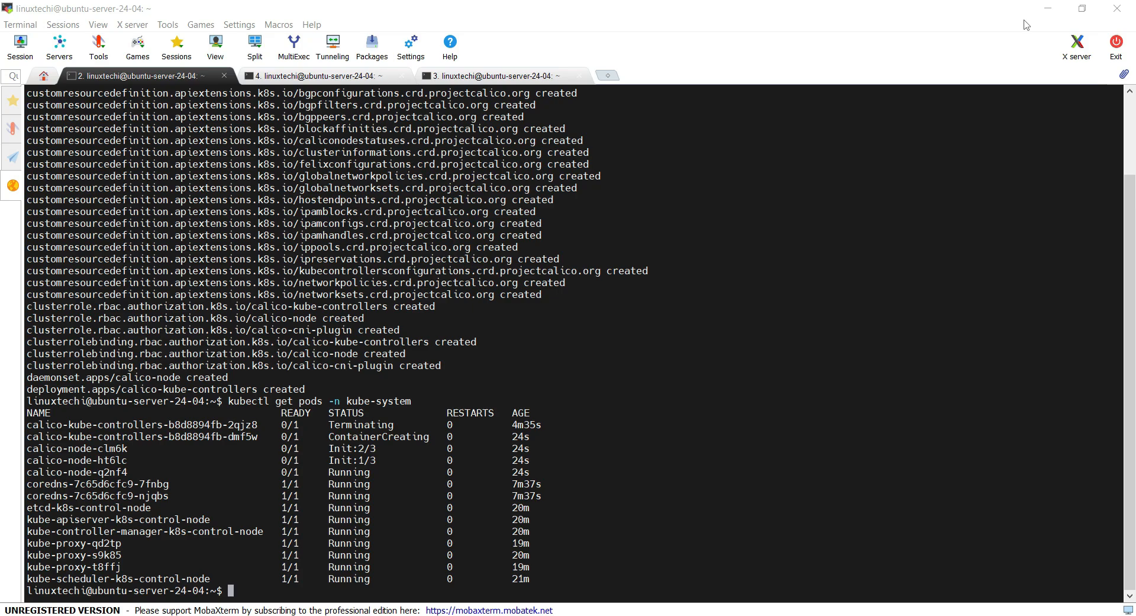
- Re-run kubectl get pods -n kube-system until all pods show 1/1 Running
type("kubectl get pods -n kube-system")
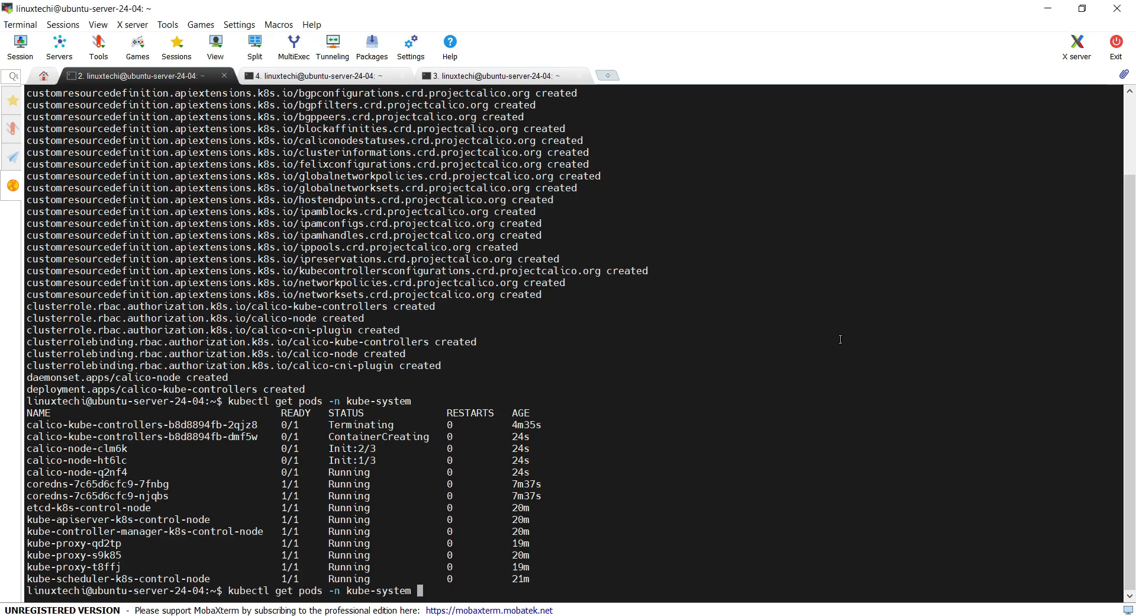
key("Return")
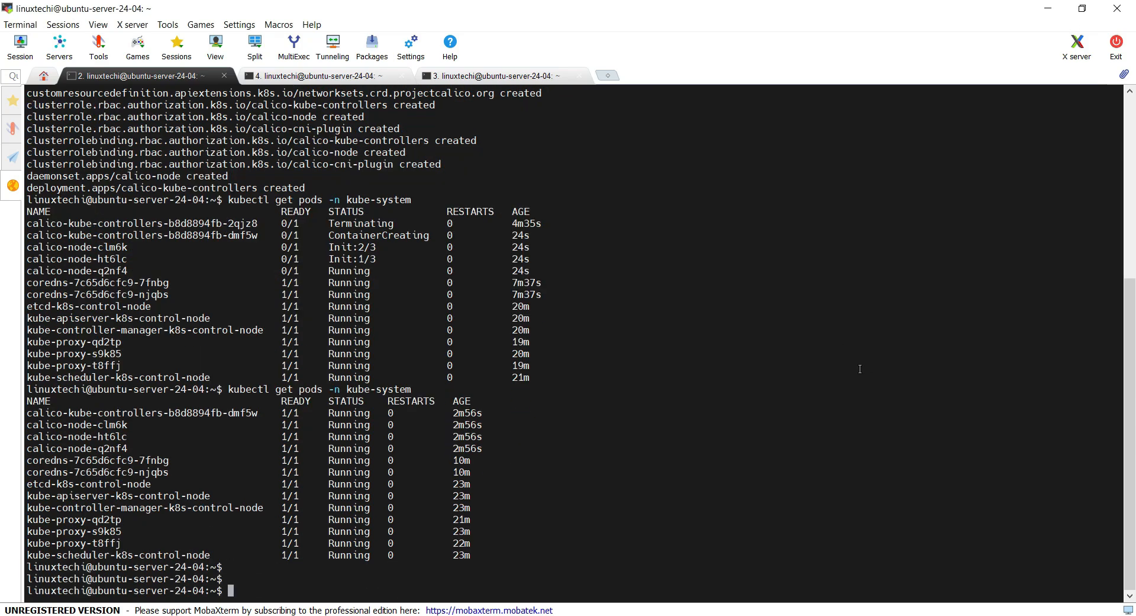
- List the nodes to verify all three are Ready on v1.31.1, then create namespace demo-app
type("kubectl g")
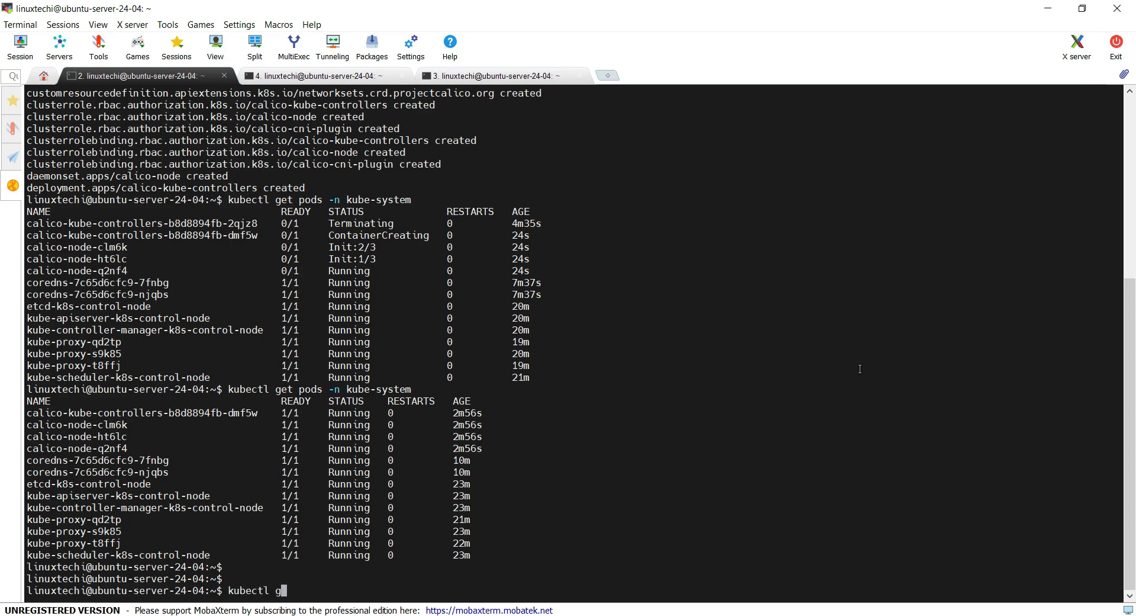
key("Return")
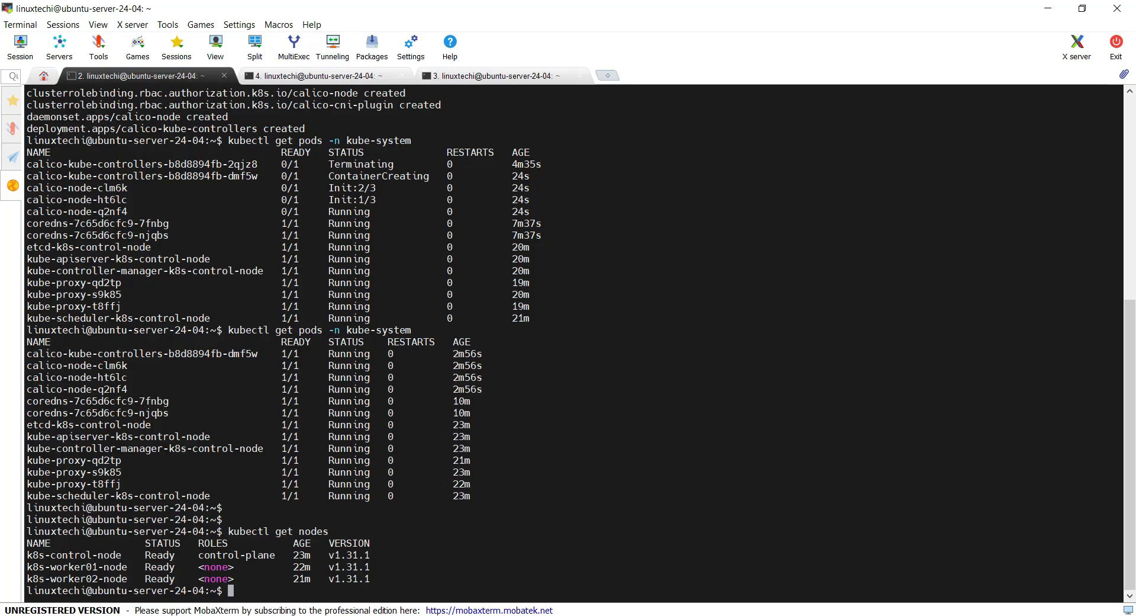
type("kubectl create ns demo-app")
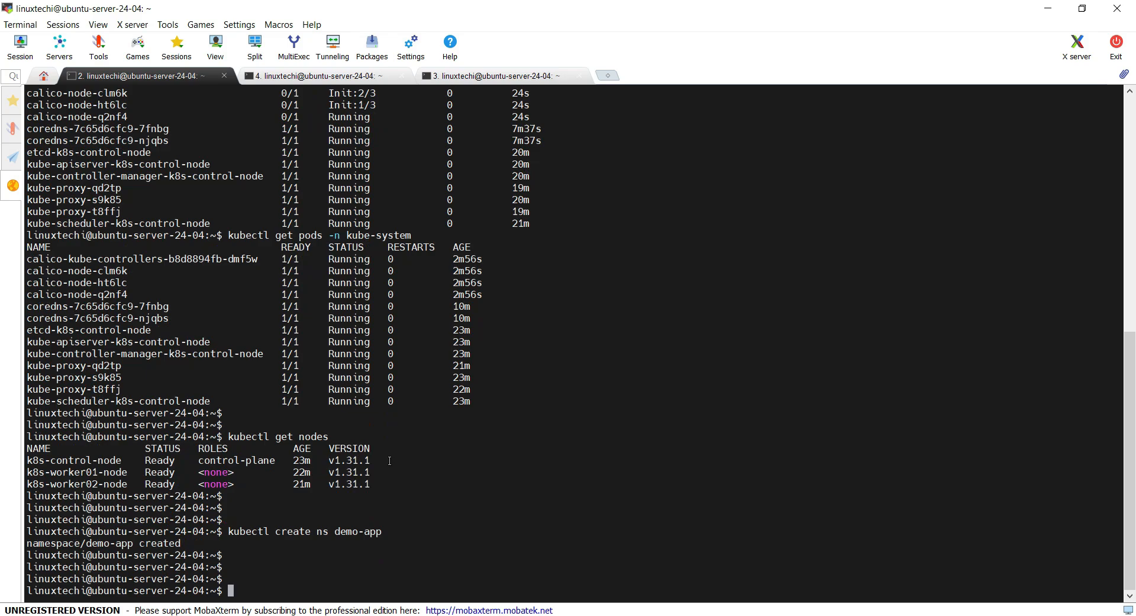
- Create deployment nginx-app with image nginx and 2 replicas in demo-app and verify its pods are Running
type("kubectl create deployment nginx-app --image nginx --replicas 2 --namespace demo-app")
type("kubectl get deployment")
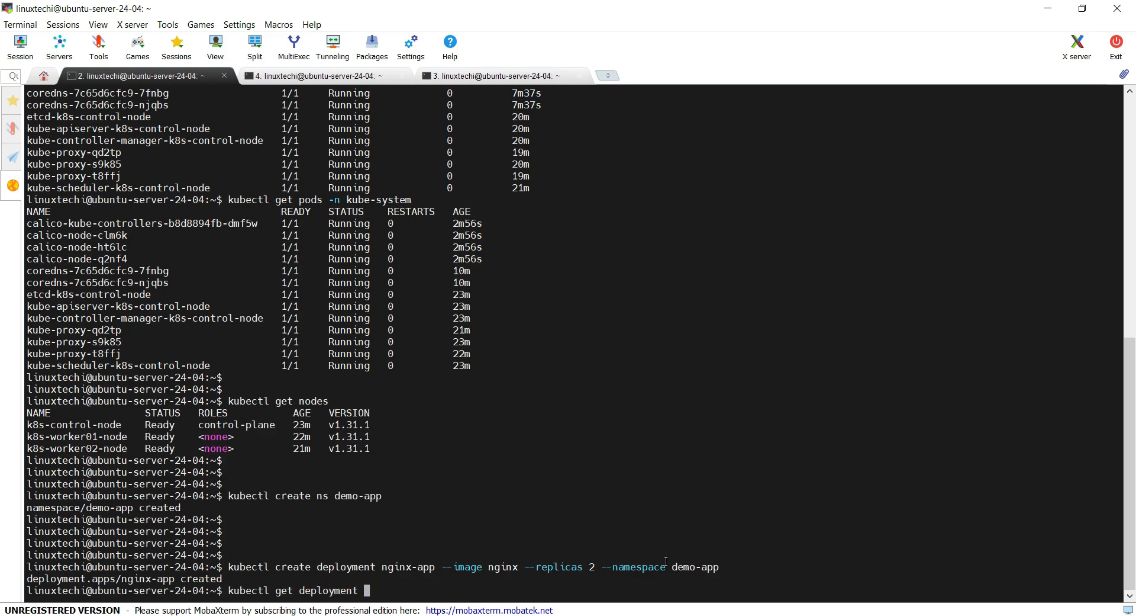
type("-n demo-app")
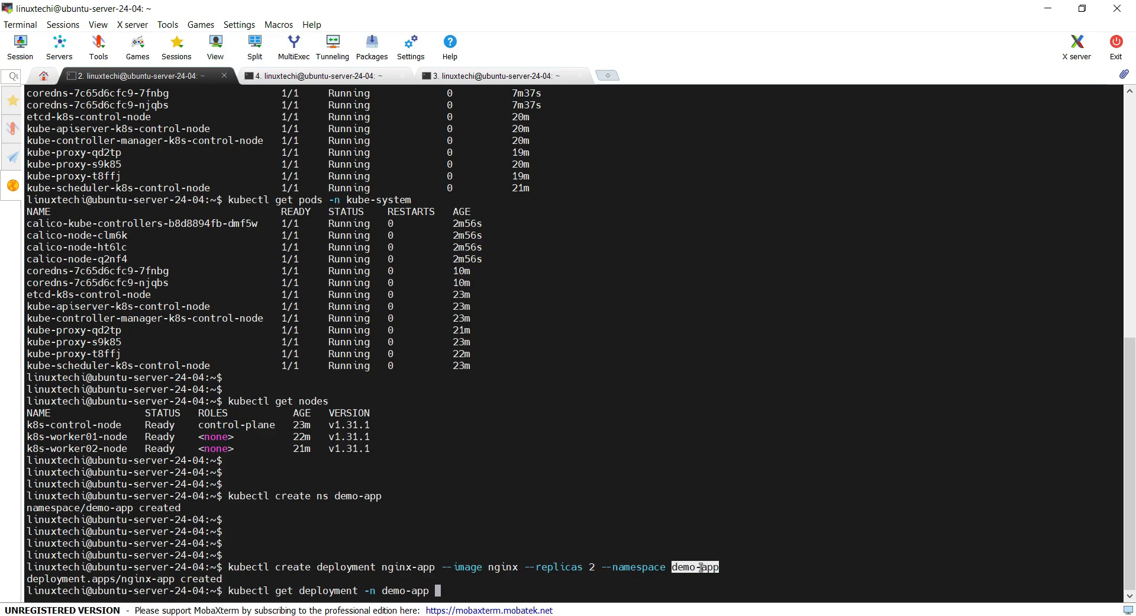
key("Return")
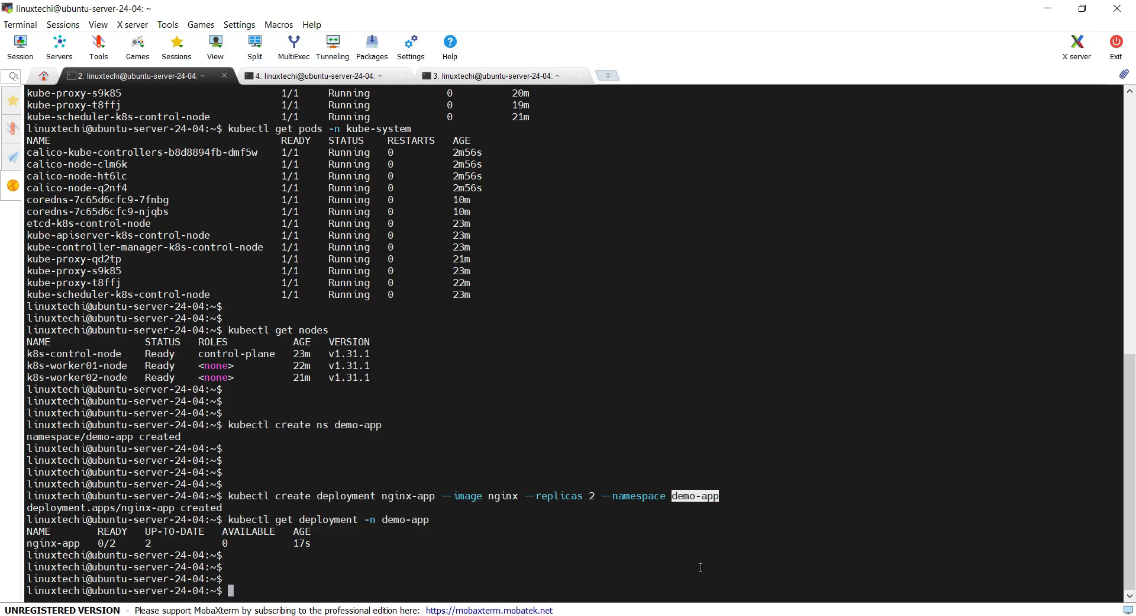
type("kubectl get pods -n demo-app")
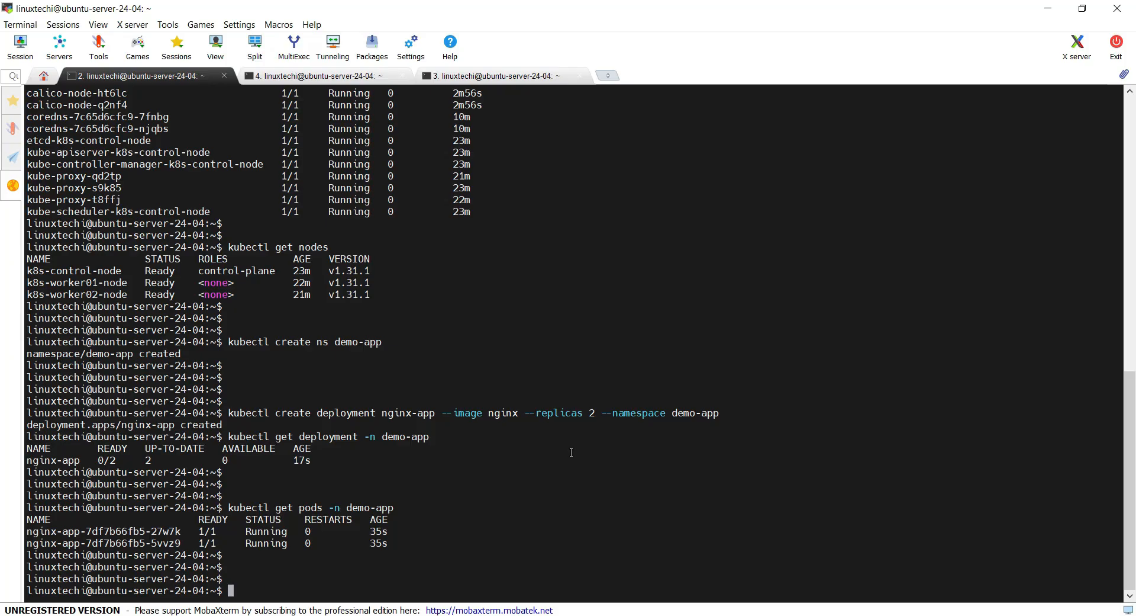
- Expose nginx-app in demo-app as a NodePort service on port 80
type("kubectl expose deployment nginx-app -n demo-app --type NodePort --port 80")
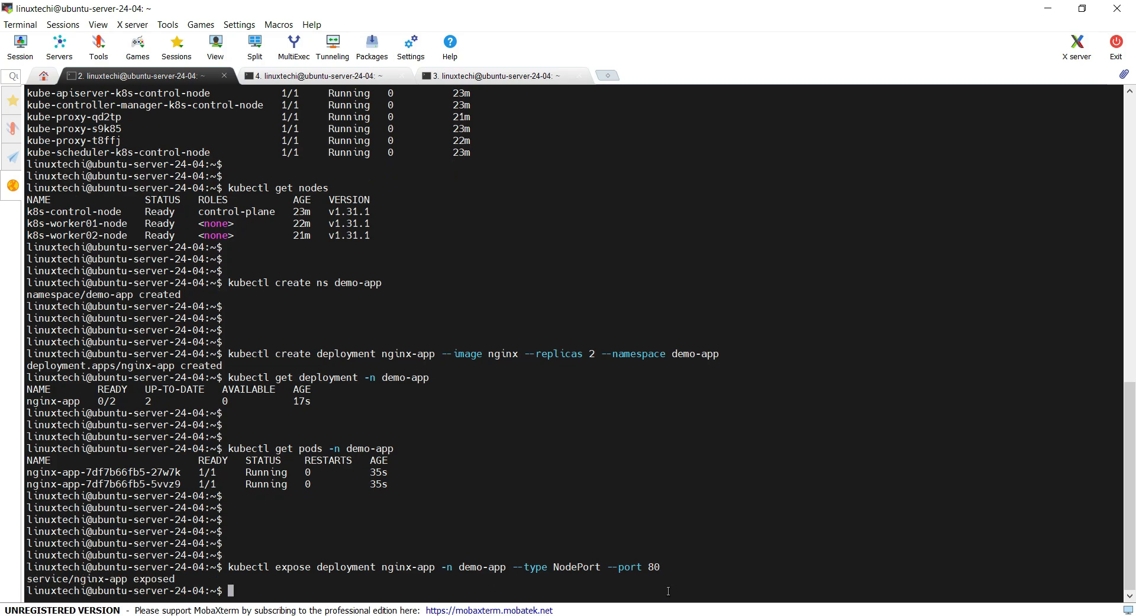
- Run kubectl get svc -n demo-app and read the assigned NodePort 31664
type("kub")
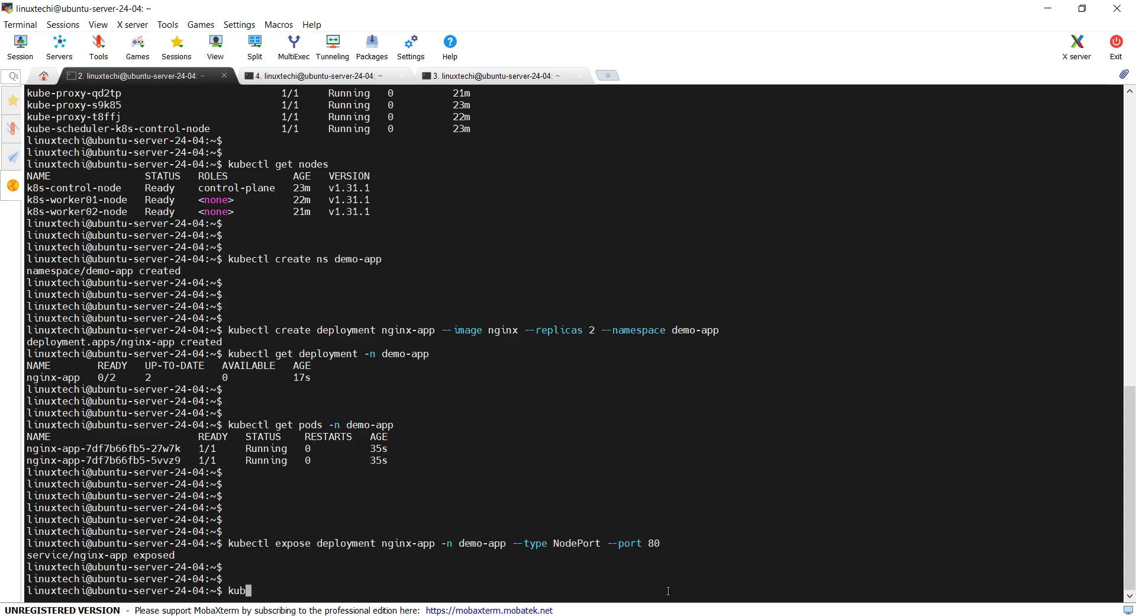
type("ectl get")
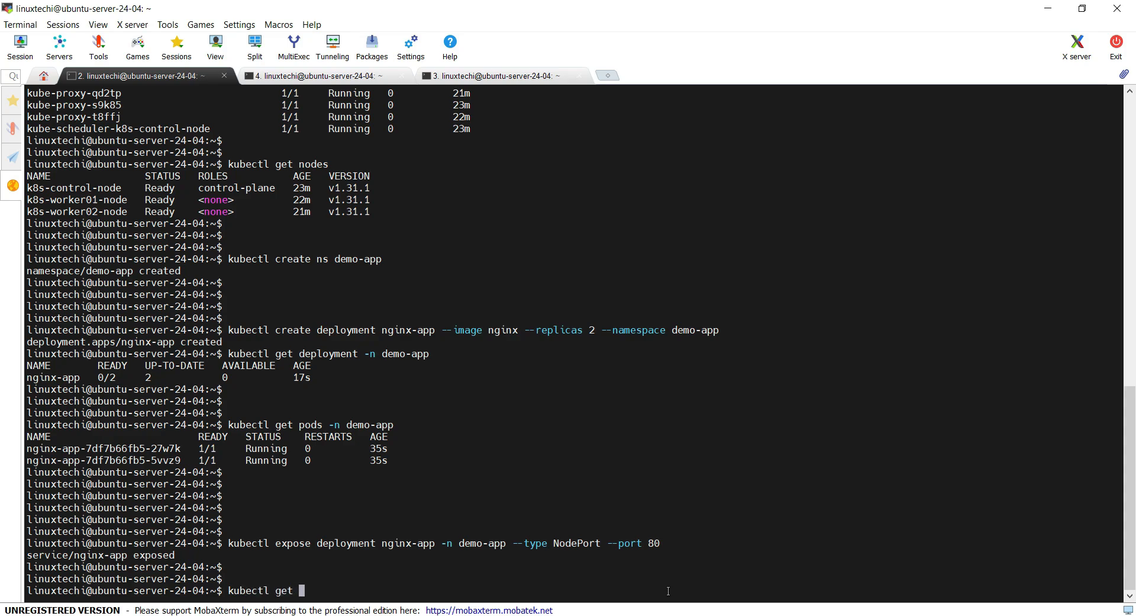
type("svc -n")
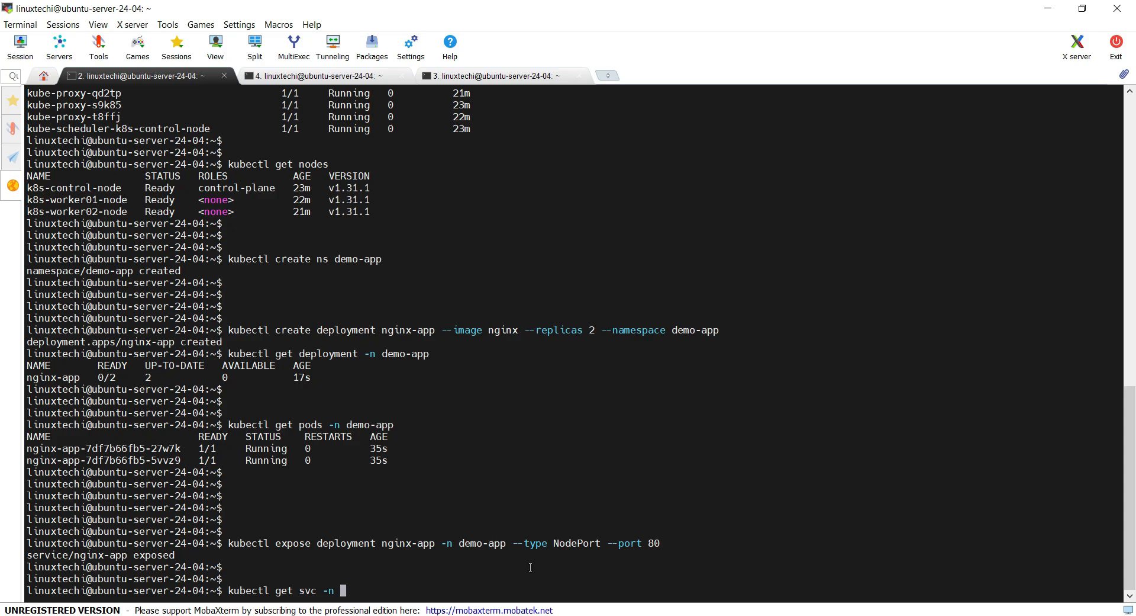
type("demo-app")
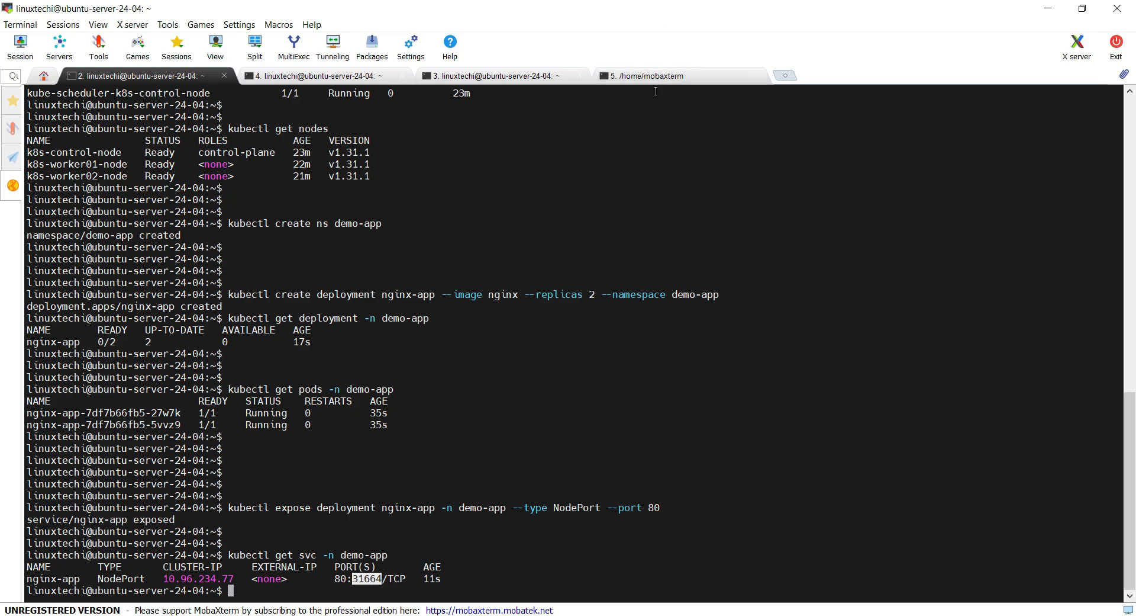
mouse_move(615, 100)
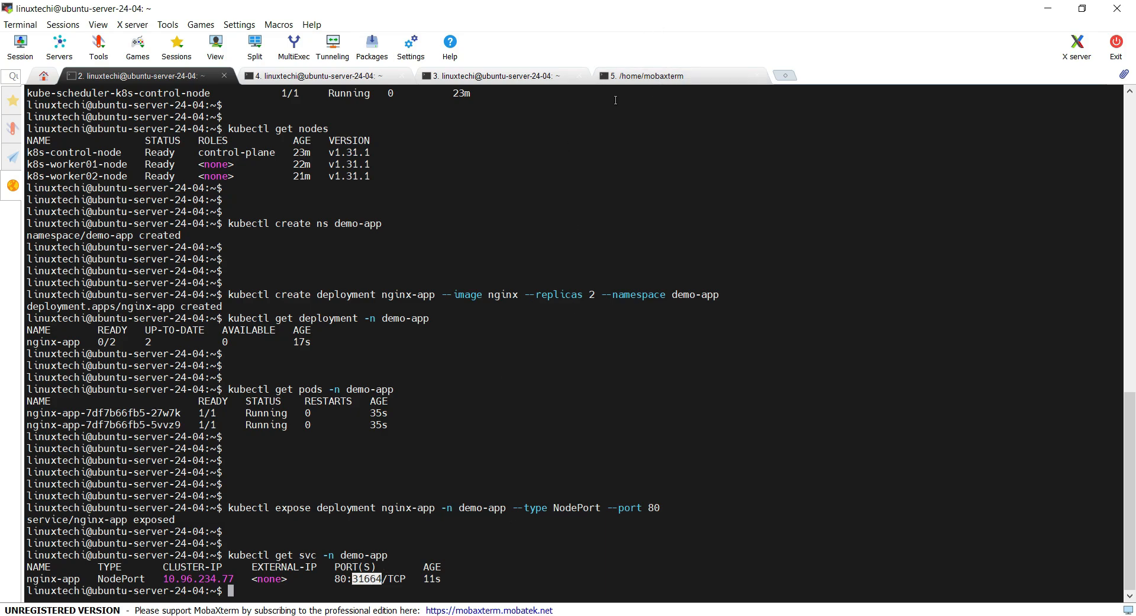
left_click(677, 76)
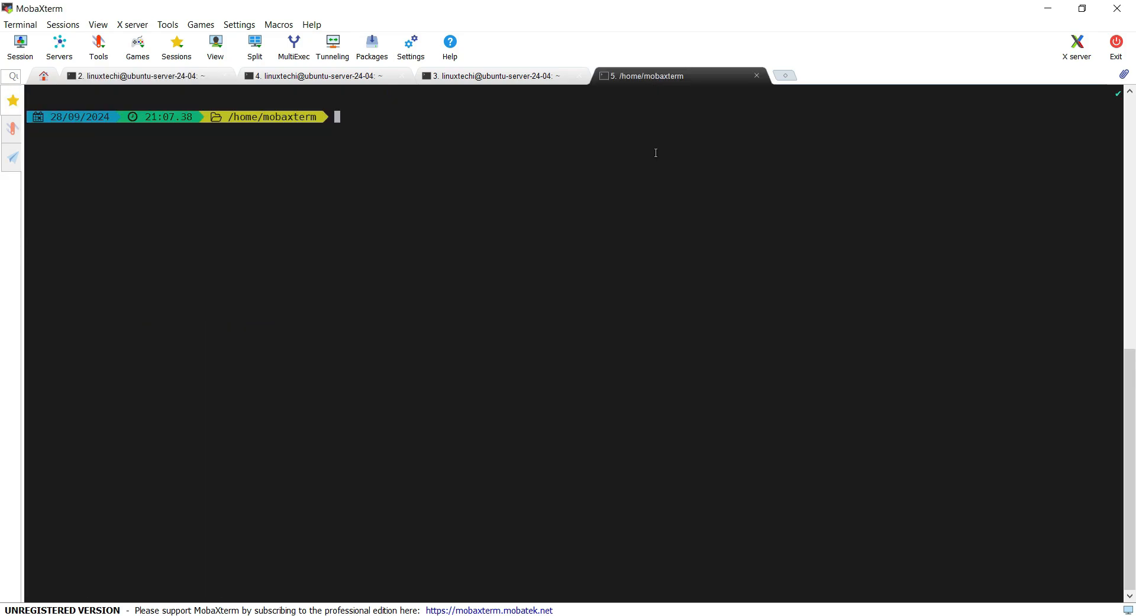
type("clear")
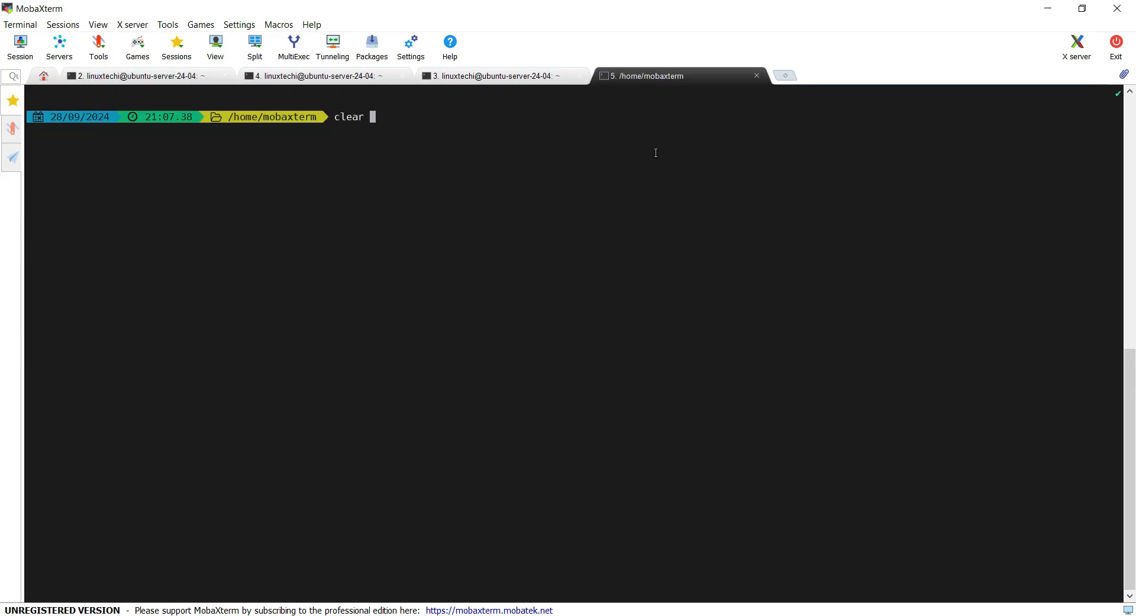
type("curl http://192.168.1.57:31664")
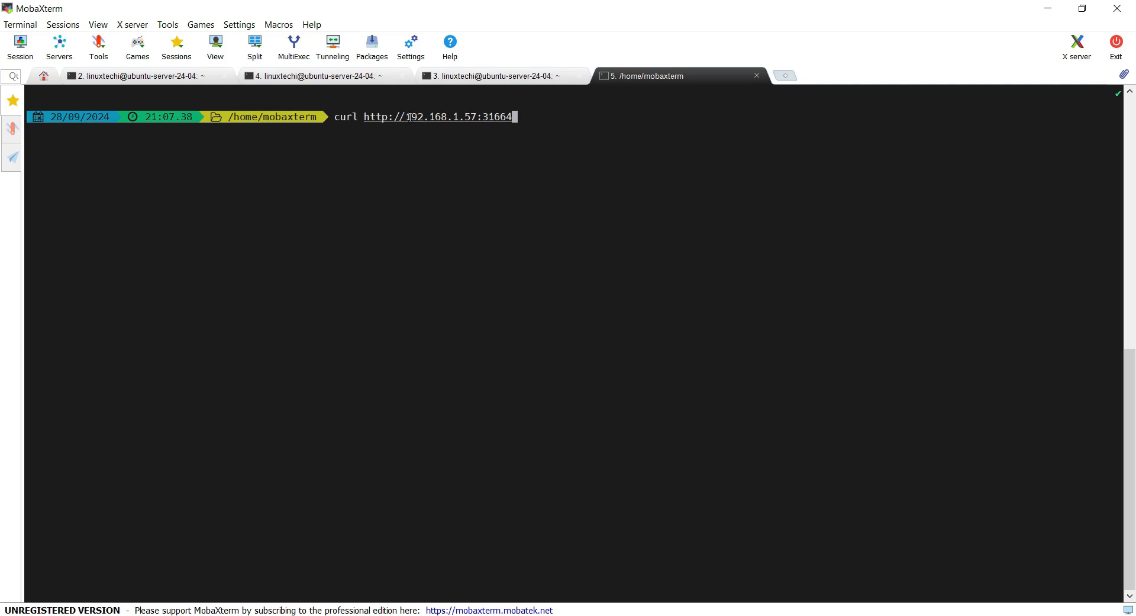
mouse_move(458, 109)
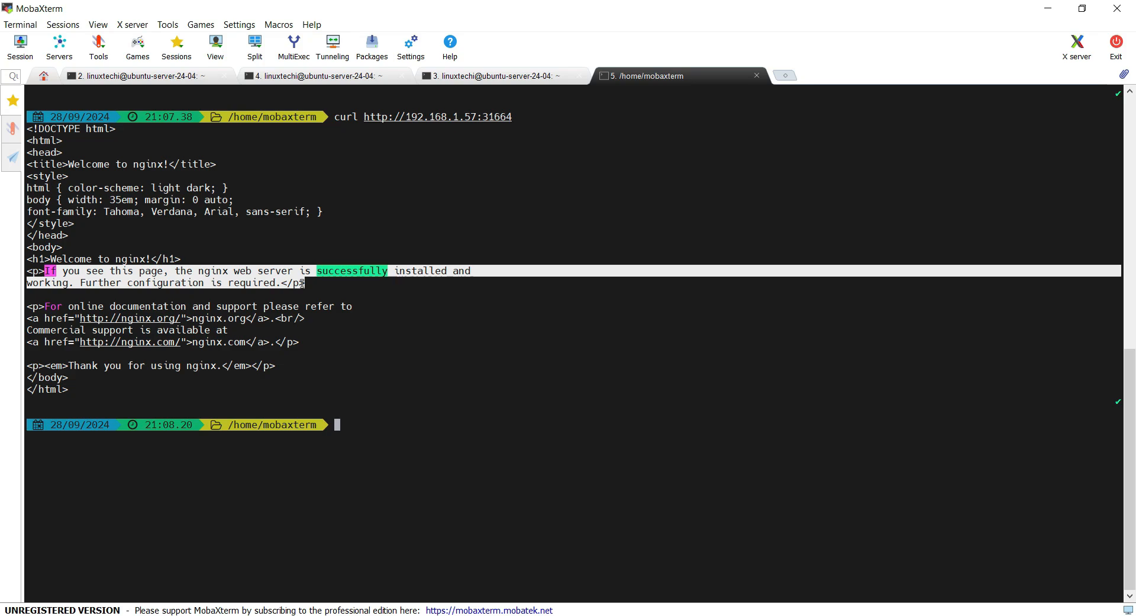
left_click(138, 75)
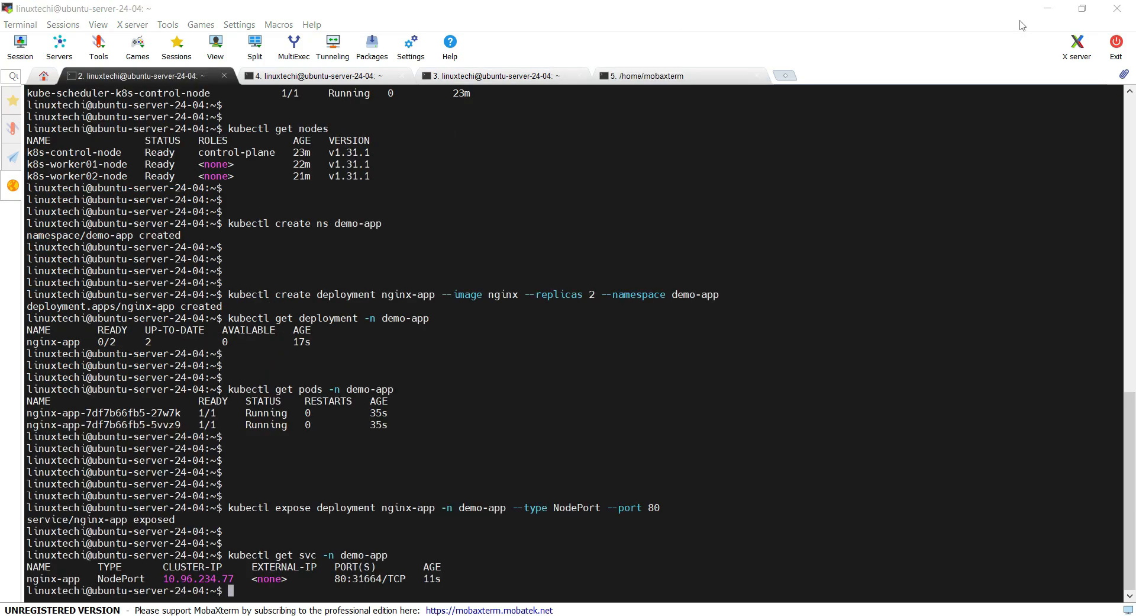